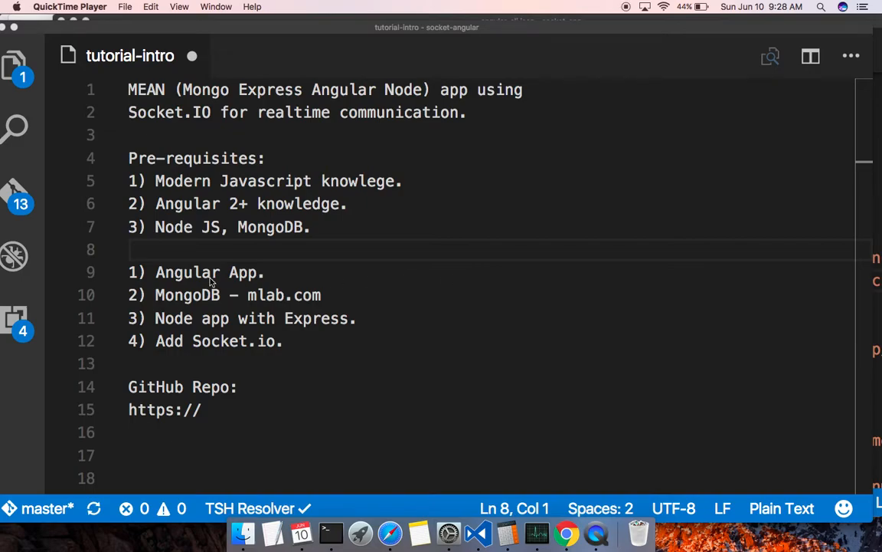
pyautogui.moveTo(192, 280)
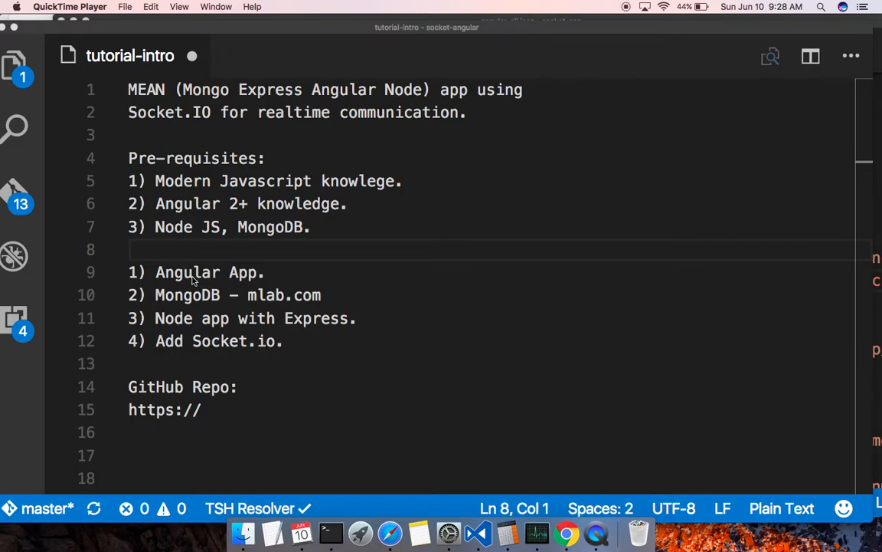
pyautogui.moveTo(222, 273)
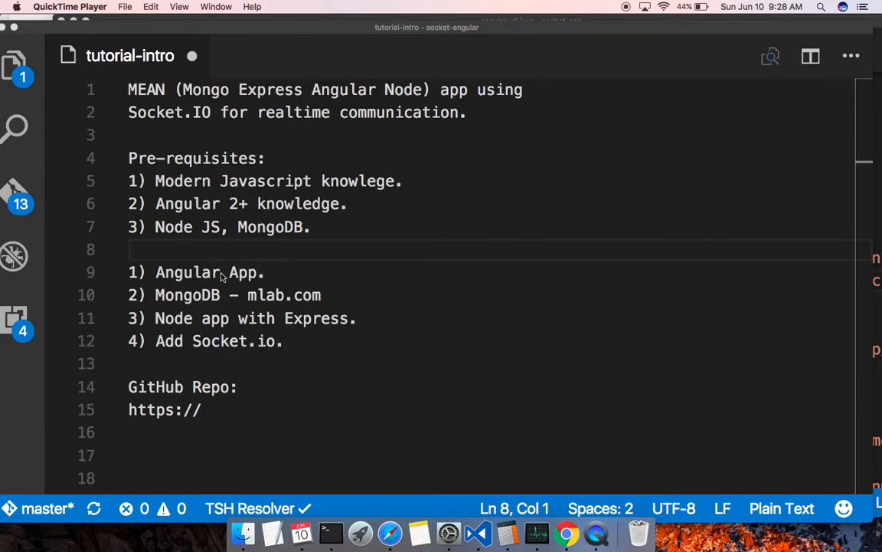
pyautogui.moveTo(539, 524)
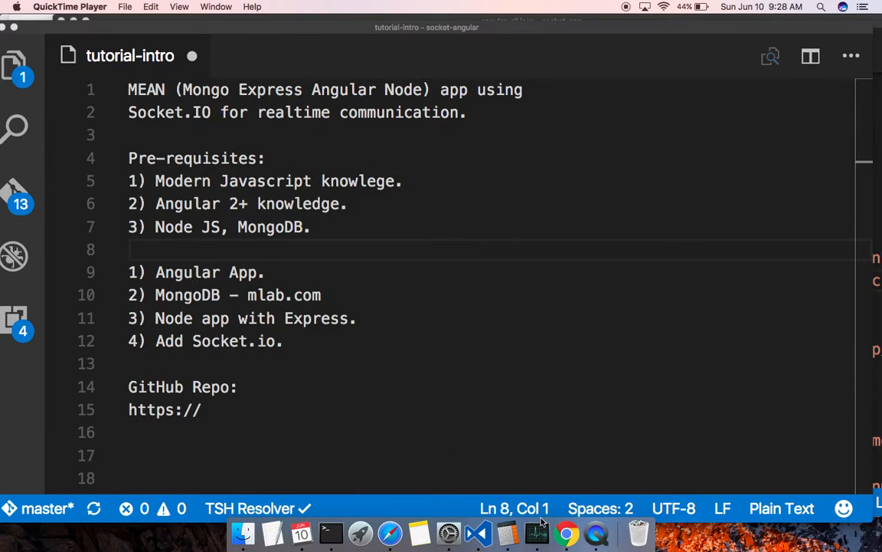
pyautogui.moveTo(565, 530)
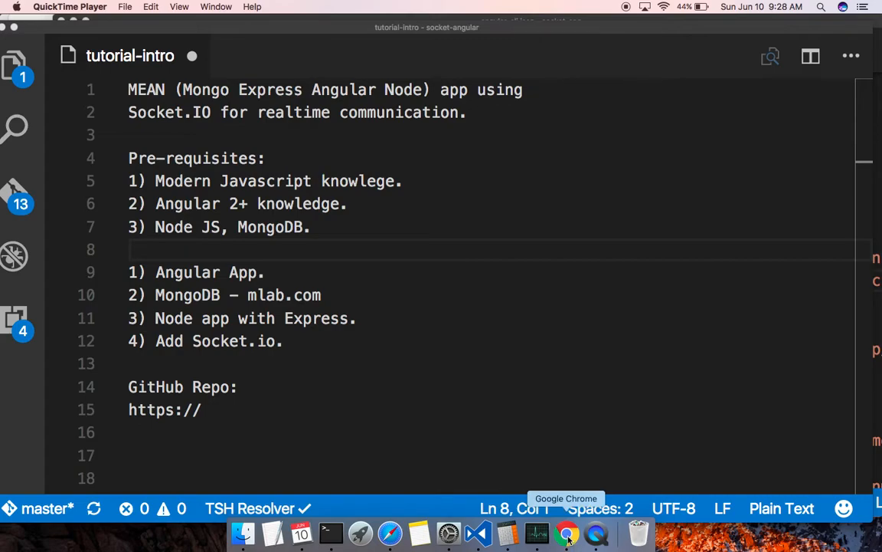
# Switch to Chrome to show the YouTube intro video for the MEAN Socket.IO app
pyautogui.click(556, 530)
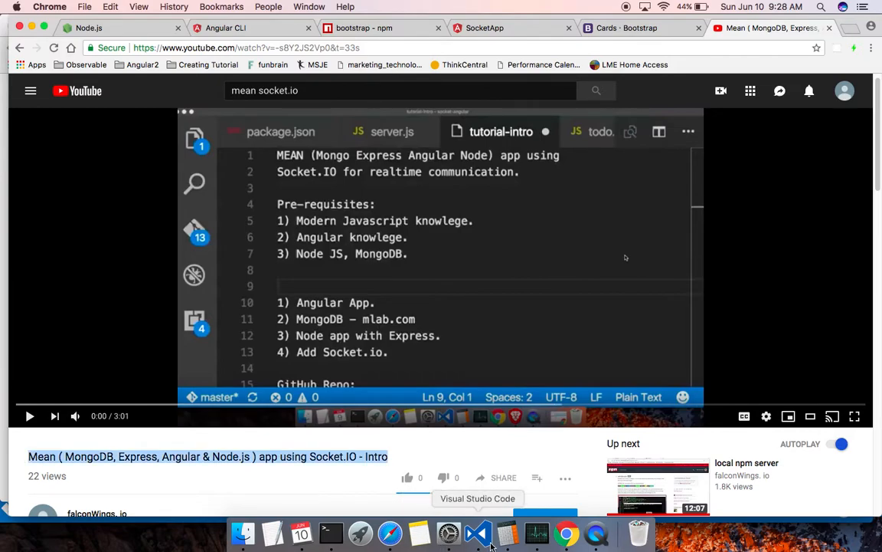
pyautogui.click(478, 530)
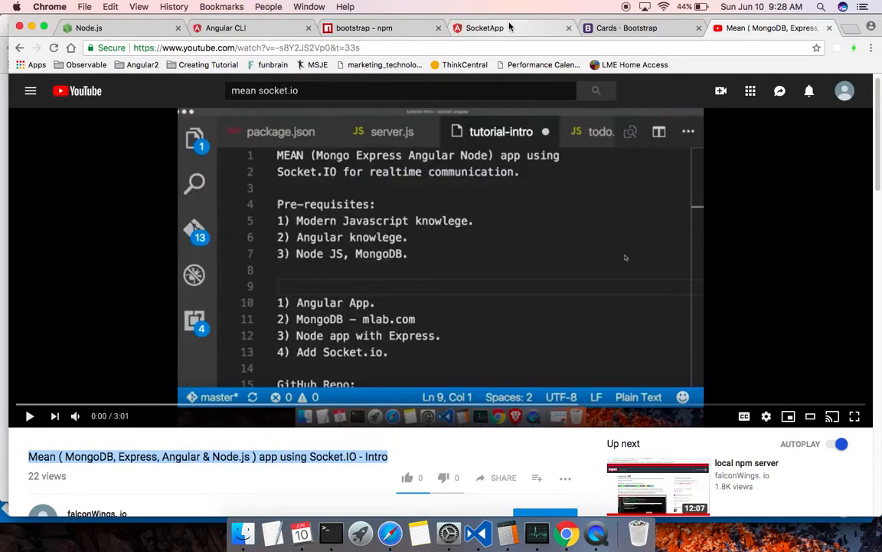
# Browse the Node.js download page, then the Angular CLI site's install and setup commands
pyautogui.click(100, 28)
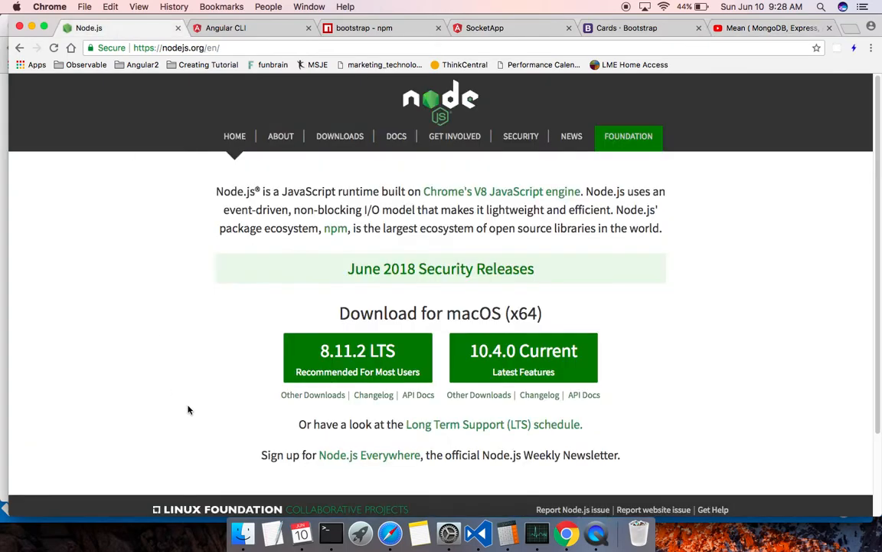
pyautogui.moveTo(330, 167)
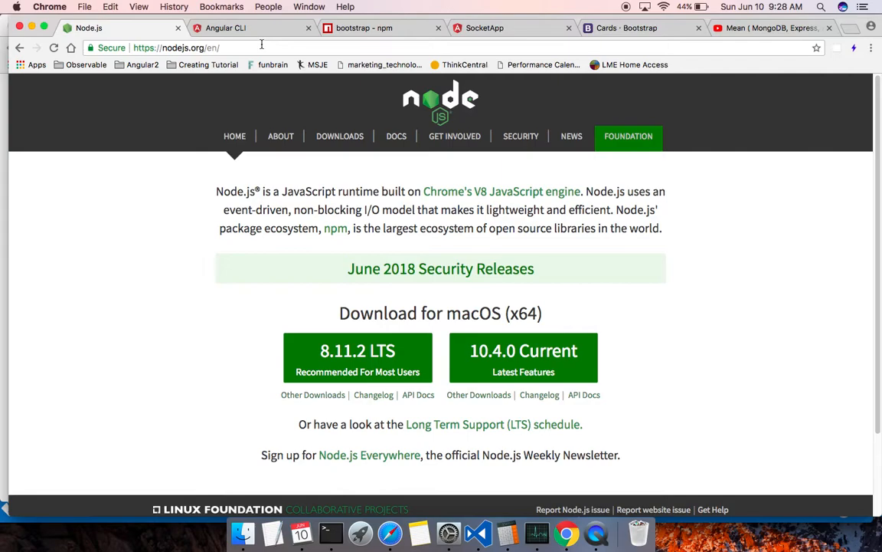
pyautogui.moveTo(188, 327)
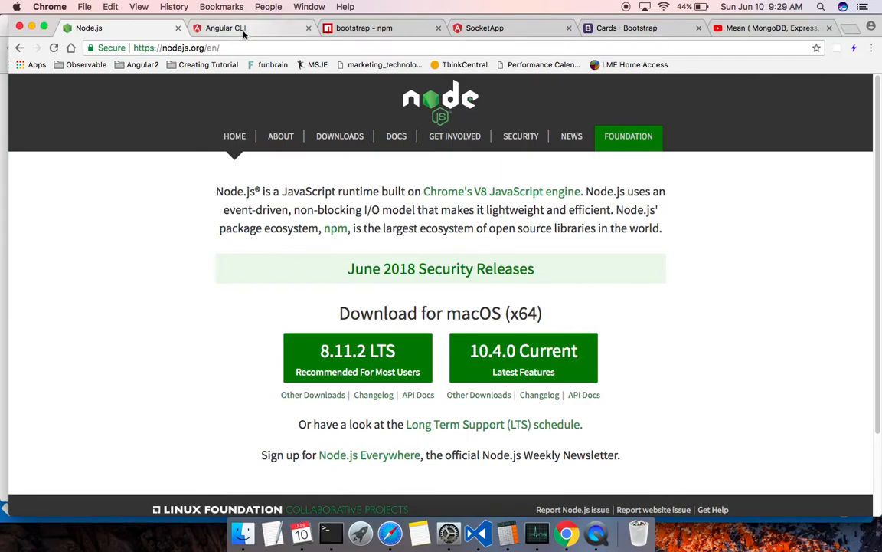
pyautogui.click(230, 28)
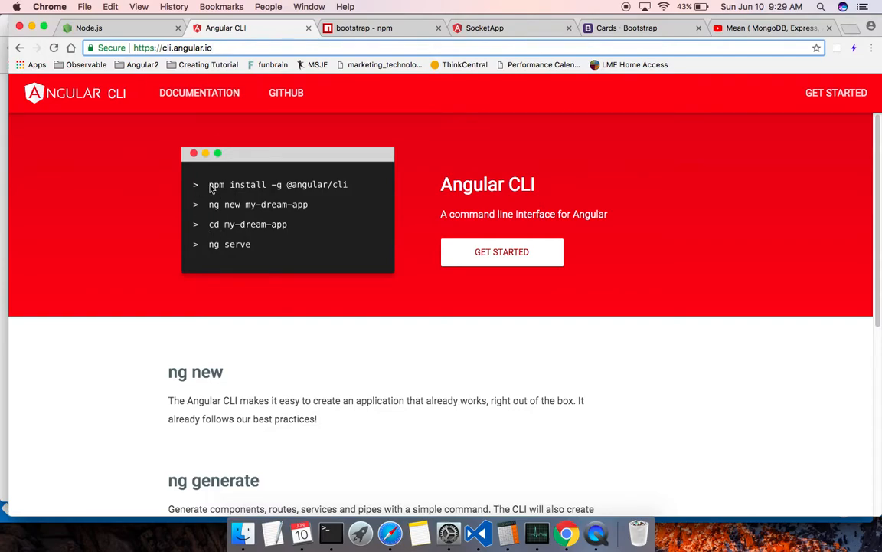
pyautogui.moveTo(339, 189)
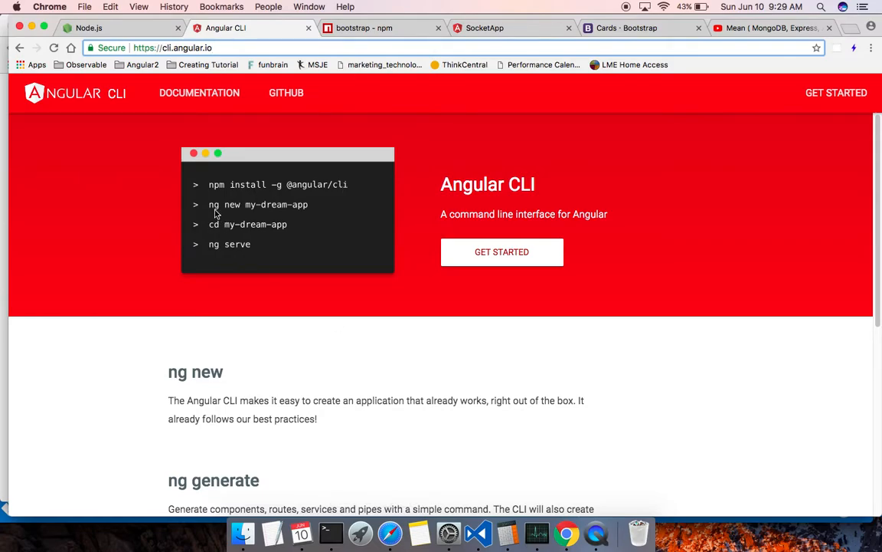
pyautogui.moveTo(259, 208)
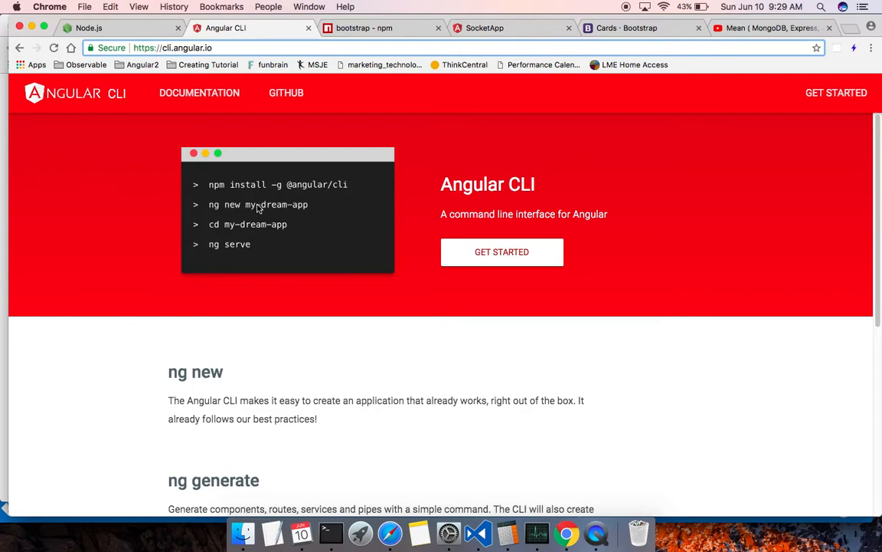
# Switch to Terminal and run ng new socket-app
pyautogui.click(327, 530)
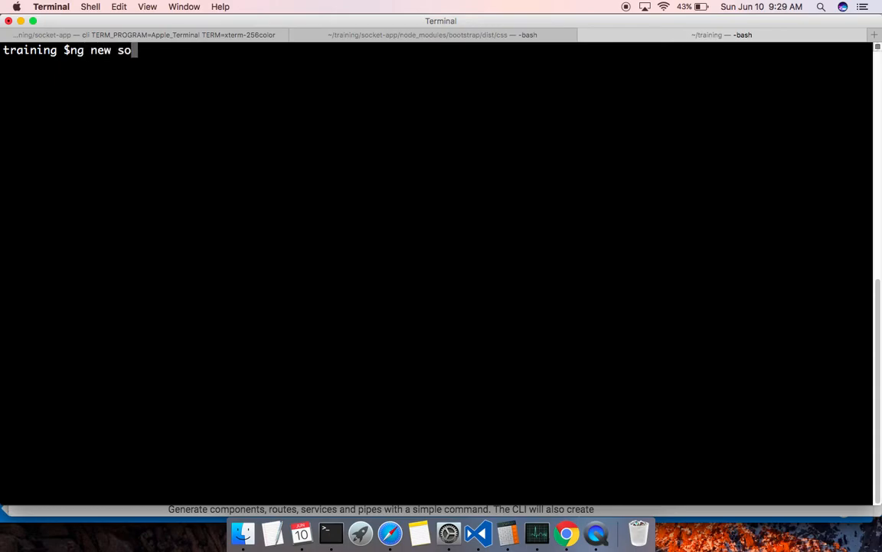
pyautogui.write('cket-app')
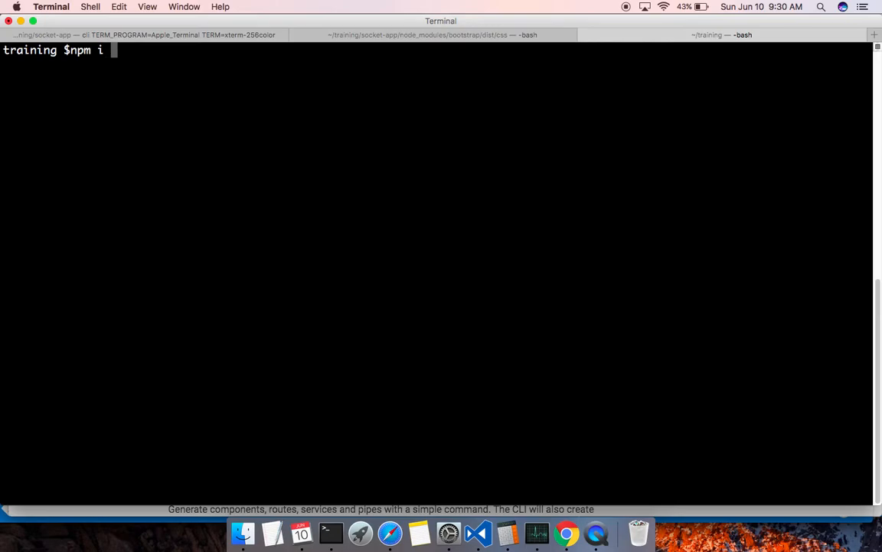
# Run npm i bootstrap --save in Terminal
pyautogui.write('bootstrap')
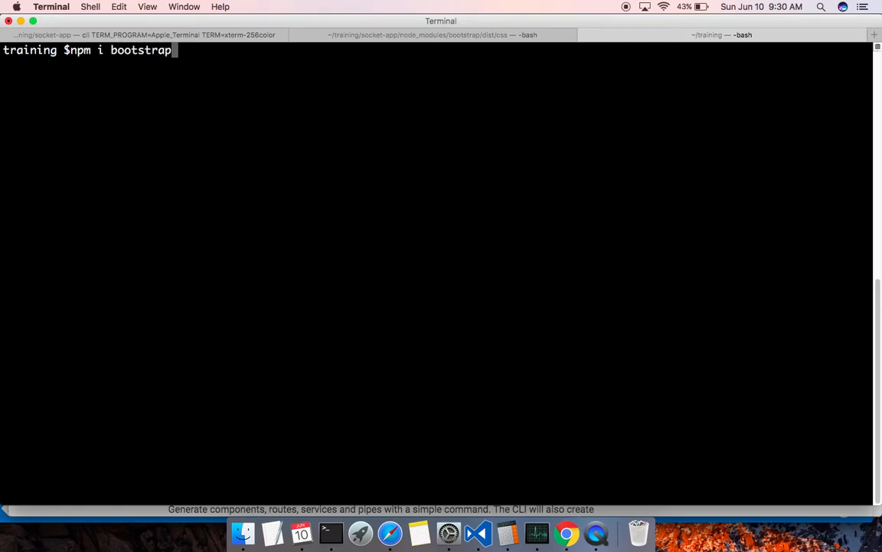
pyautogui.write('--')
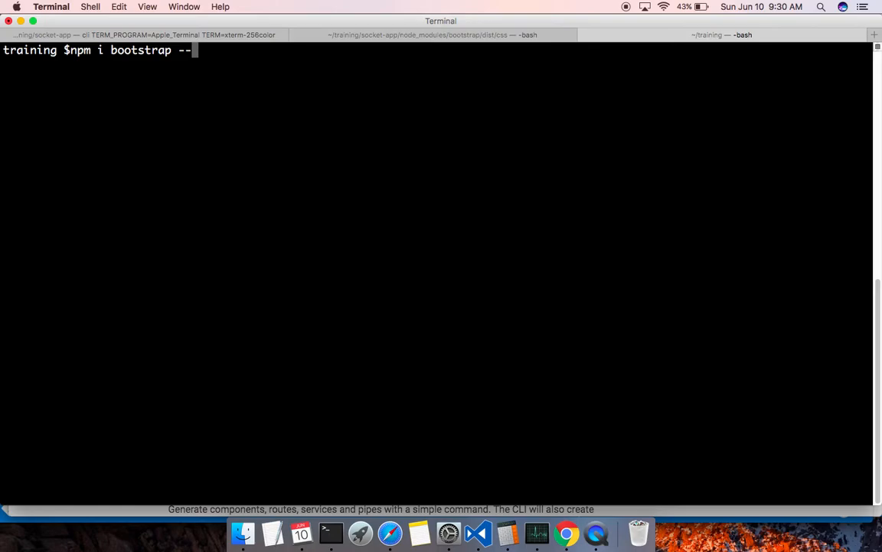
pyautogui.write('save')
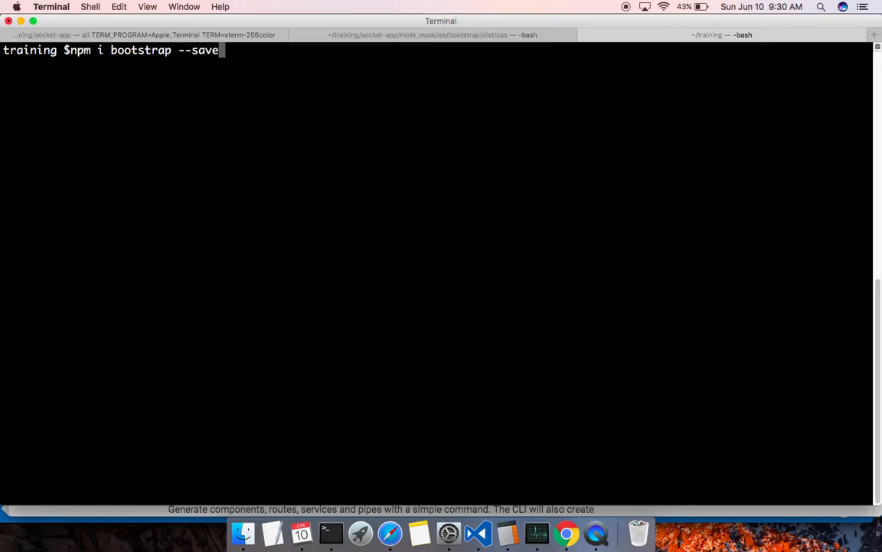
pyautogui.moveTo(191, 58)
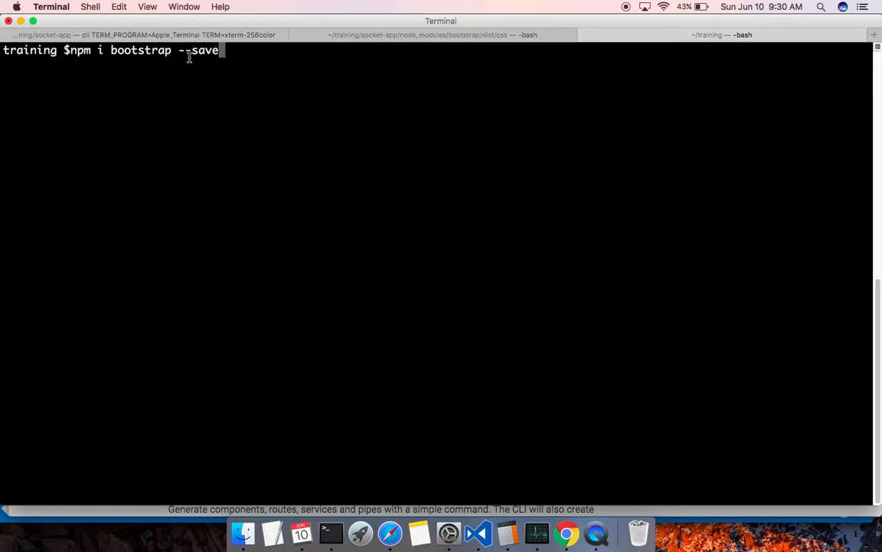
pyautogui.moveTo(141, 58)
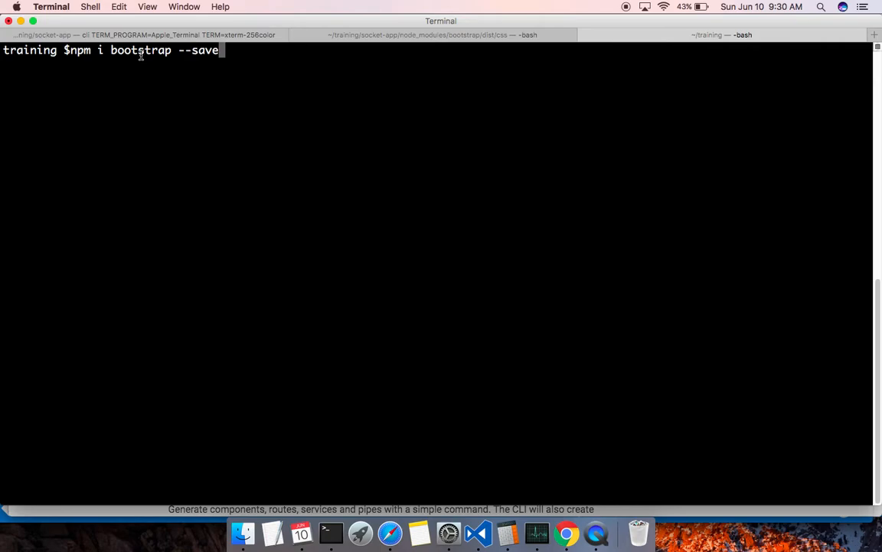
pyautogui.press('Backspace')
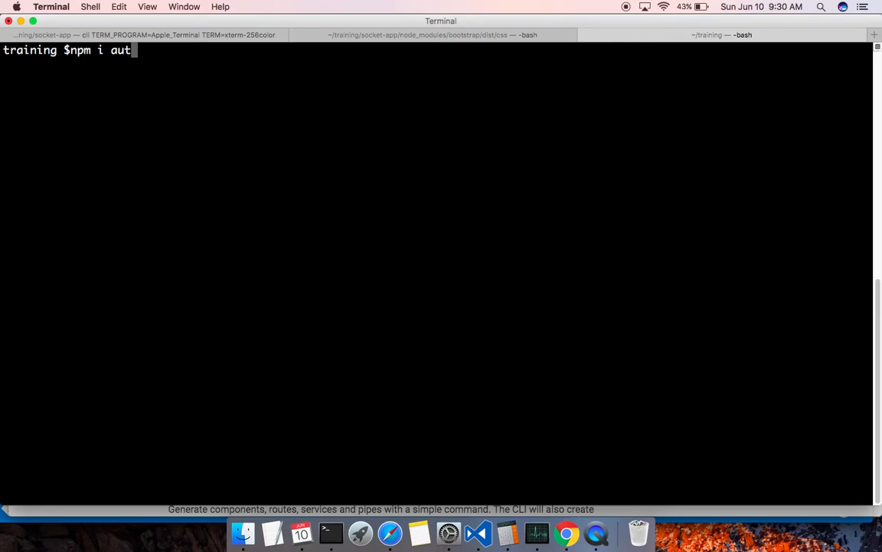
# Run npm i autoprefixer@latest --save in Terminal
pyautogui.write('pprefixer@l')
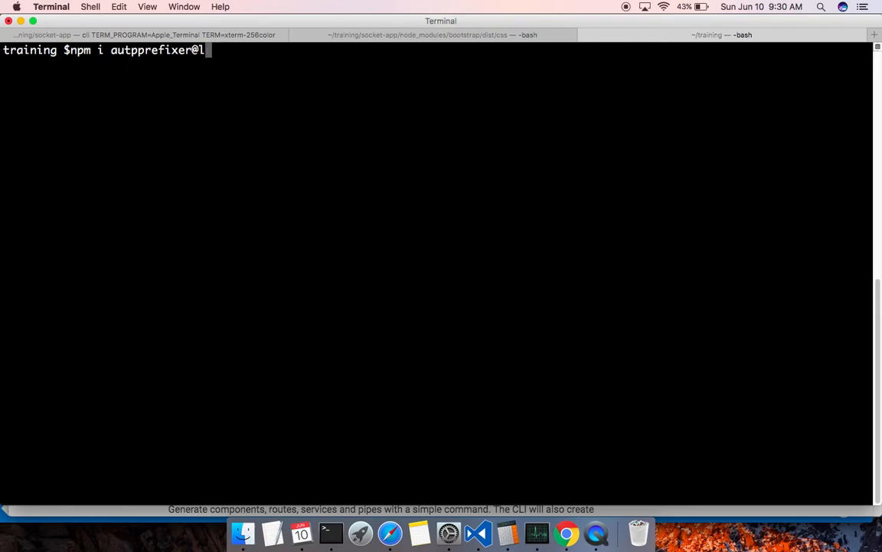
pyautogui.write('atest')
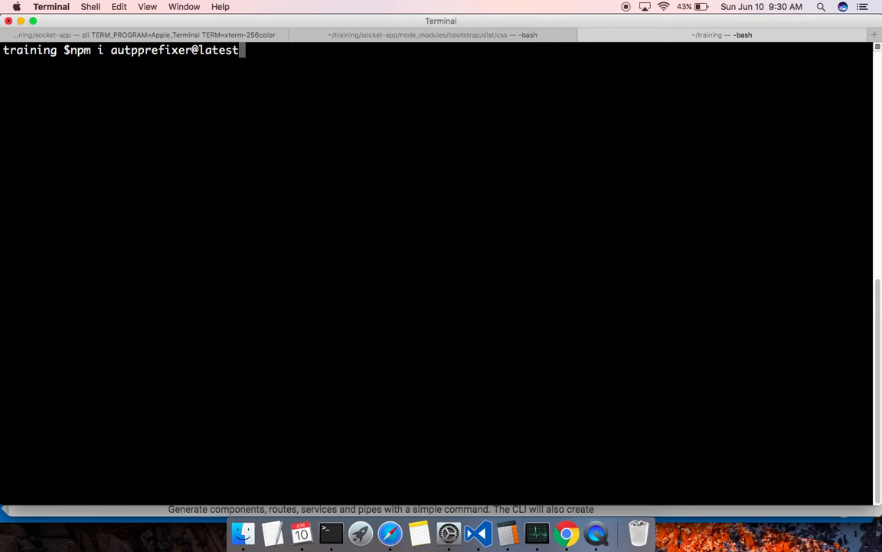
pyautogui.write('--sa')
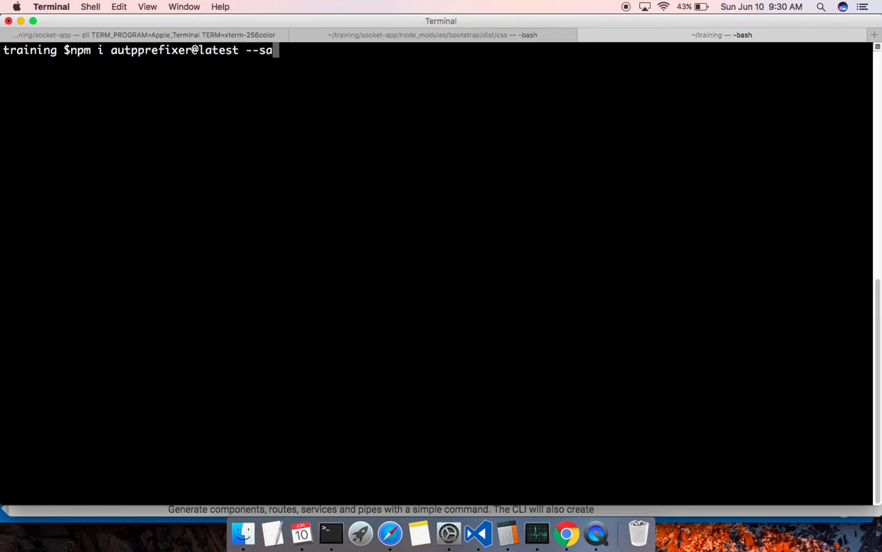
pyautogui.write('v')
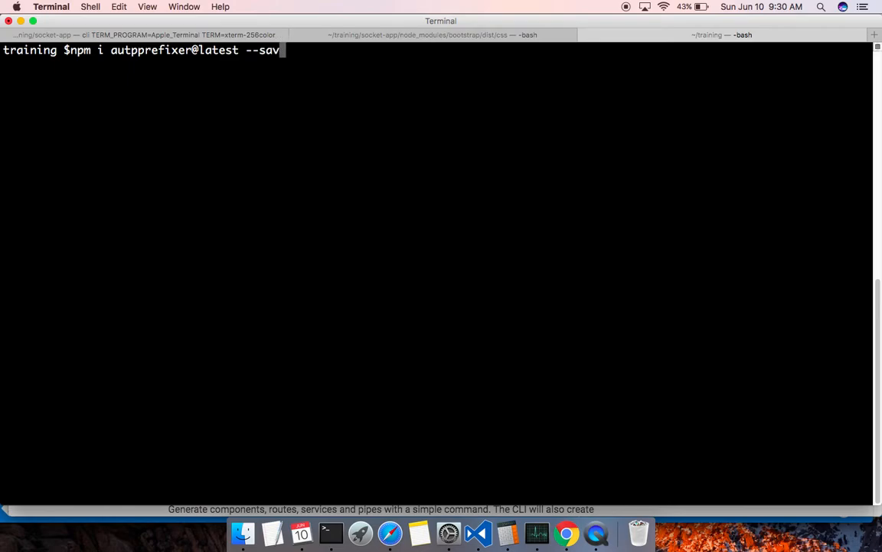
pyautogui.press('Backspace')
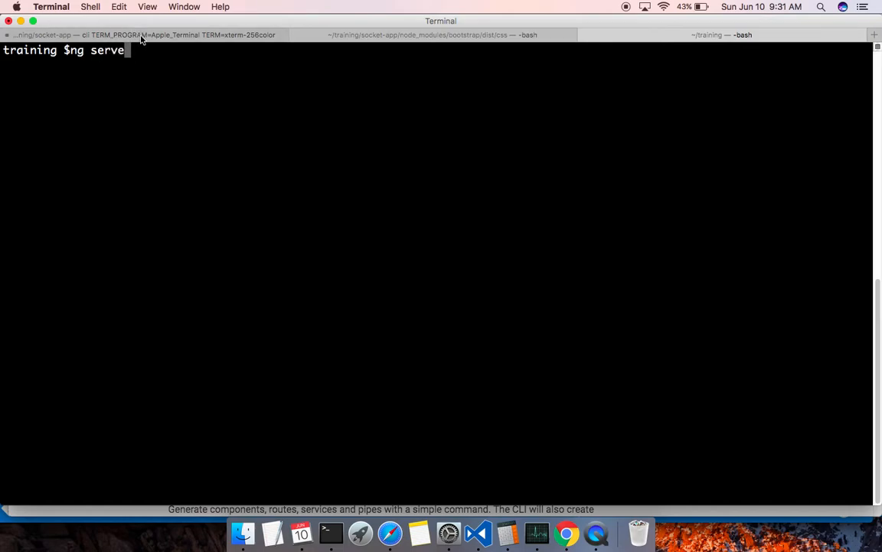
pyautogui.moveTo(141, 38)
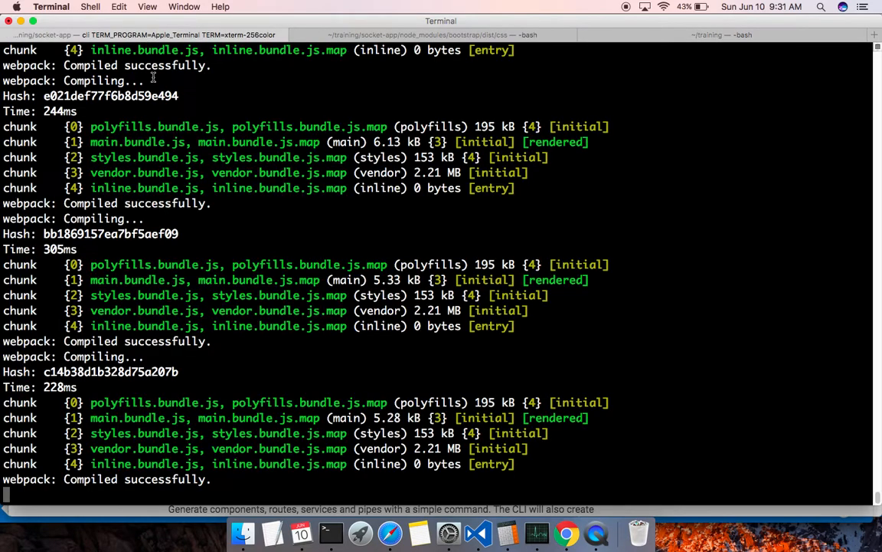
pyautogui.moveTo(347, 377)
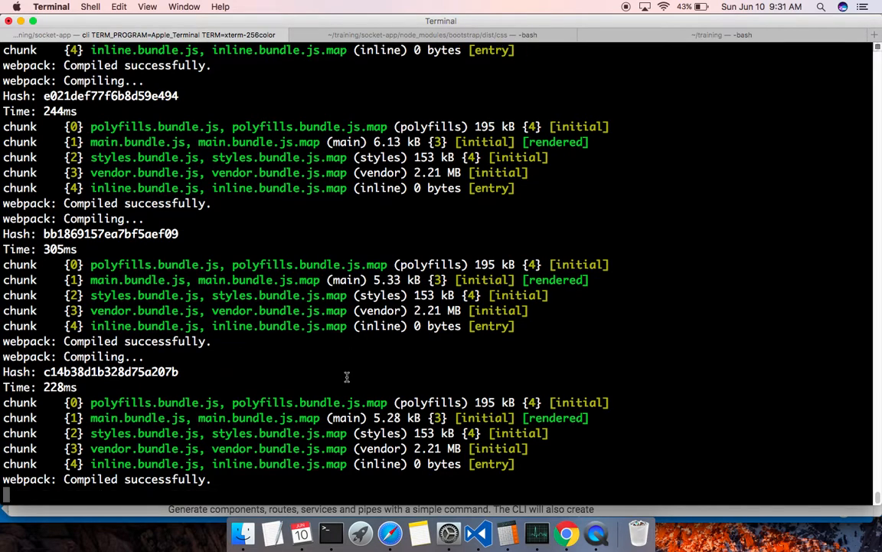
pyautogui.moveTo(448, 534)
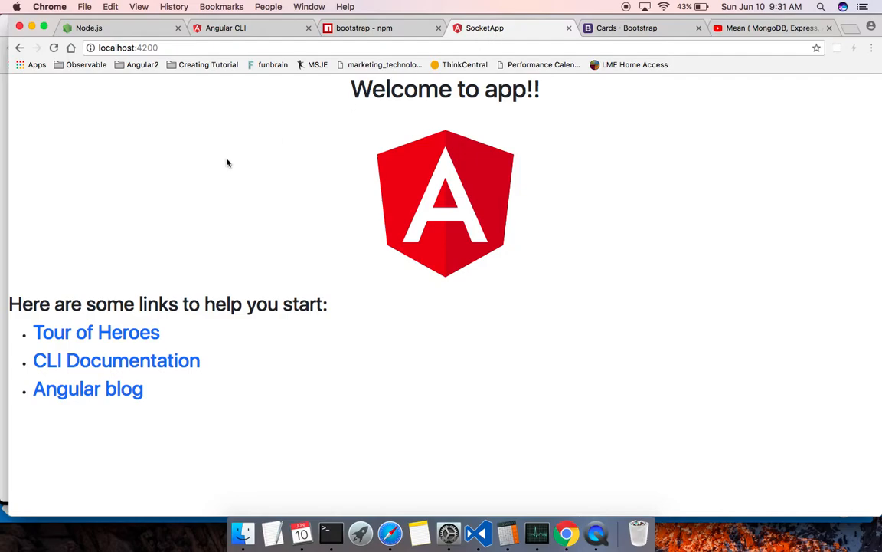
pyautogui.moveTo(583, 282)
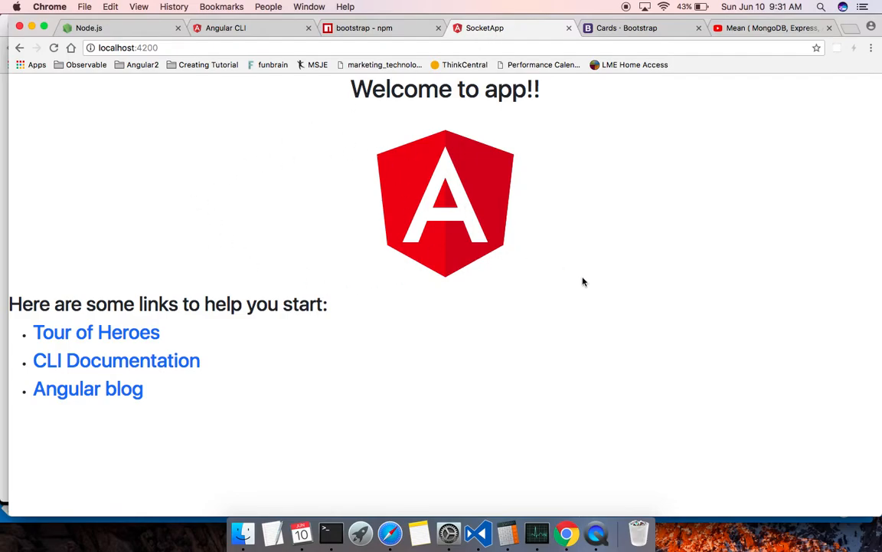
pyautogui.moveTo(613, 368)
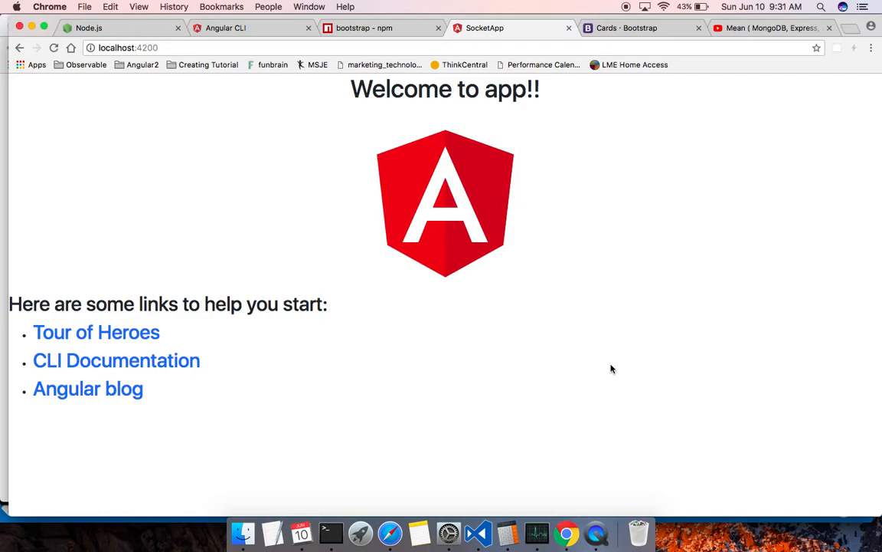
pyautogui.moveTo(449, 530)
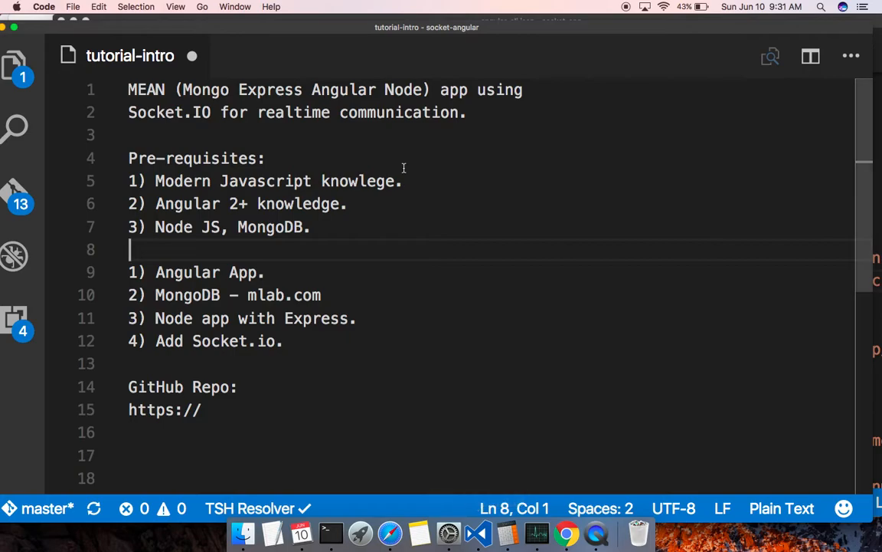
pyautogui.moveTo(596, 537)
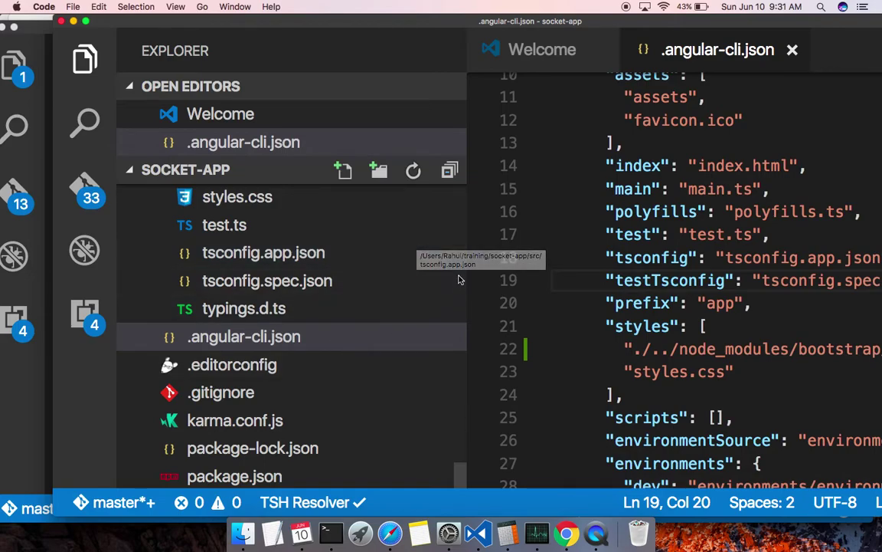
pyautogui.moveTo(413, 22)
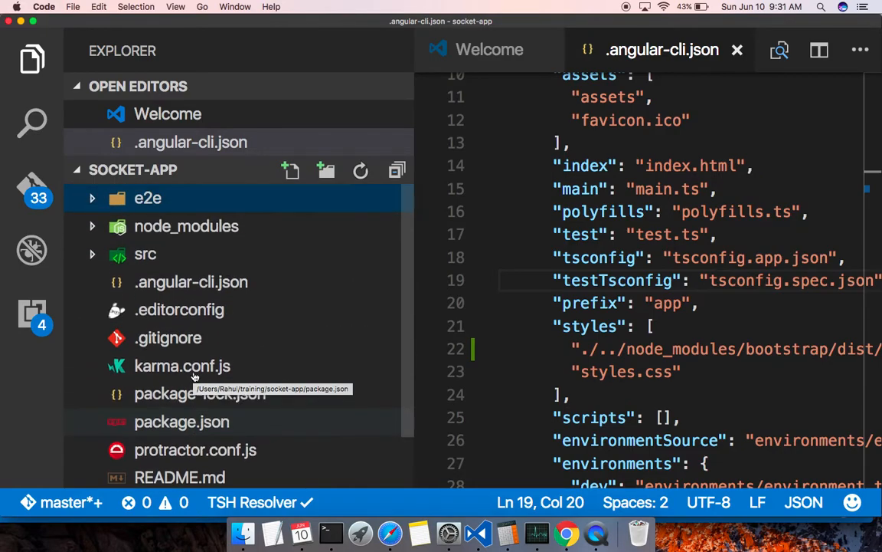
# Hide the sidebar to read the bootstrap.min.css styles entry, close Welcome, restore Explorer
pyautogui.click(191, 282)
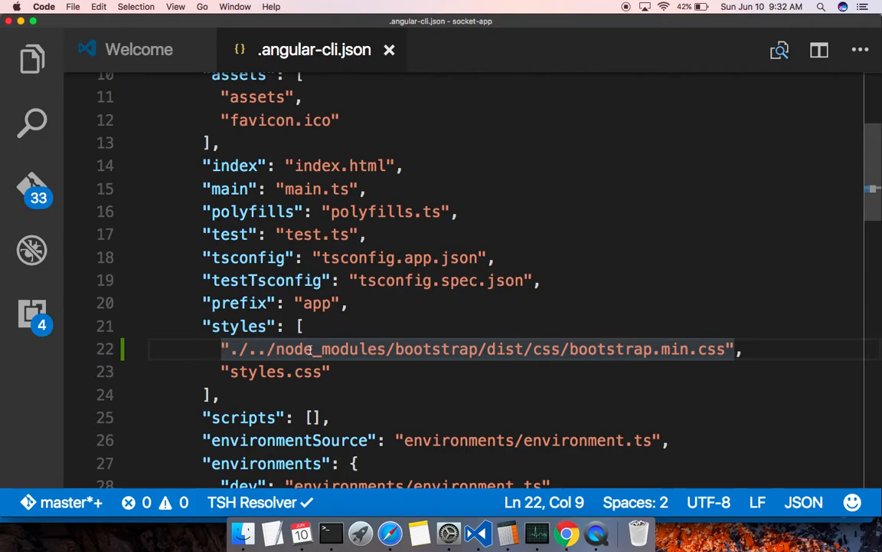
pyautogui.moveTo(360, 166)
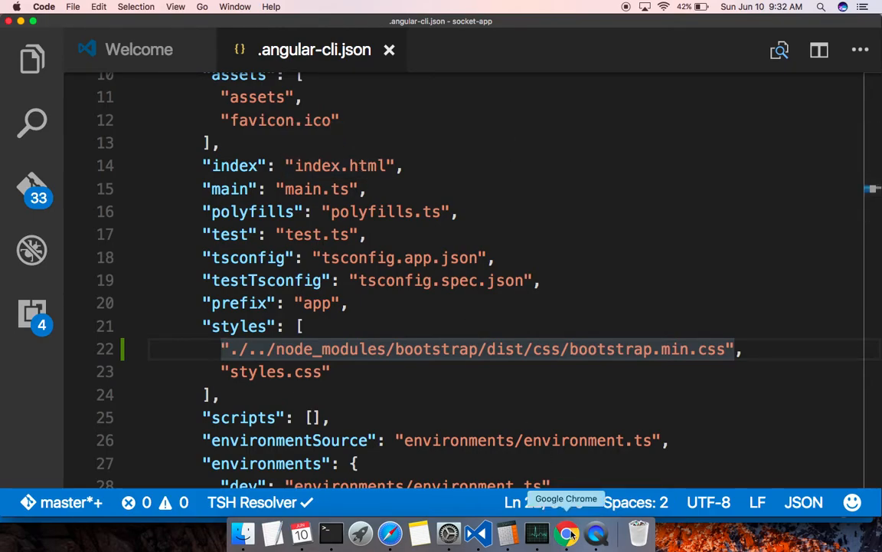
pyautogui.moveTo(198, 62)
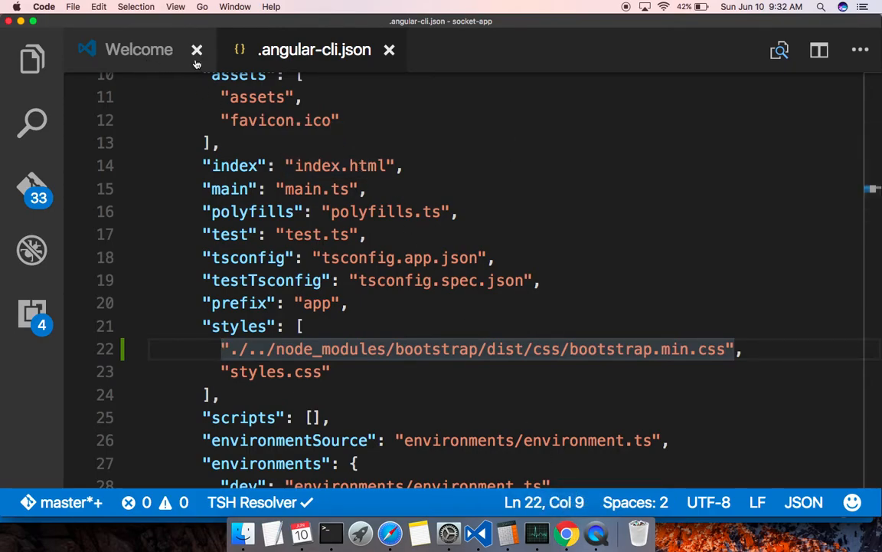
pyautogui.click(197, 49)
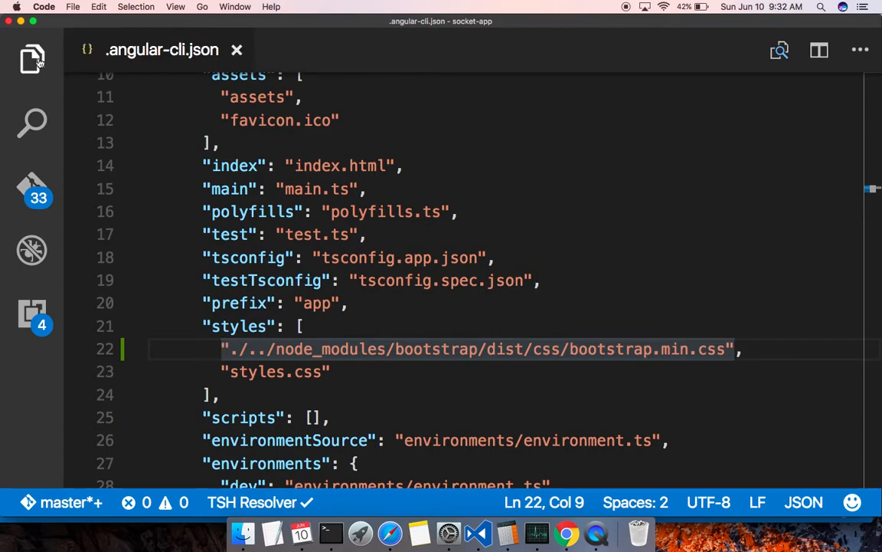
pyautogui.click(30, 58)
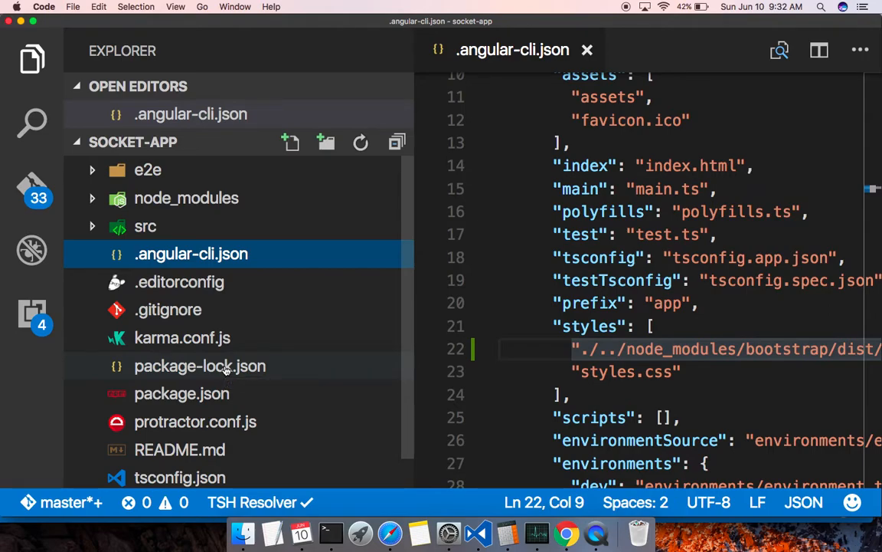
pyautogui.moveTo(231, 65)
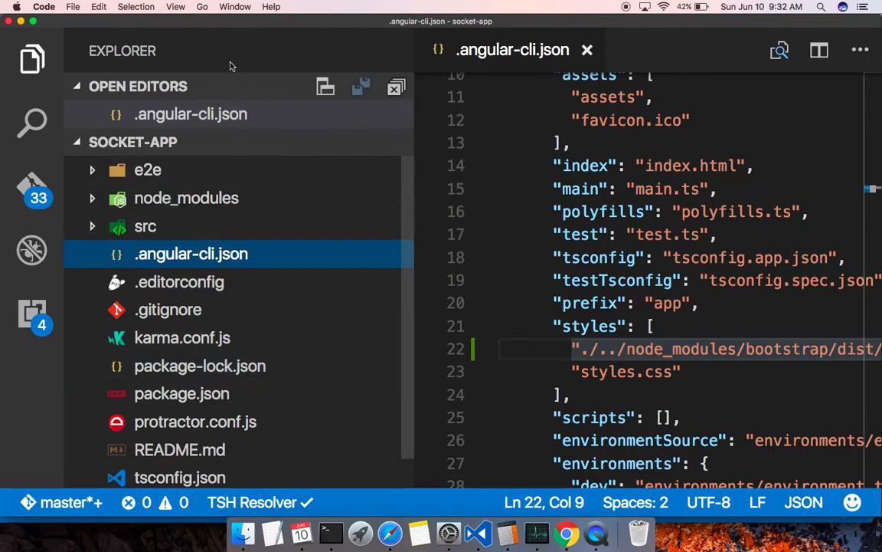
pyautogui.moveTo(375, 387)
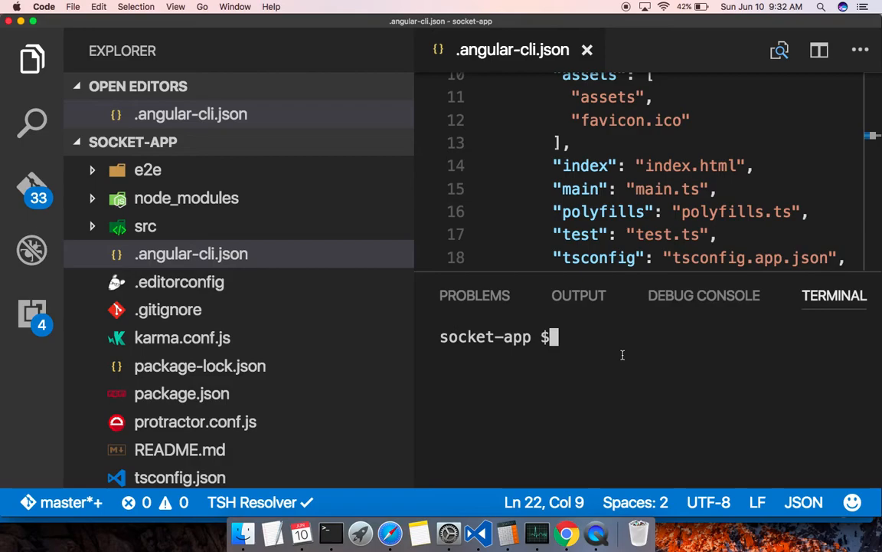
# Change the integrated terminal's directory to src, correcting the mistyped path
pyautogui.write('cd')
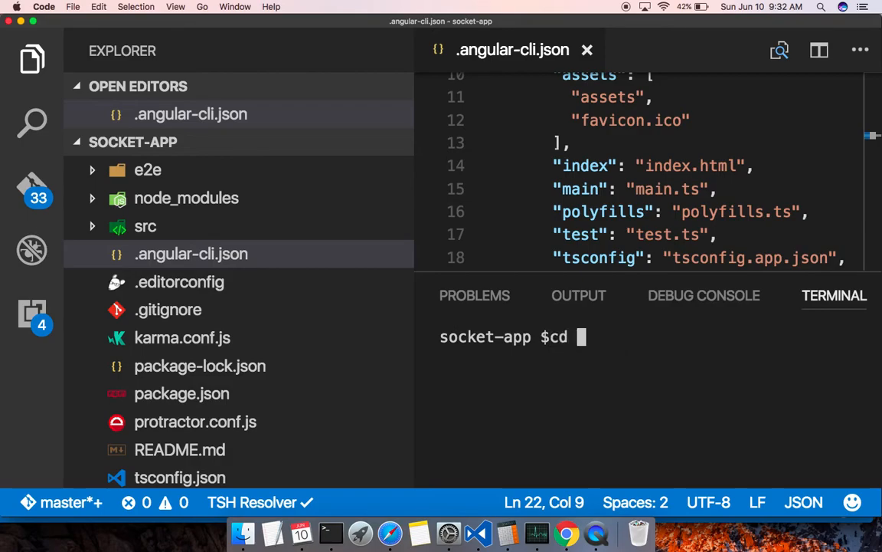
pyautogui.write('app/src')
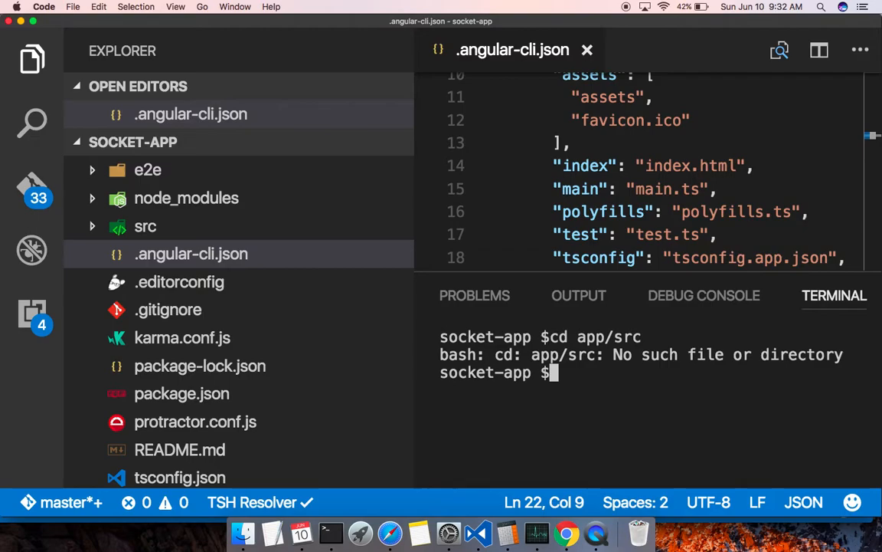
pyautogui.write('cd app/src')
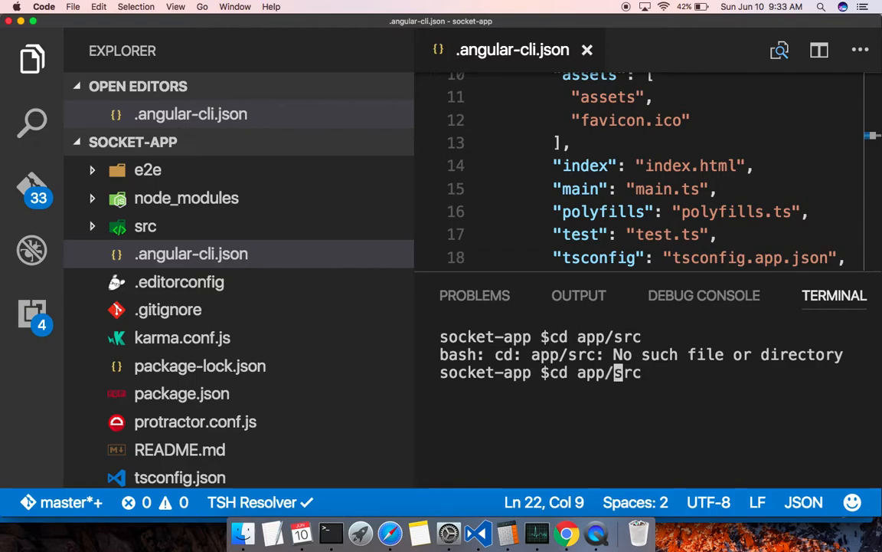
pyautogui.press('Enter')
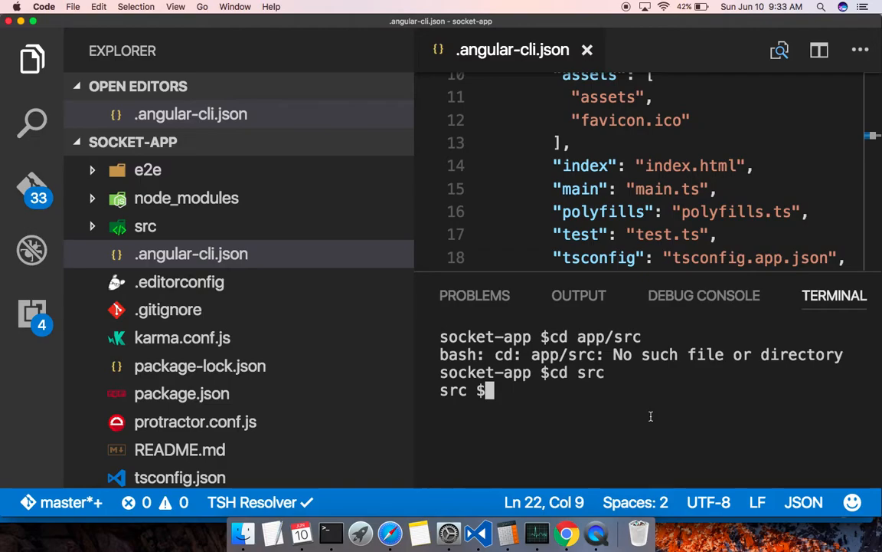
# Generate the todo component with ng g c todo
pyautogui.write('ng')
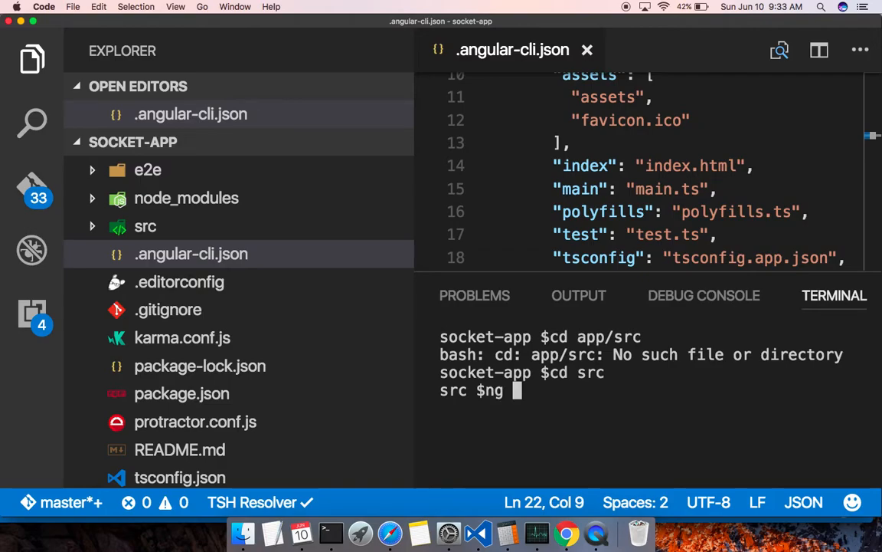
pyautogui.write('g')
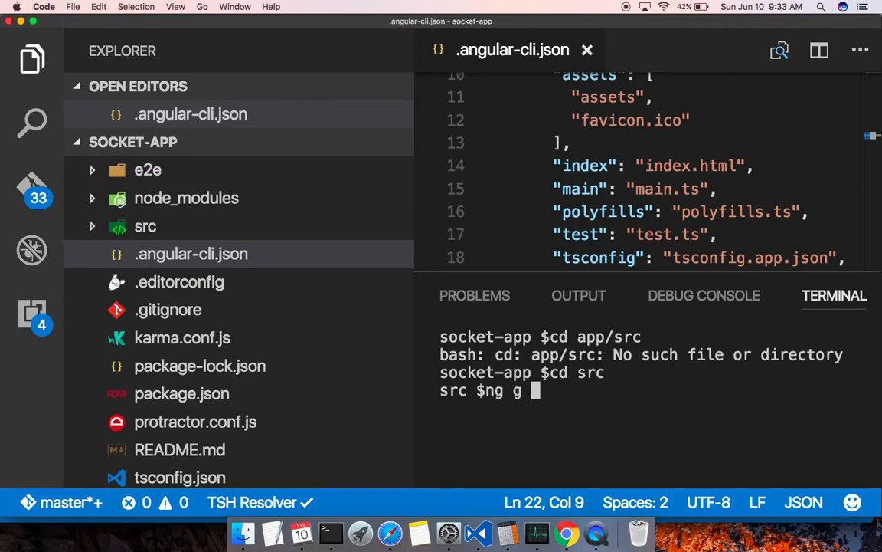
pyautogui.write('c')
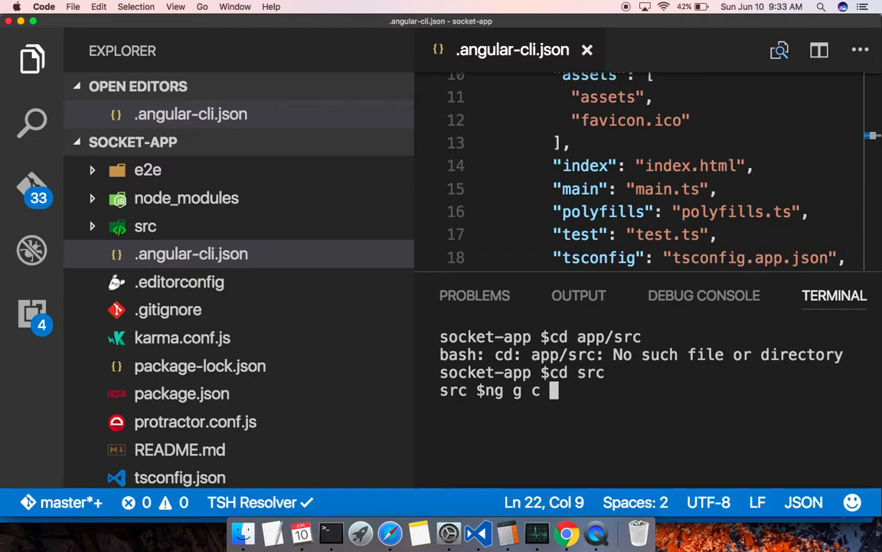
pyautogui.write('todo')
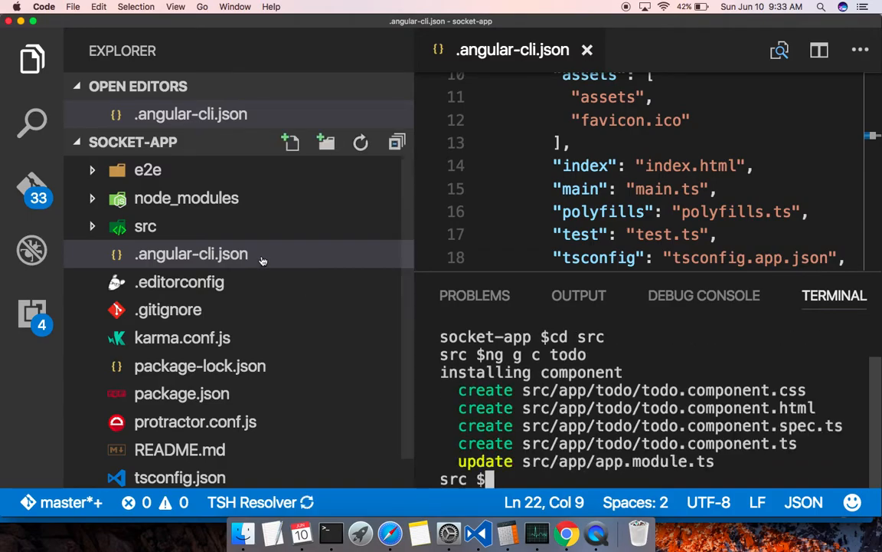
# Open todo.component.html and todo.component.ts, select the app-todo selector, then collapse the folder
pyautogui.click(145, 226)
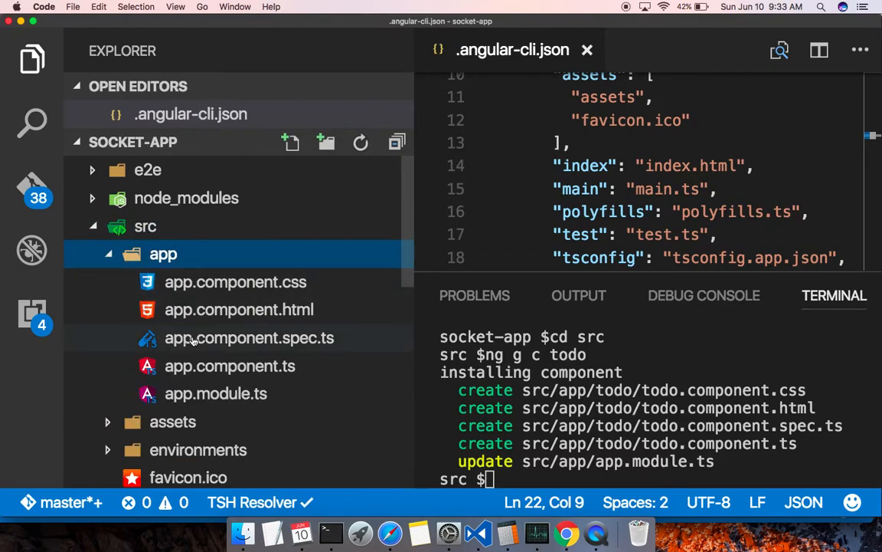
pyautogui.moveTo(249, 338)
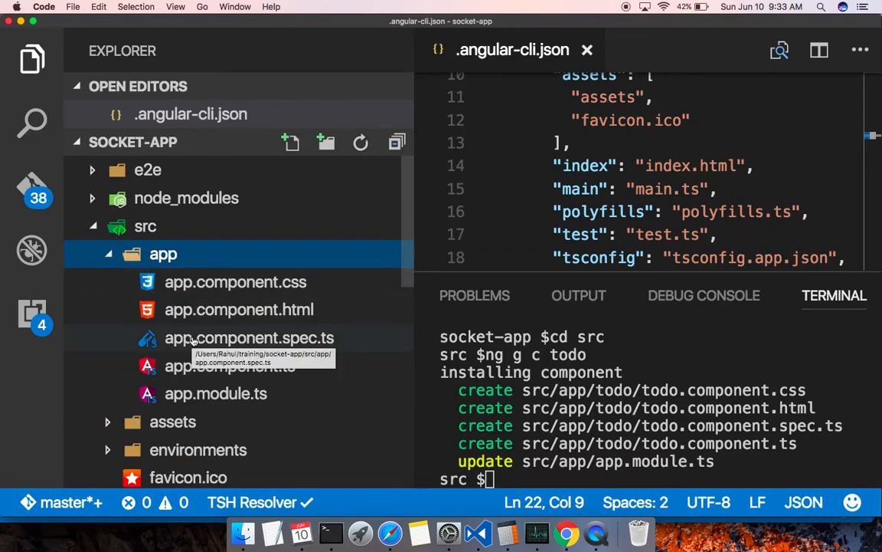
pyautogui.moveTo(284, 391)
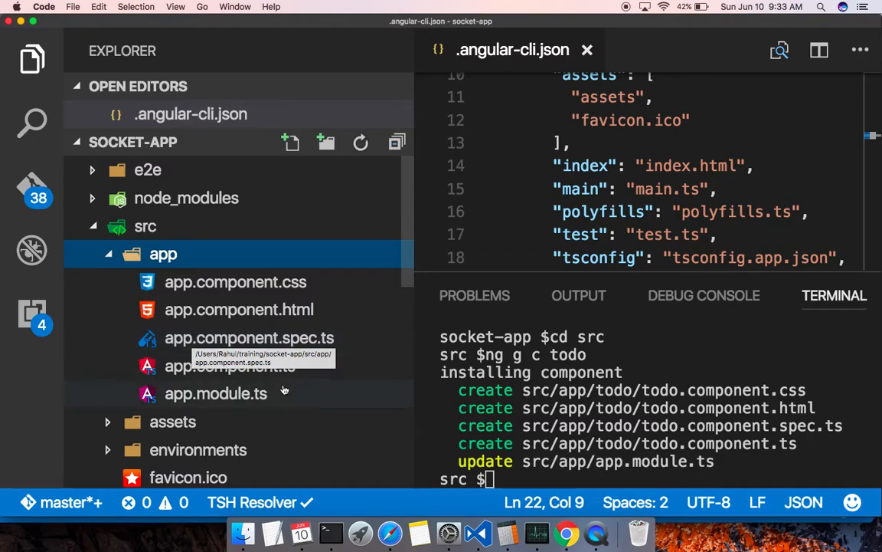
pyautogui.scroll(-3)
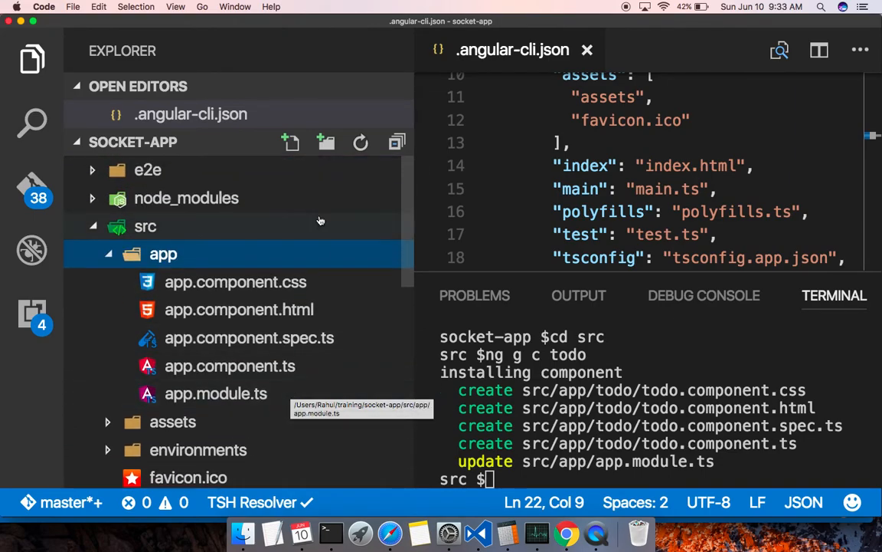
pyautogui.scroll(-3)
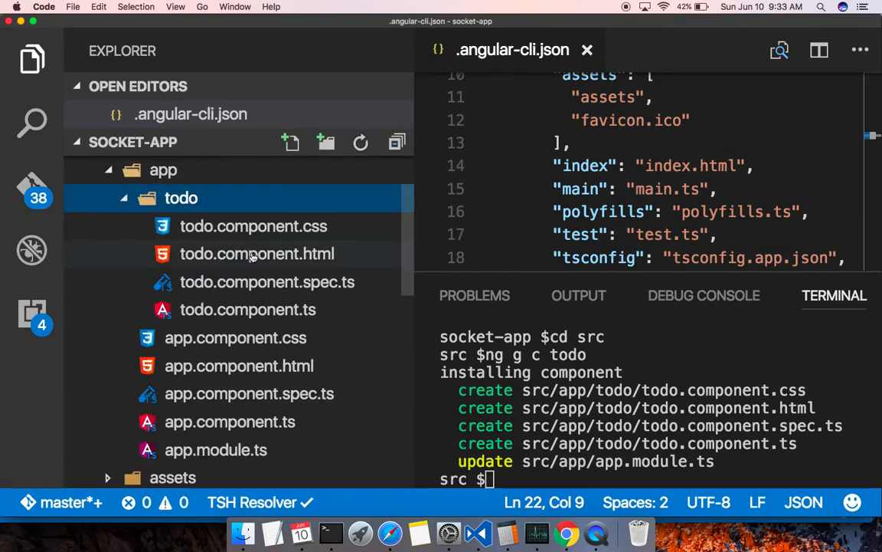
pyautogui.click(257, 254)
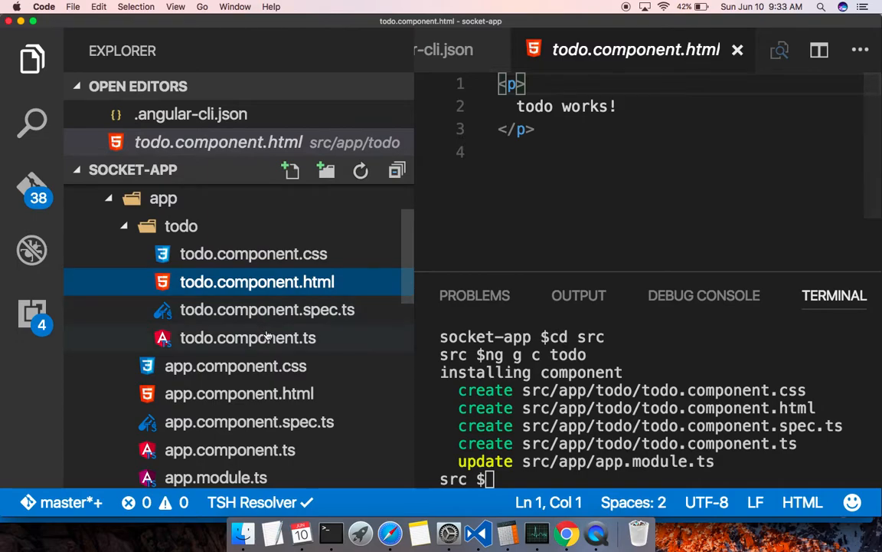
pyautogui.click(248, 338)
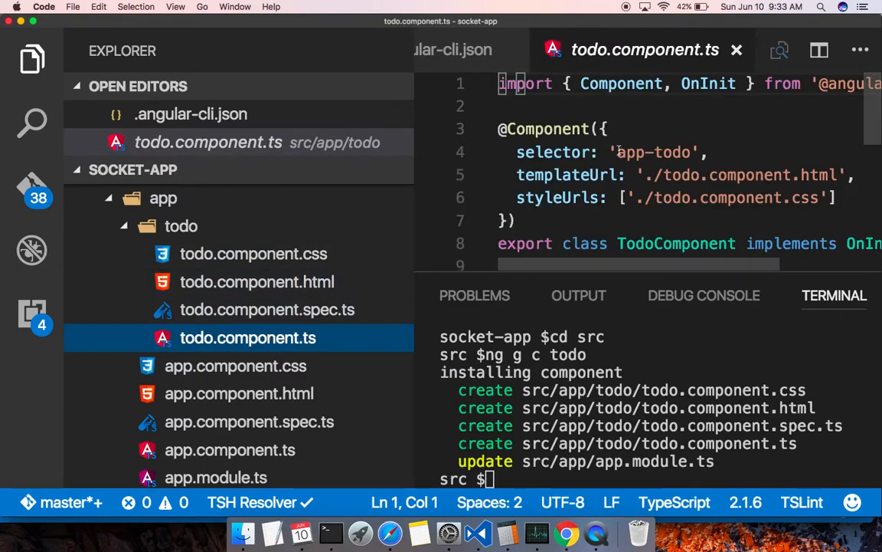
pyautogui.click(622, 152)
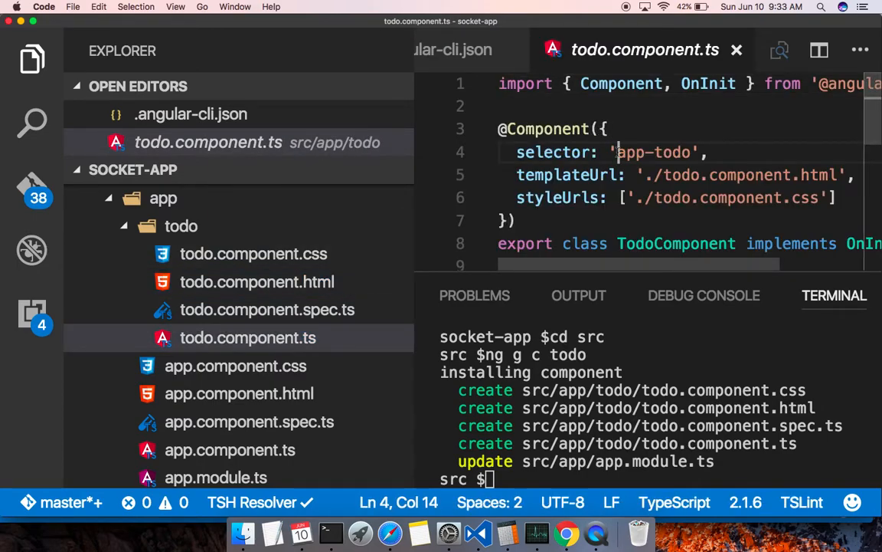
pyautogui.doubleClick(653, 152)
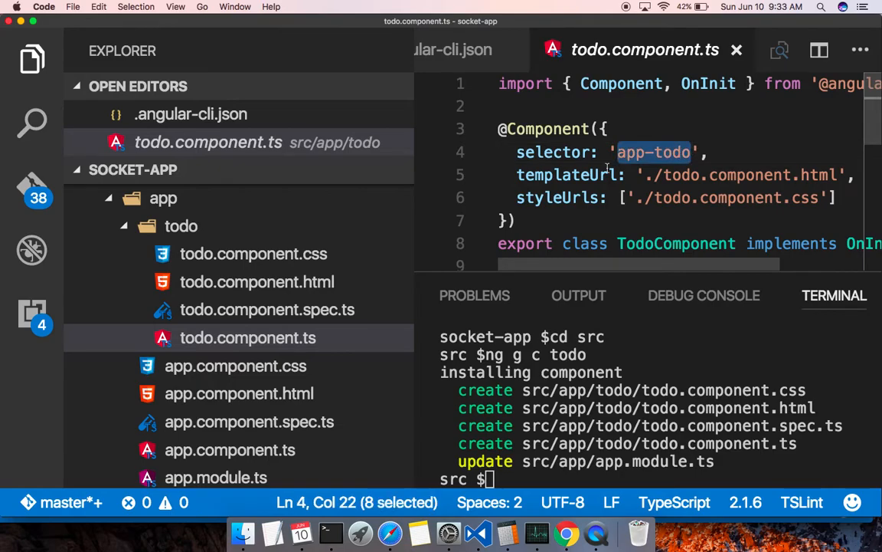
pyautogui.click(181, 226)
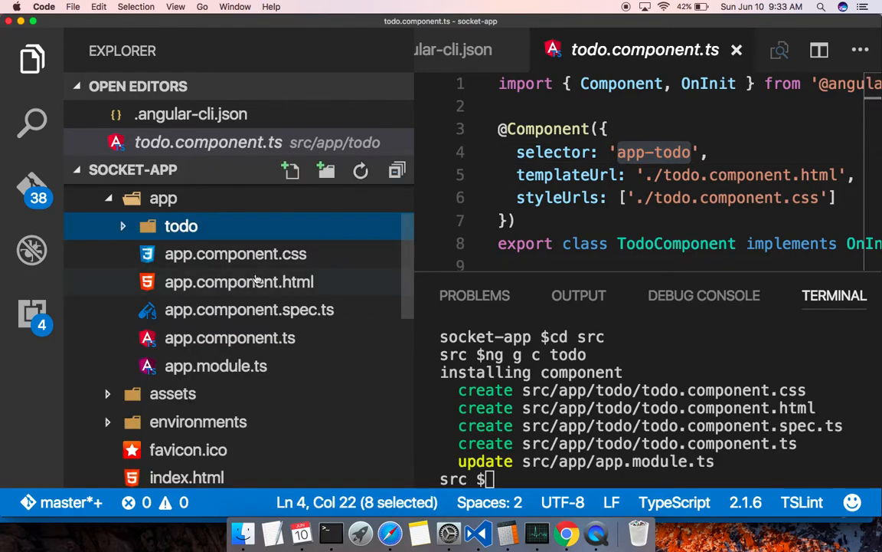
# Replace app.component.html's contents with a single <app-todo></app-todo> element
pyautogui.click(238, 282)
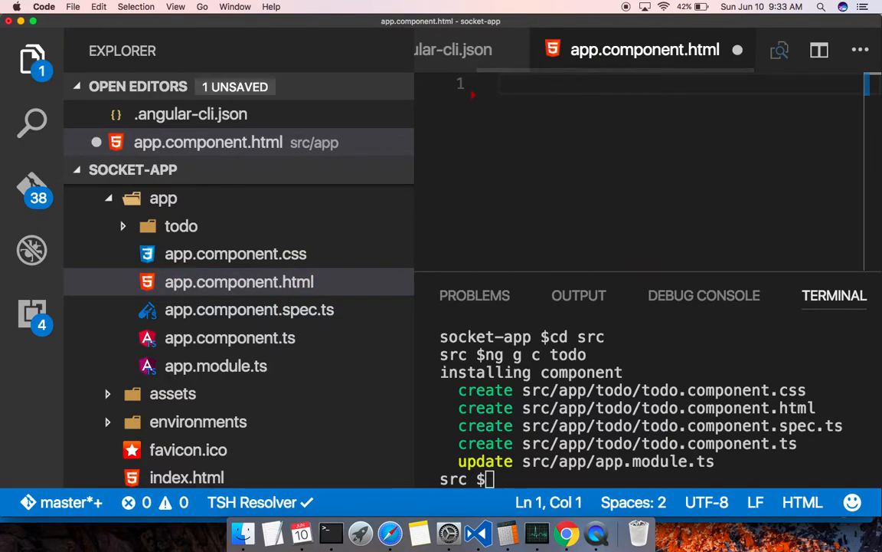
pyautogui.write('<app-todo')
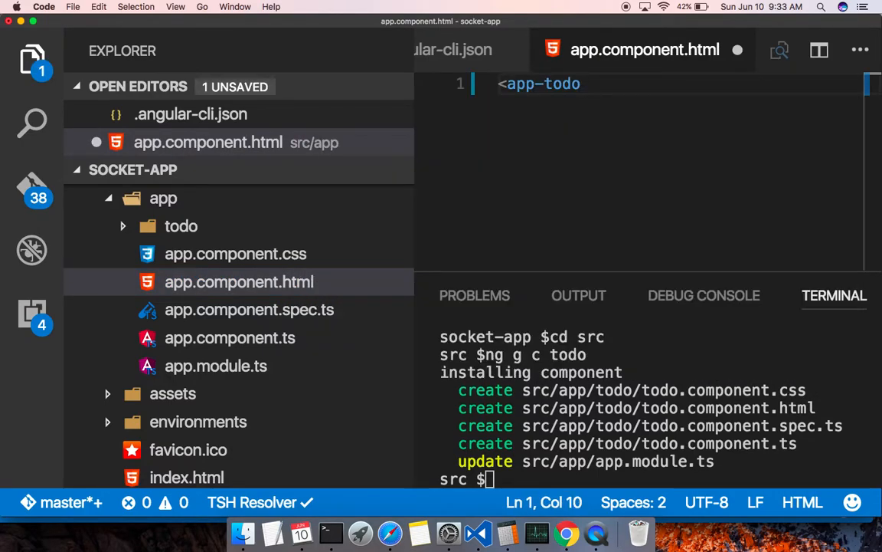
pyautogui.write('>')
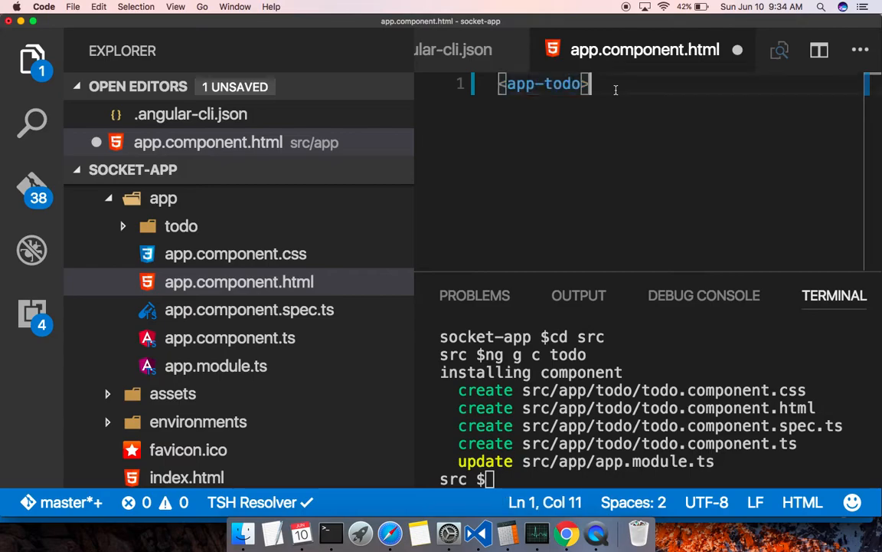
pyautogui.write('>')
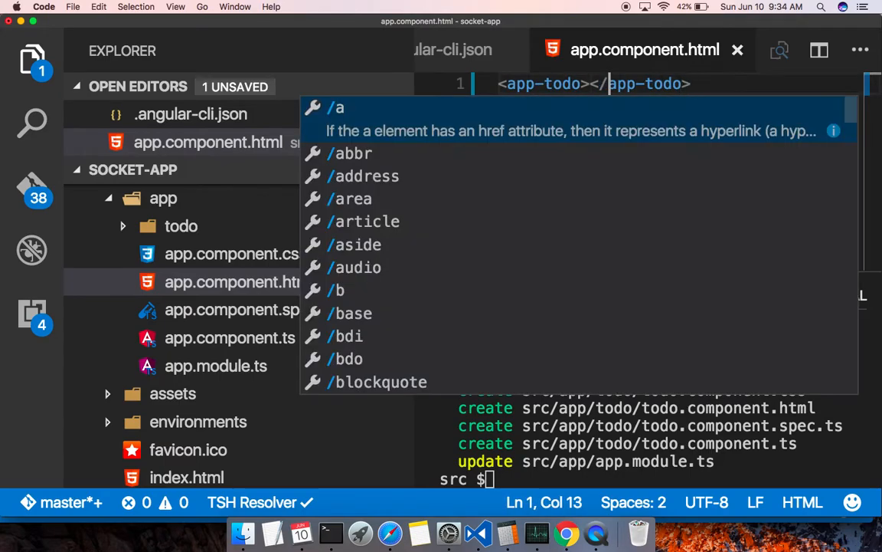
pyautogui.press('Escape')
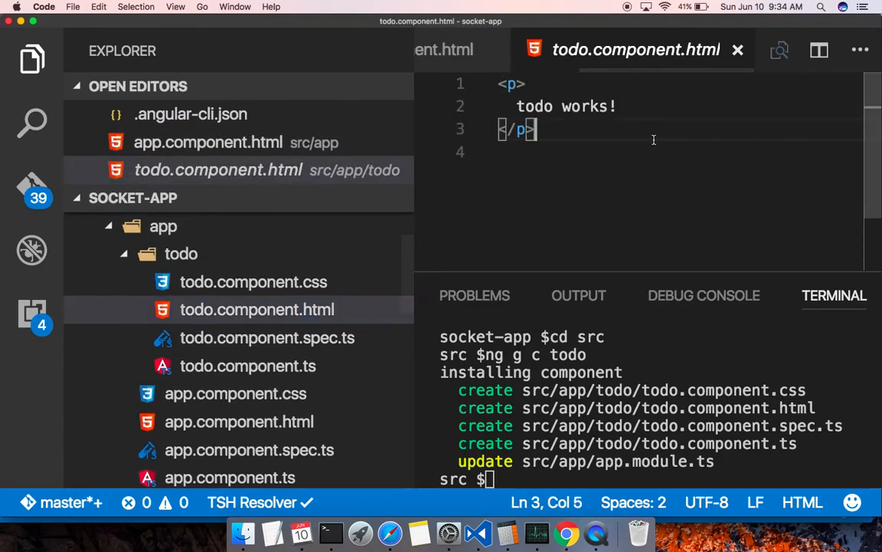
# Replace todo.component.html with an expanded div.container, fixing the mistyped class name
pyautogui.press('cmd+a')
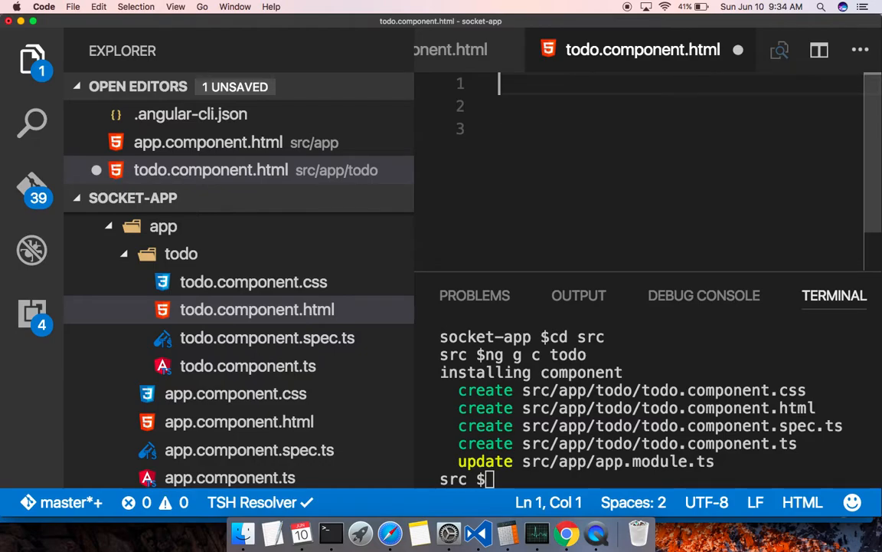
pyautogui.write('div')
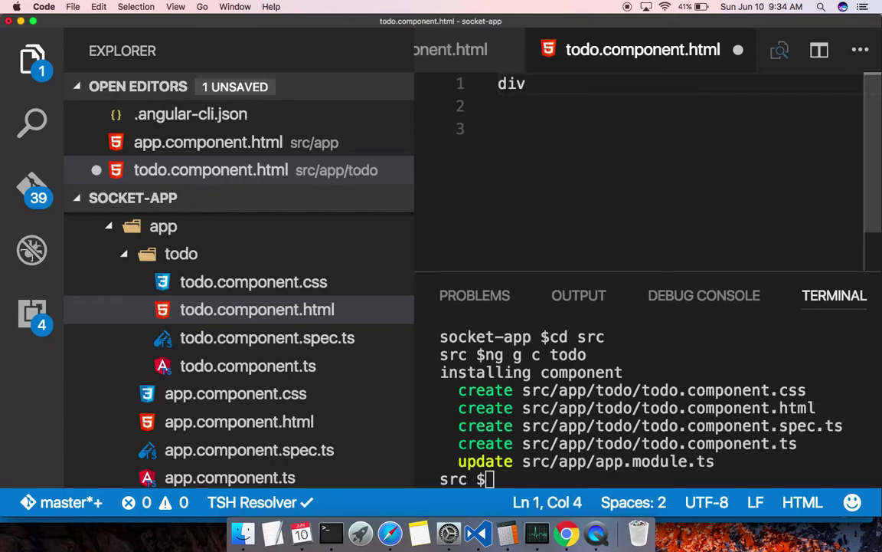
pyautogui.write('.c')
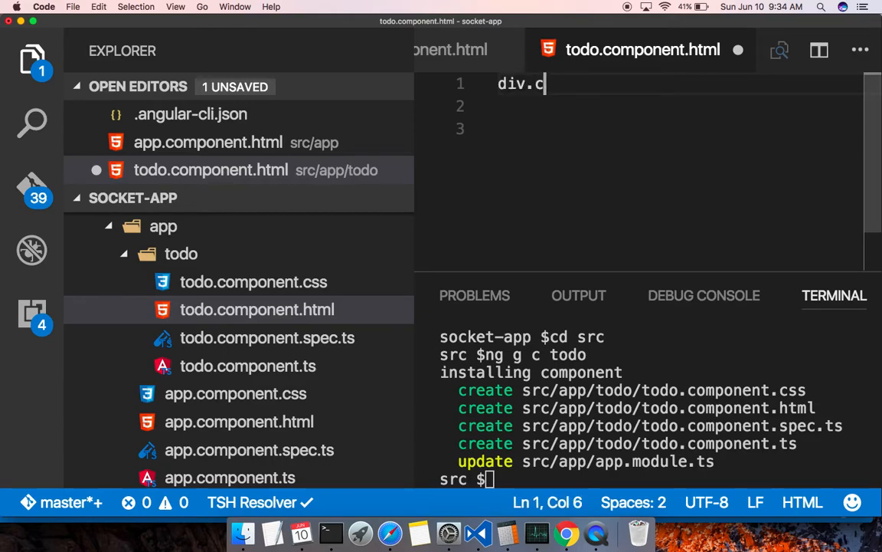
pyautogui.write('ontrao')
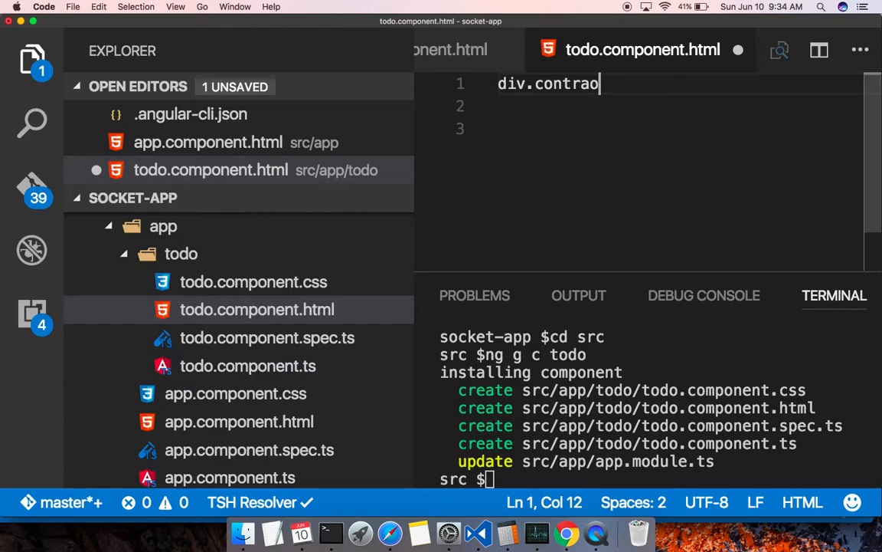
pyautogui.press('Backspace')
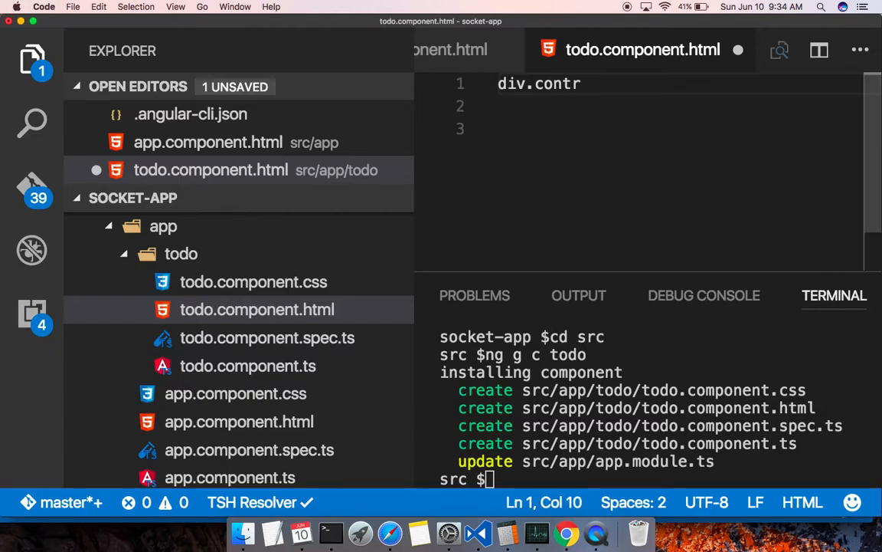
pyautogui.write('ainer"></div>')
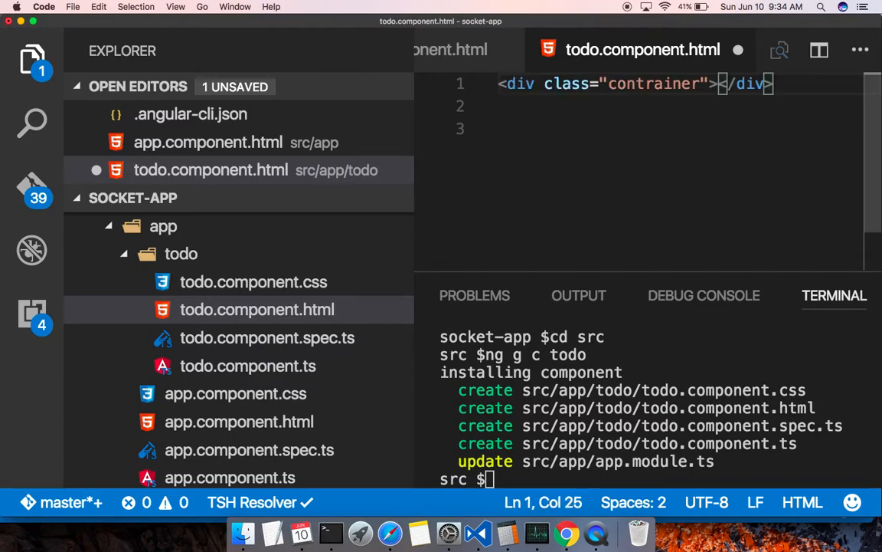
# Add blank lines inside the div and append mt-3 to its class
pyautogui.press('Enter')
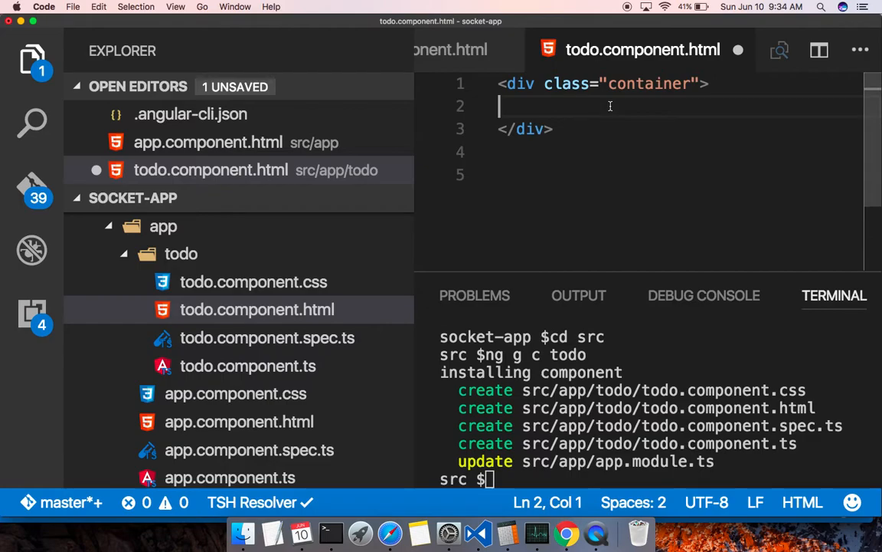
pyautogui.press('Enter')
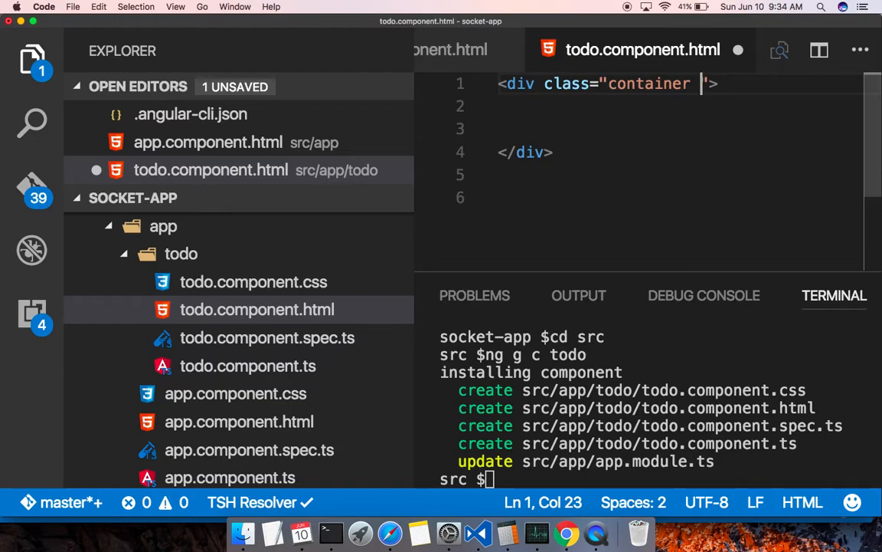
pyautogui.write('mt-3')
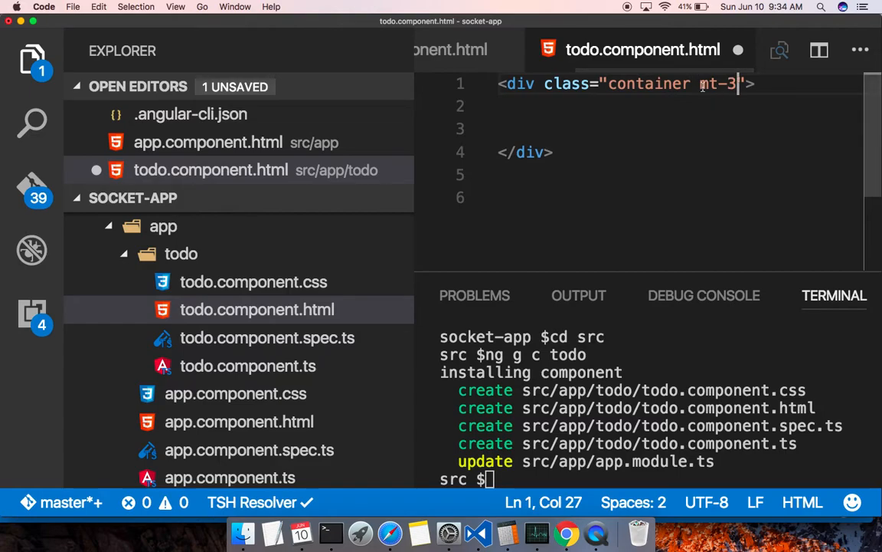
pyautogui.press('cmd+s')
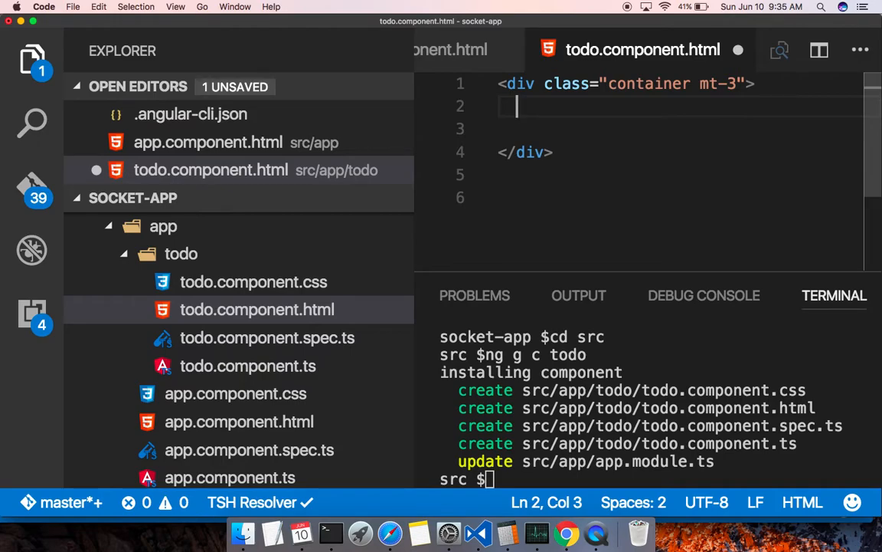
# Add a row div inside the container and expand input:text.form-control into a text input
pyautogui.write('div')
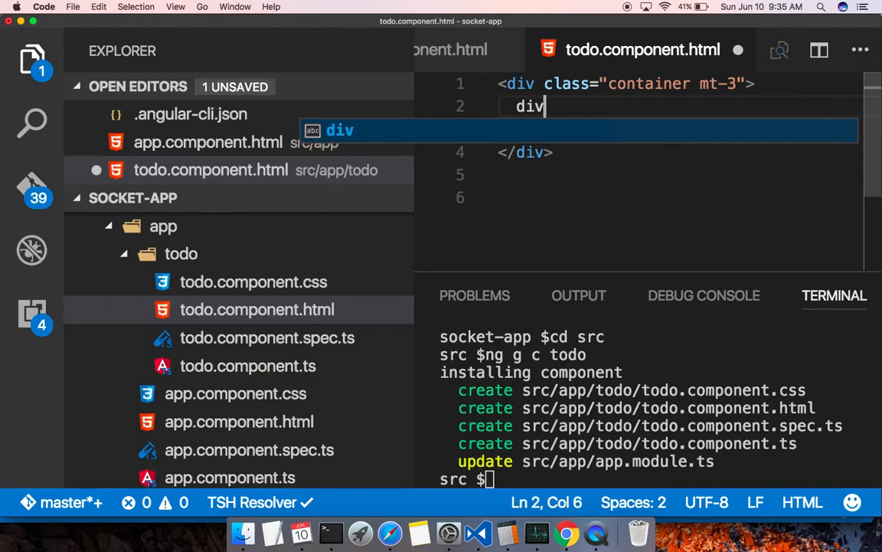
pyautogui.write('class="row"></div>')
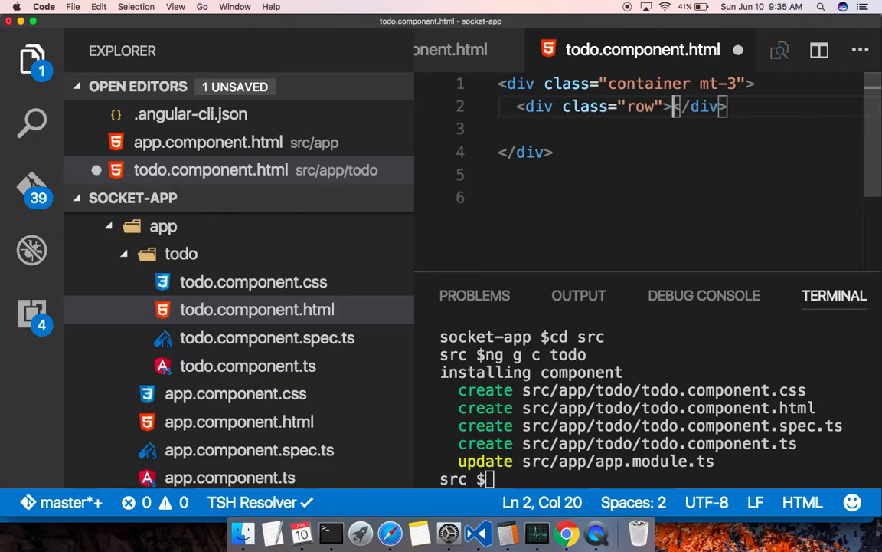
pyautogui.press('Enter')
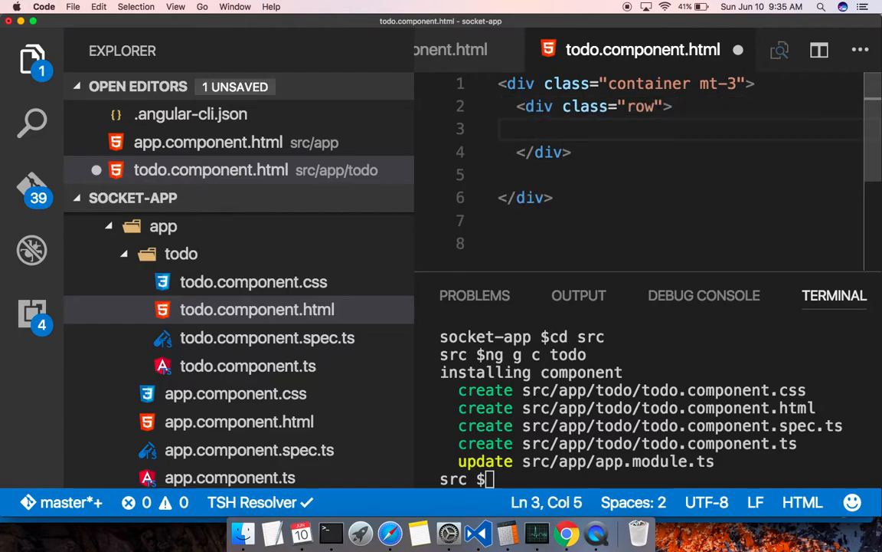
pyautogui.write('i')
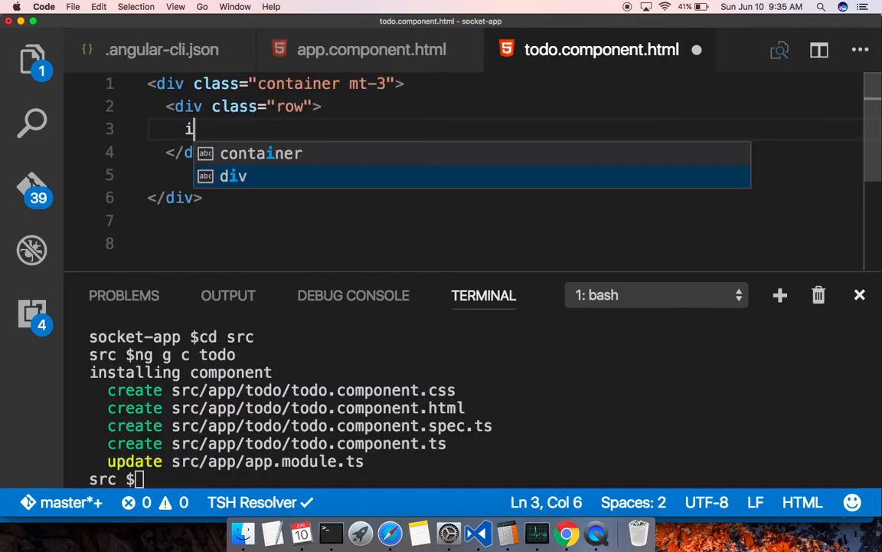
pyautogui.write('n')
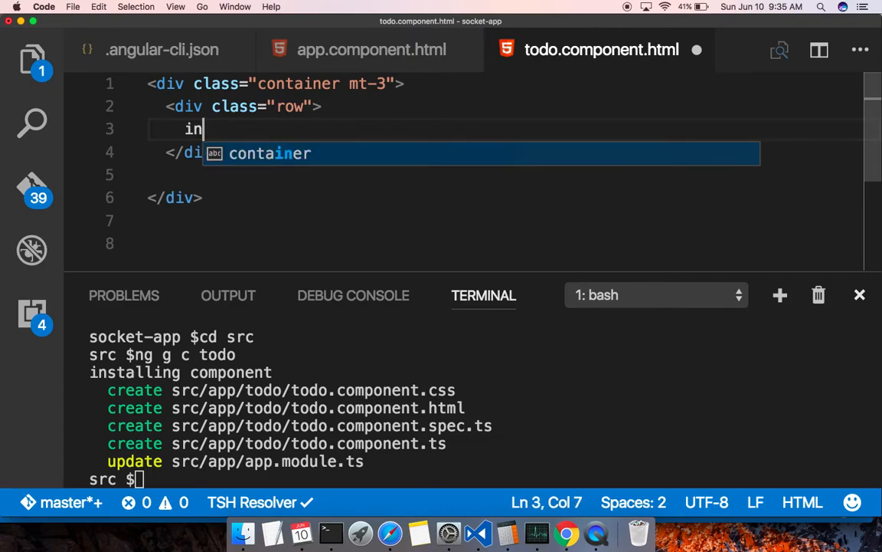
pyautogui.write('put')
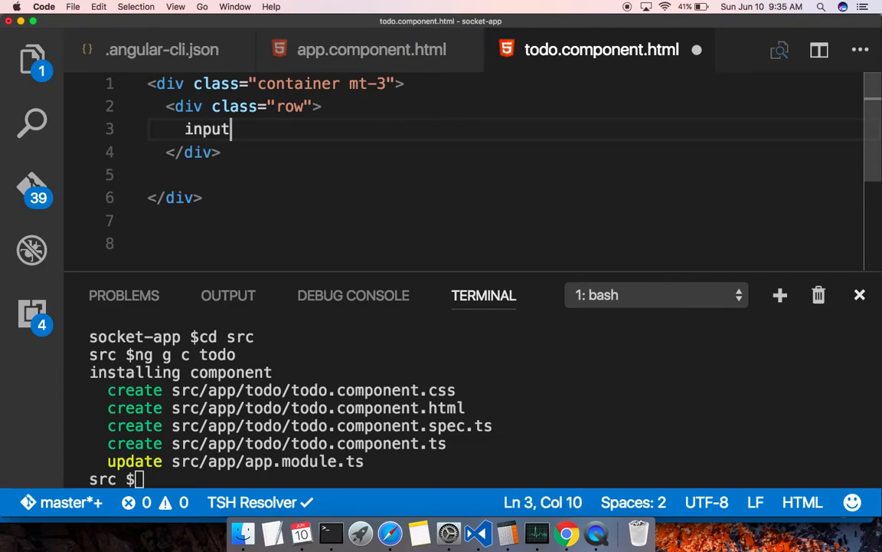
pyautogui.write(':text')
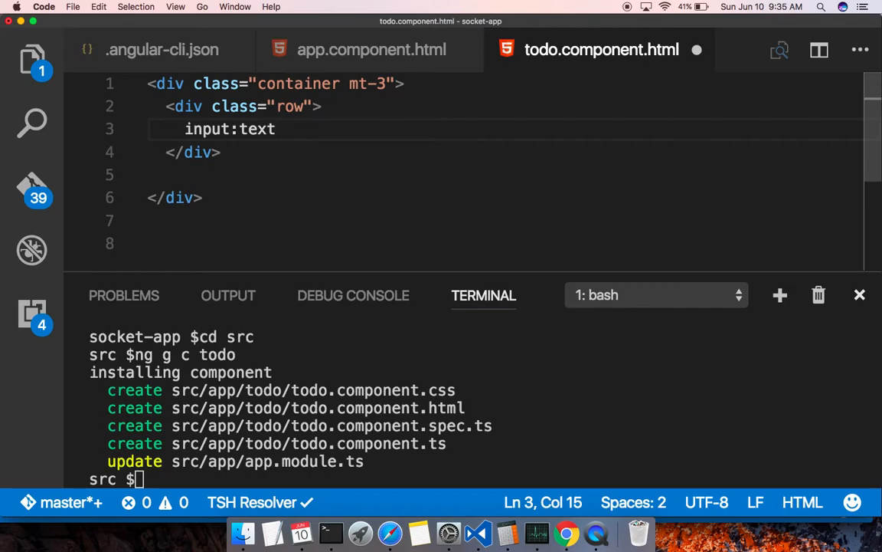
pyautogui.write('.')
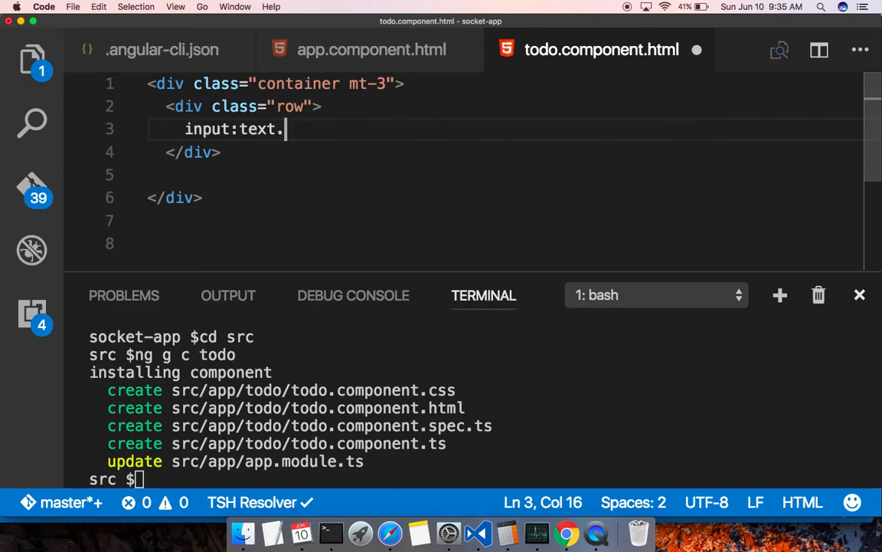
pyautogui.write('form')
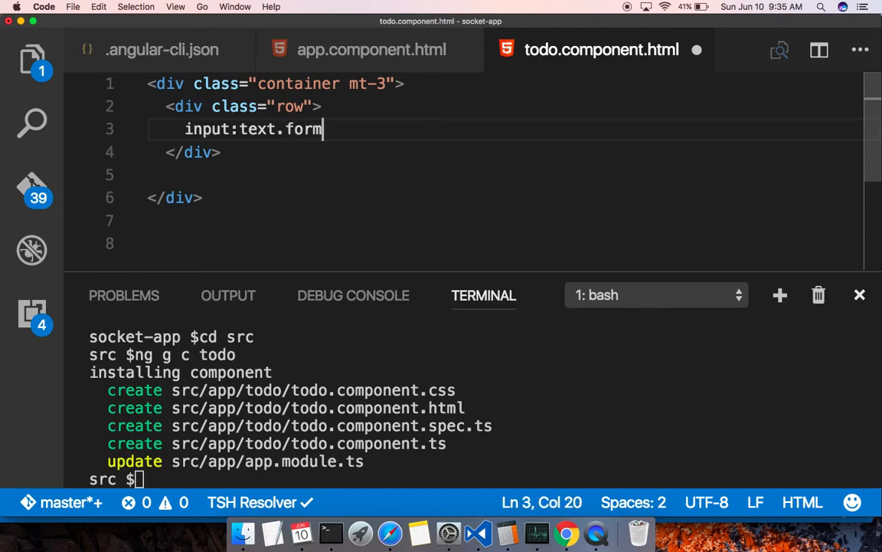
pyautogui.write('-contro')
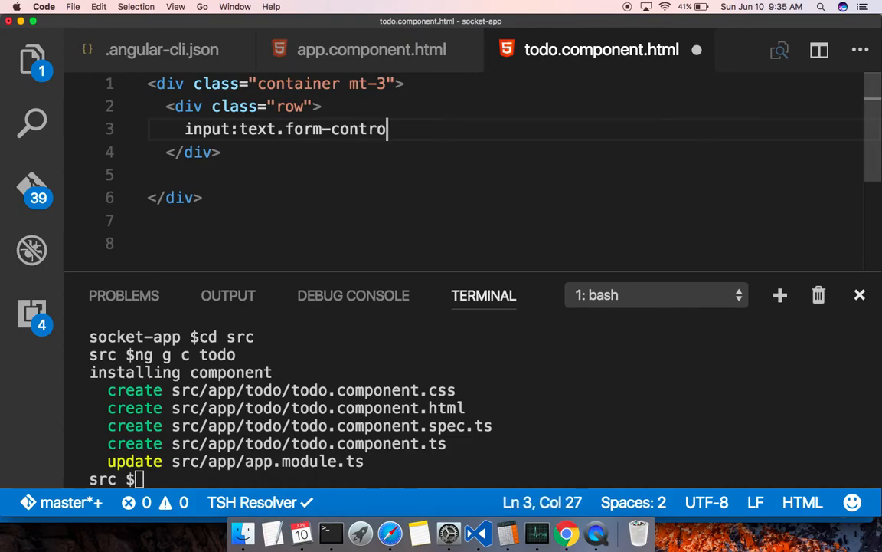
pyautogui.press('Tab')
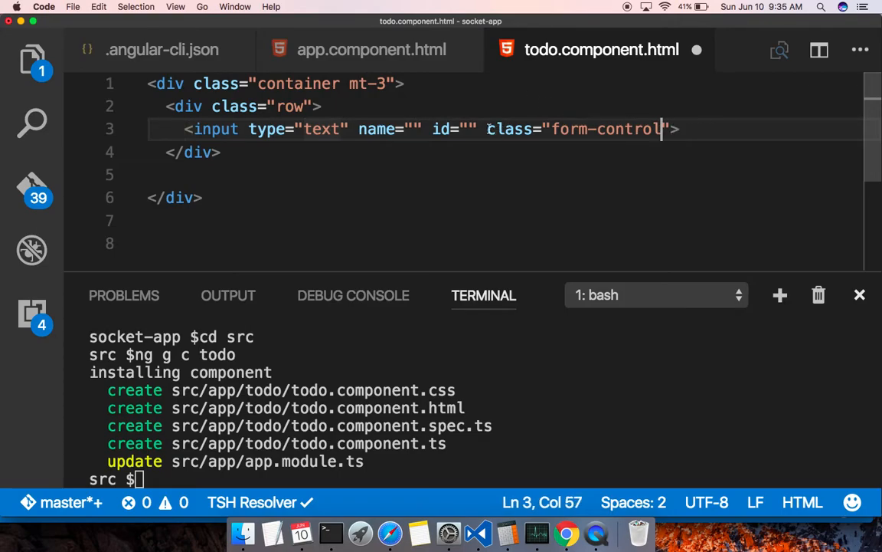
# Put the input's class attribute on its own line and add classes col col-sm-8
pyautogui.press('Enter')
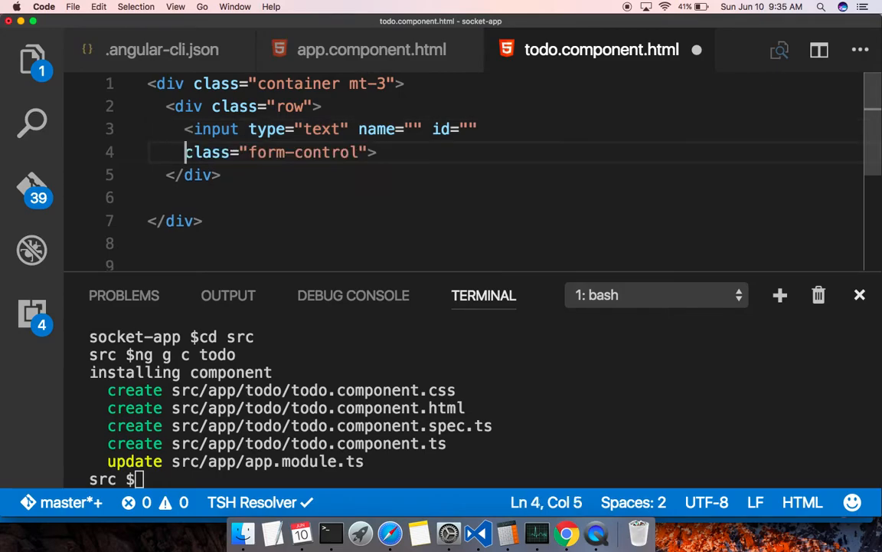
pyautogui.write('" "')
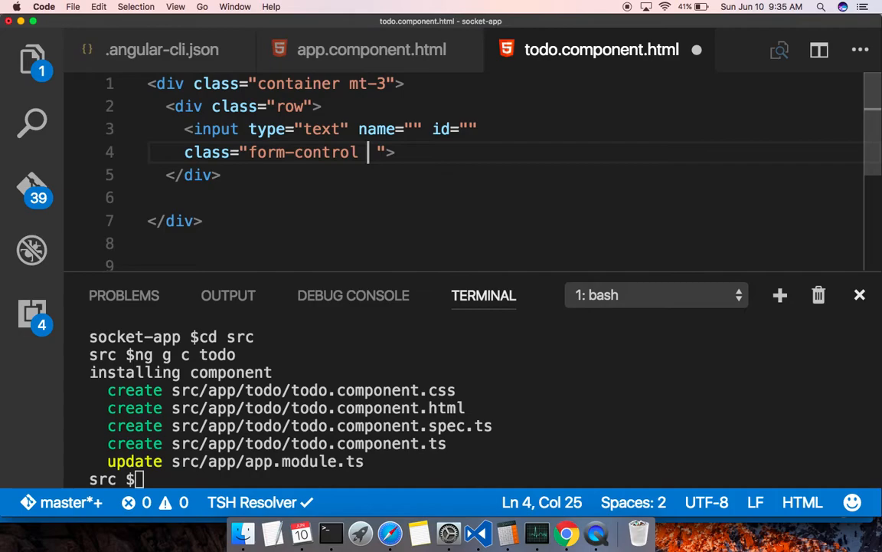
pyautogui.write('col')
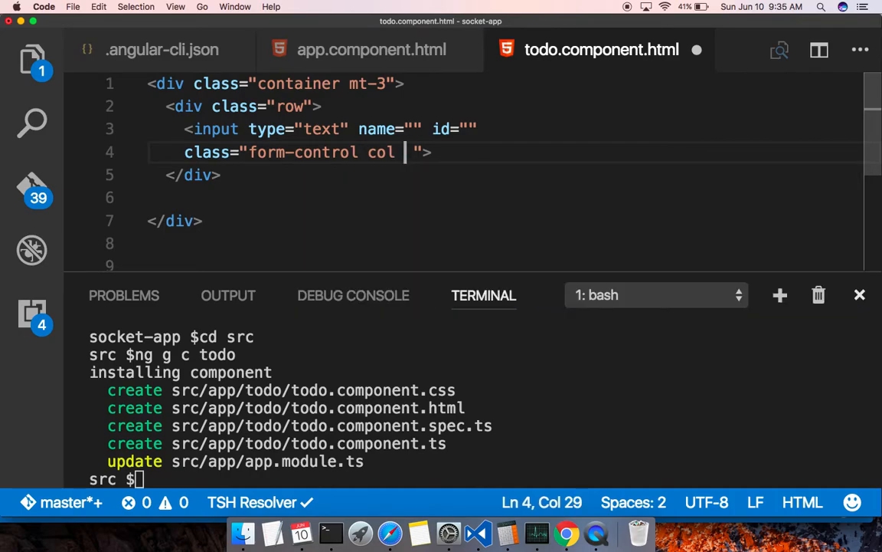
pyautogui.write('col-sm')
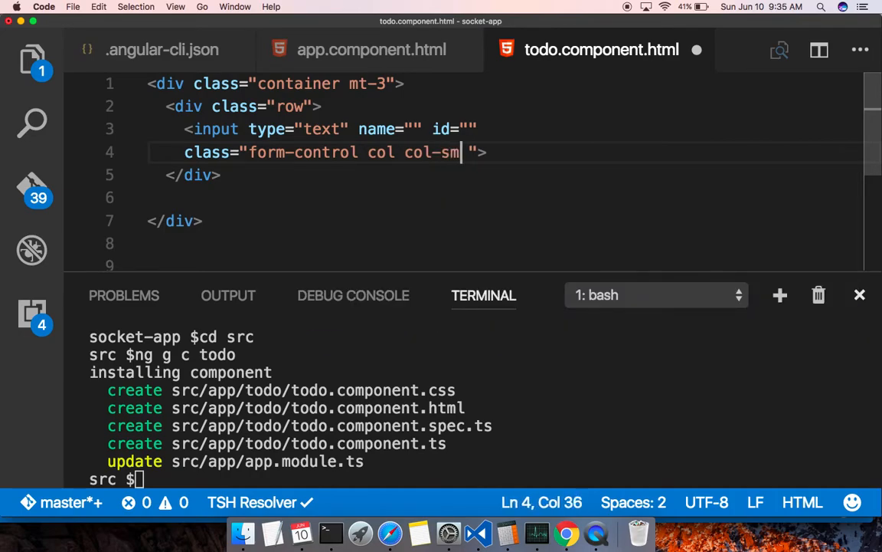
pyautogui.write('8')
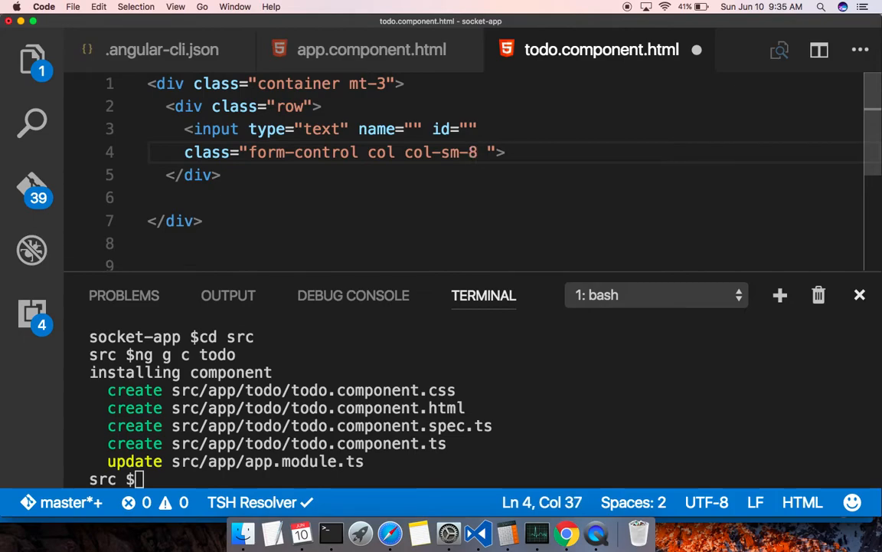
pyautogui.press('Enter')
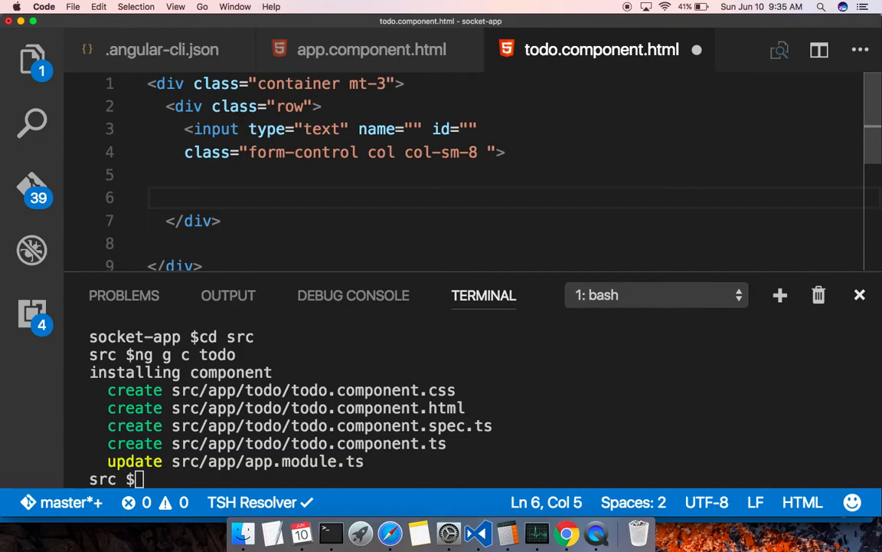
# Expand input:button.btn.btn-primary.col.col-sm-3 into a button input beside the text field
pyautogui.write('inp')
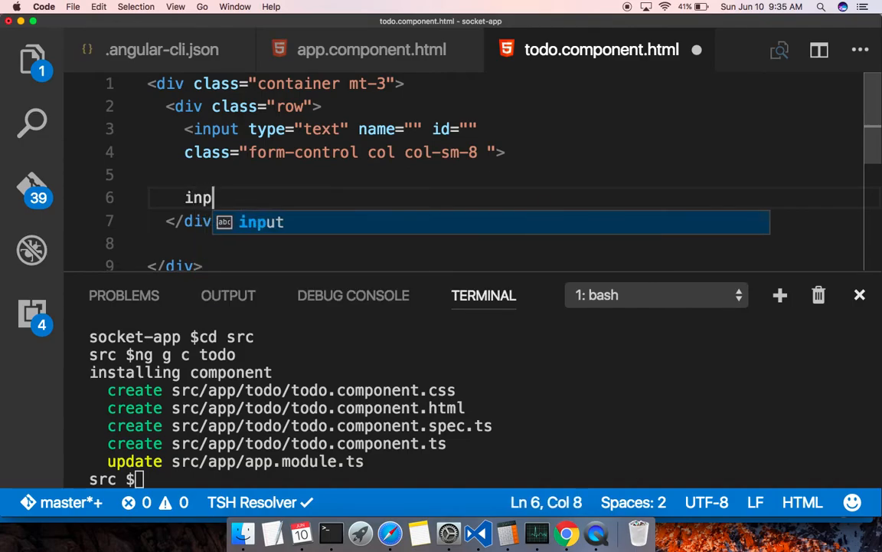
pyautogui.write('ut:')
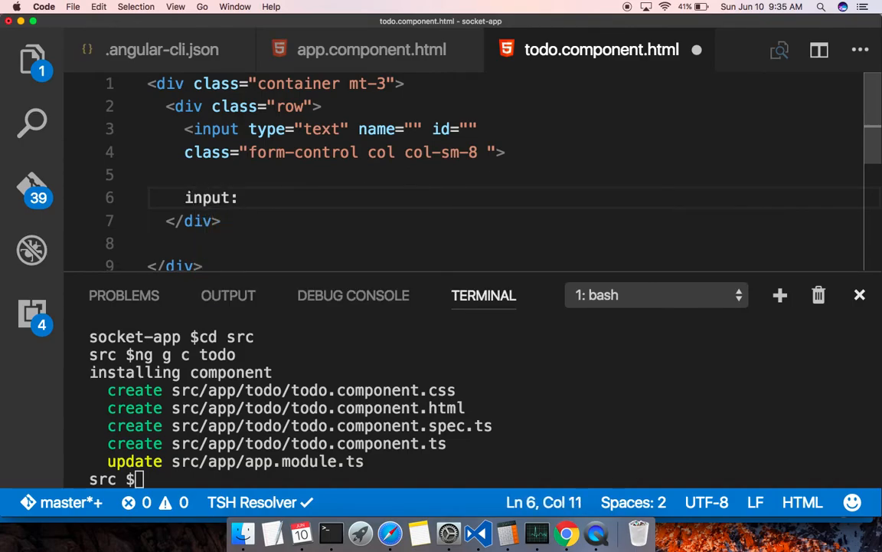
pyautogui.write('button')
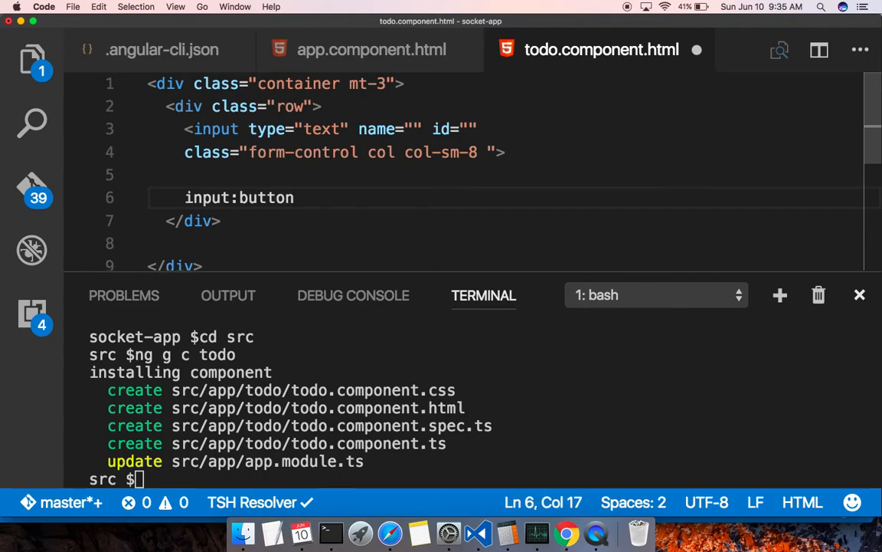
pyautogui.write('.b')
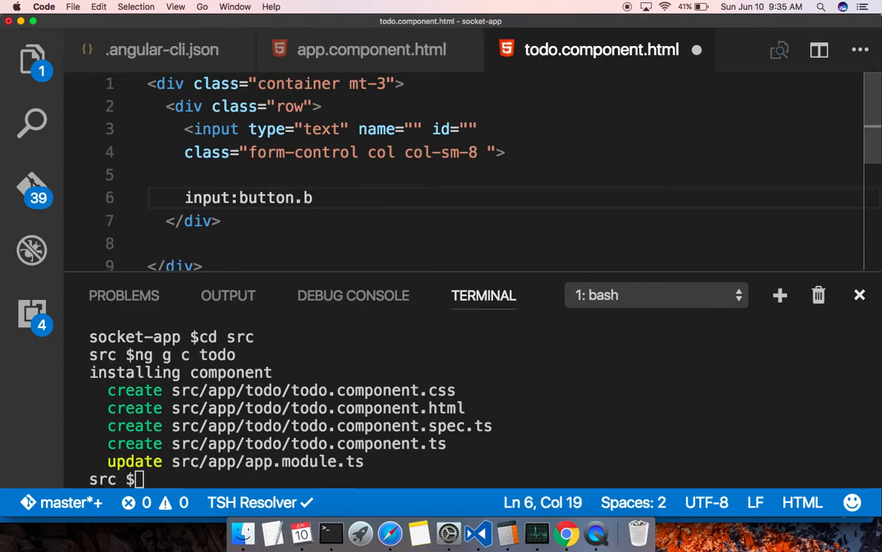
pyautogui.write('tn')
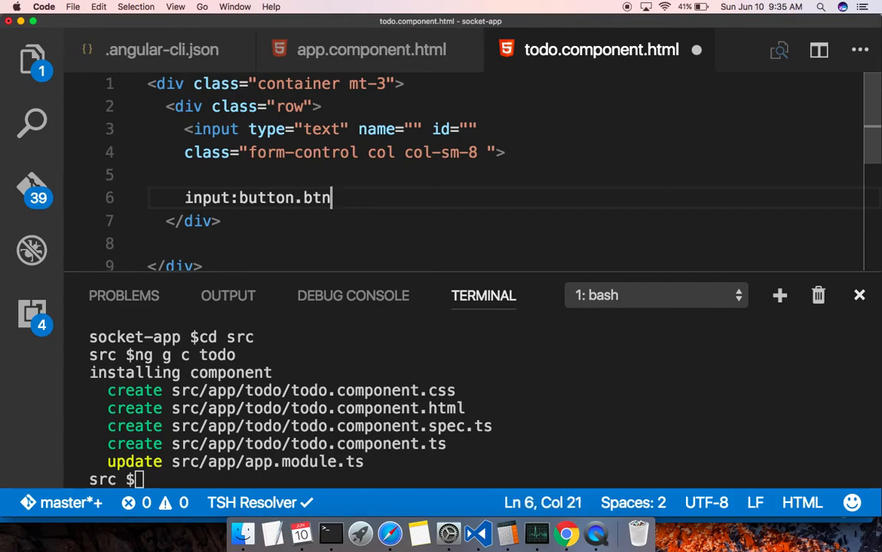
pyautogui.write('.btn-')
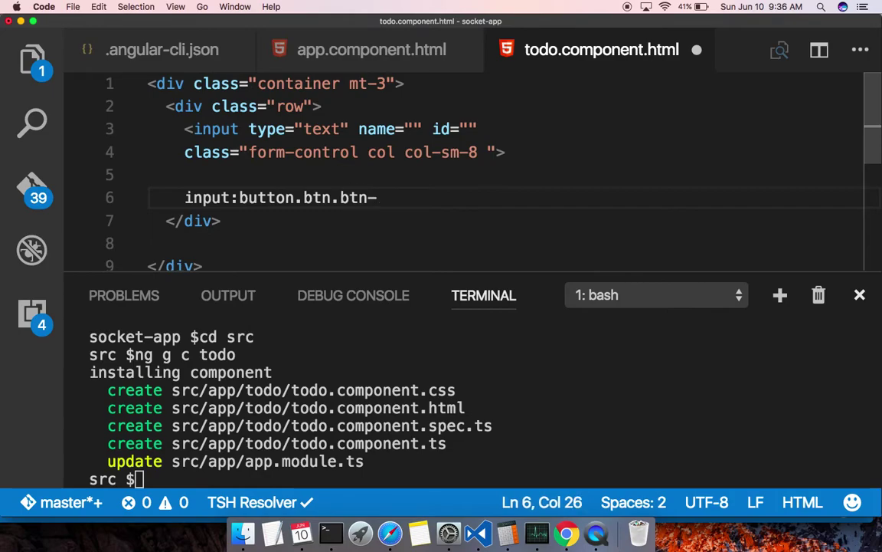
pyautogui.write('primary')
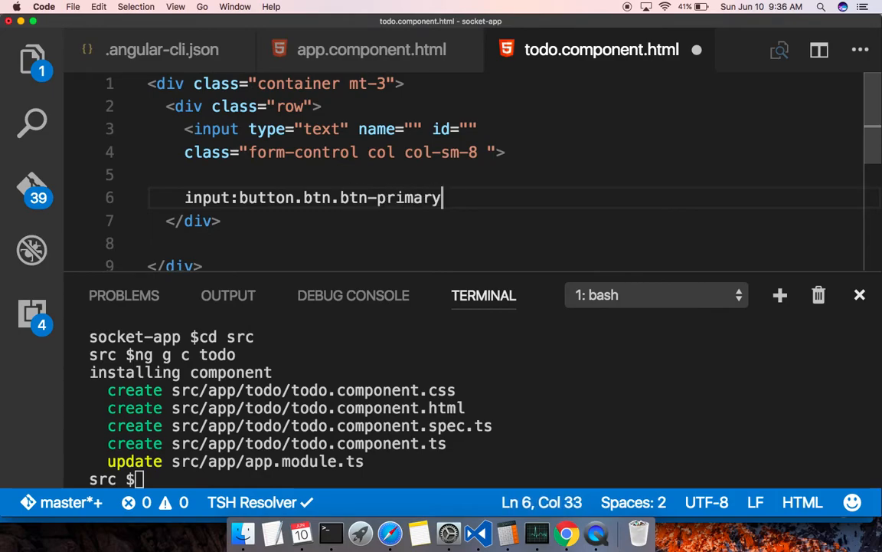
pyautogui.write('.')
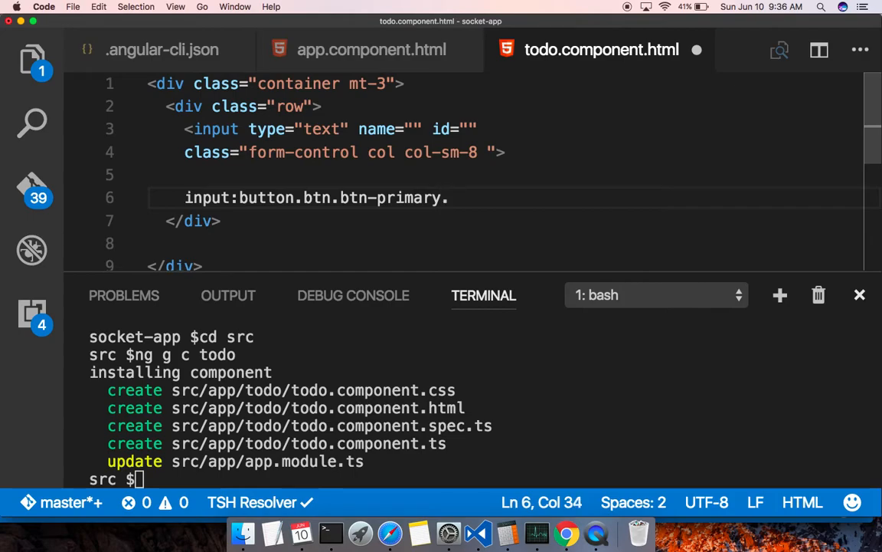
pyautogui.write('col.')
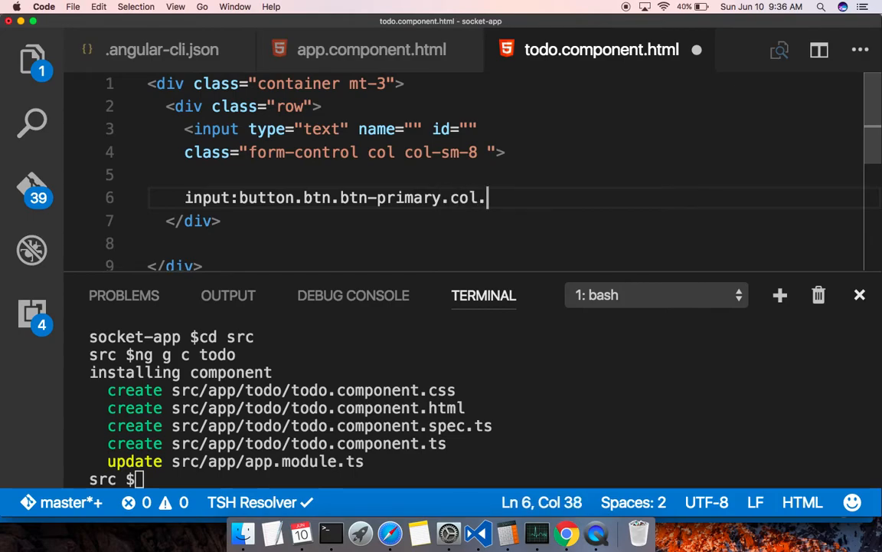
pyautogui.write('col-')
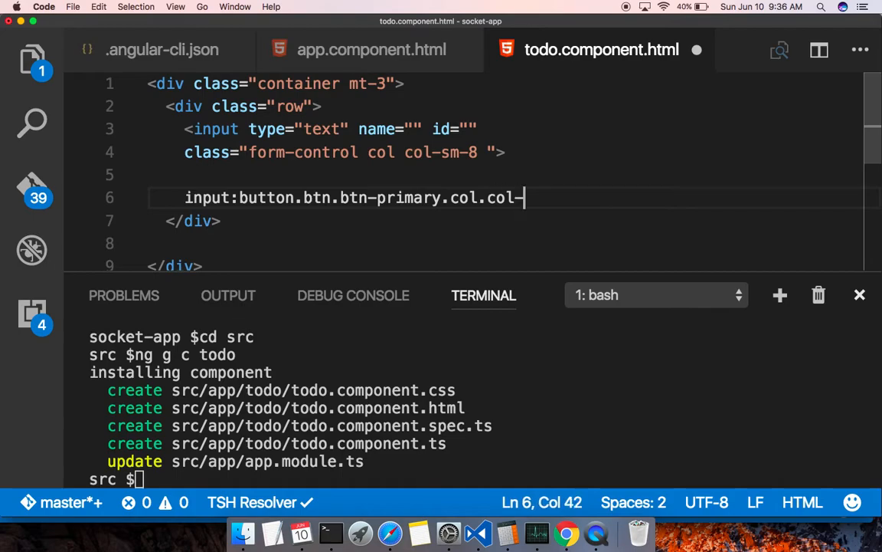
pyautogui.write('sm-')
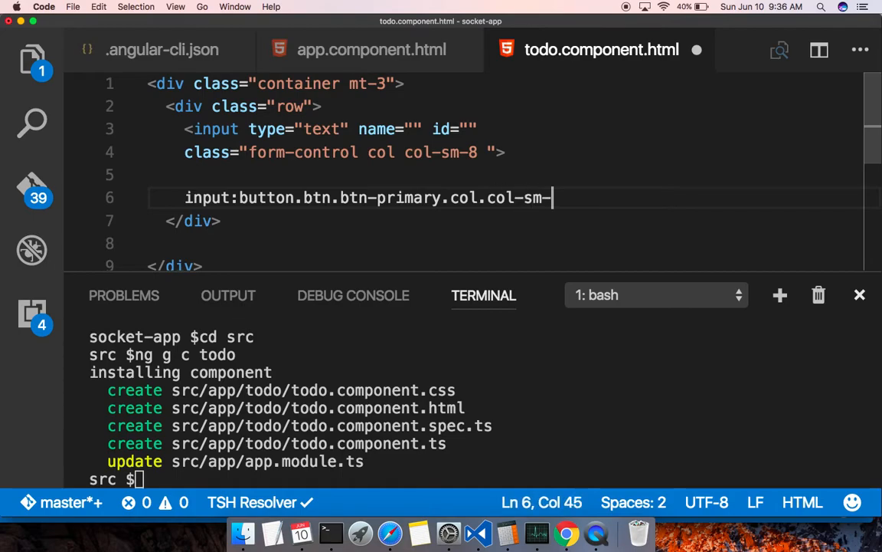
pyautogui.write('3')
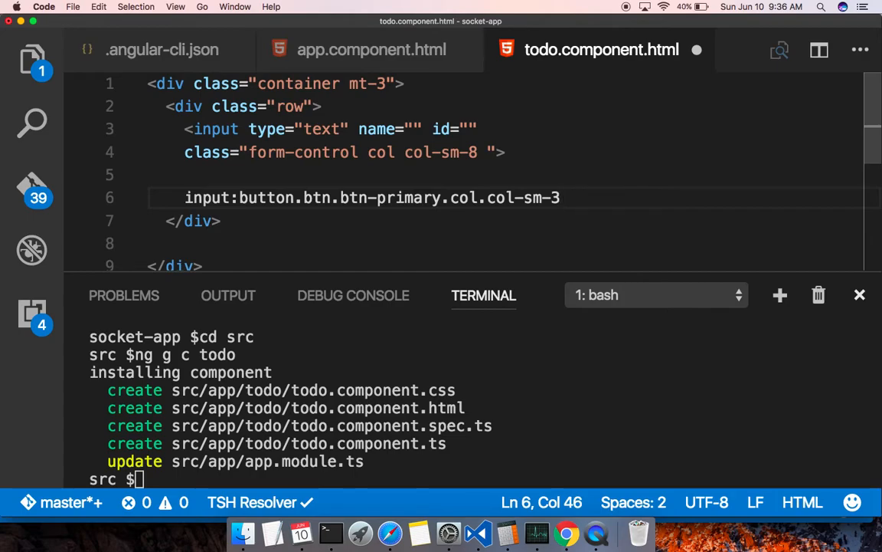
pyautogui.press('Tab')
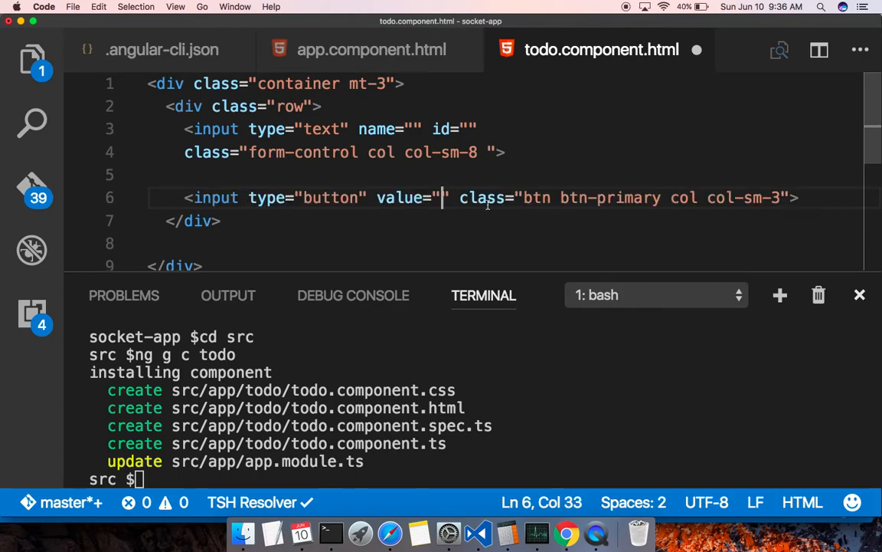
# Add offset-1 to the button's classes and give it the value 'Add'
pyautogui.press('Enter')
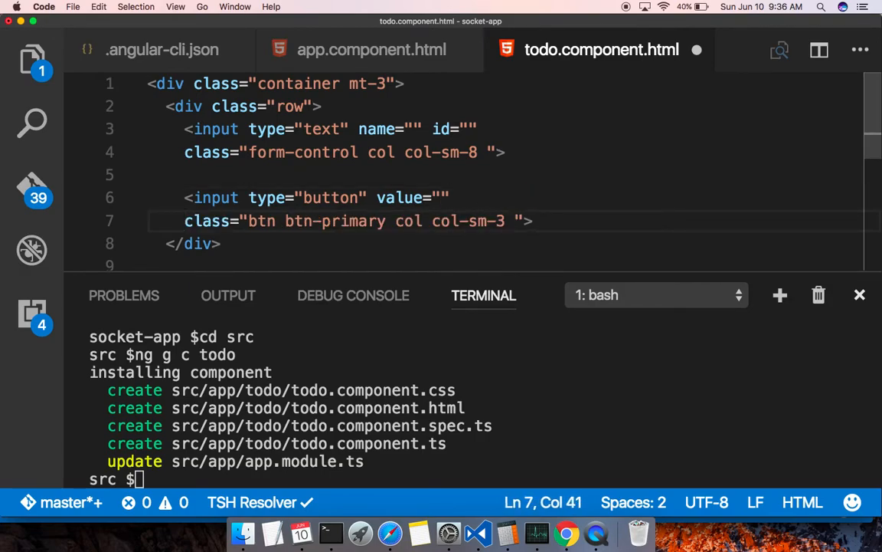
pyautogui.write('offse')
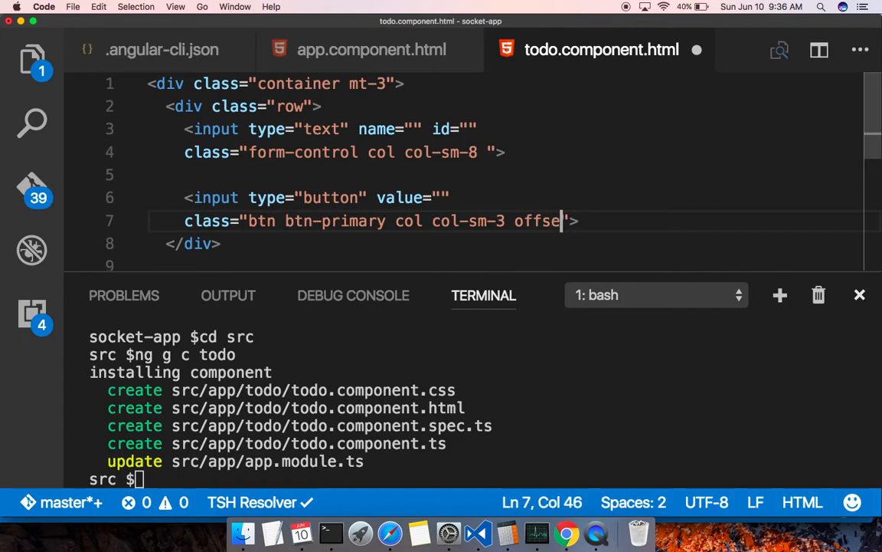
pyautogui.write('e')
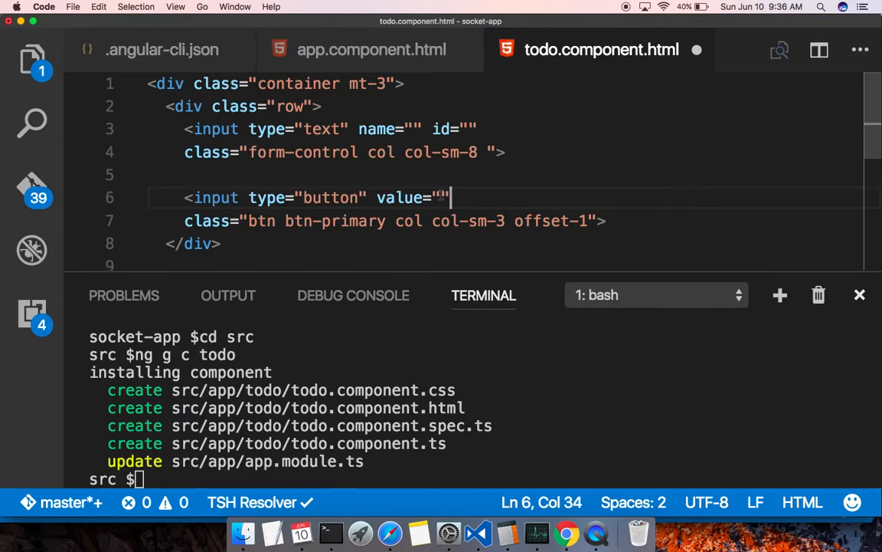
pyautogui.write('Add')
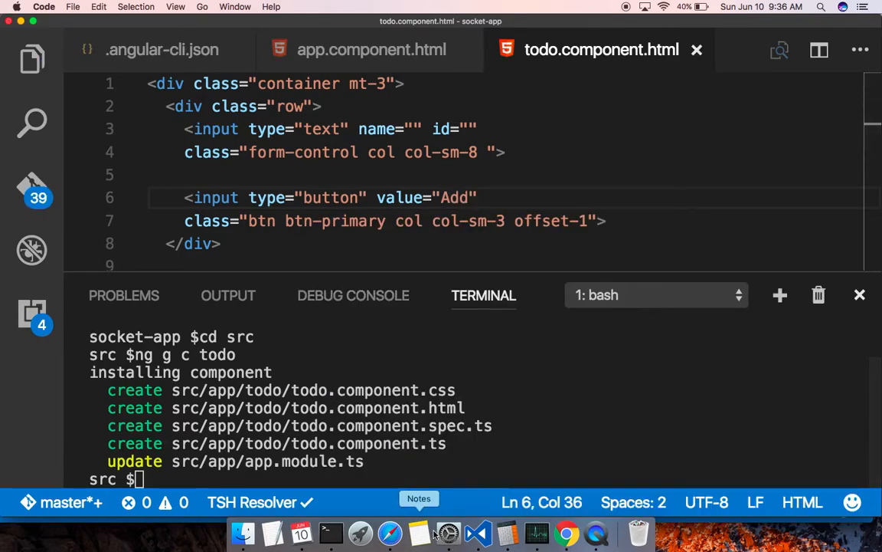
# Switch to Chrome's localhost:4200 tab and focus the todo text field beside the Add button
pyautogui.click(556, 530)
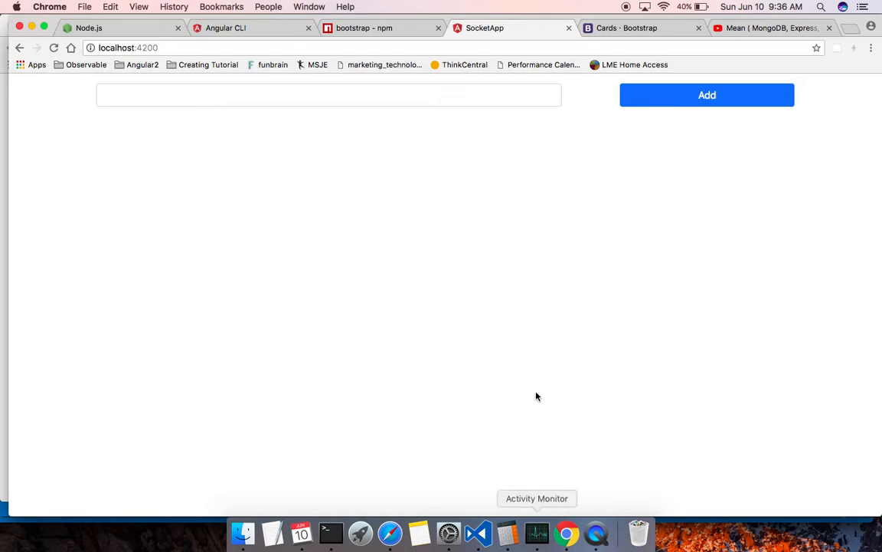
pyautogui.click(276, 95)
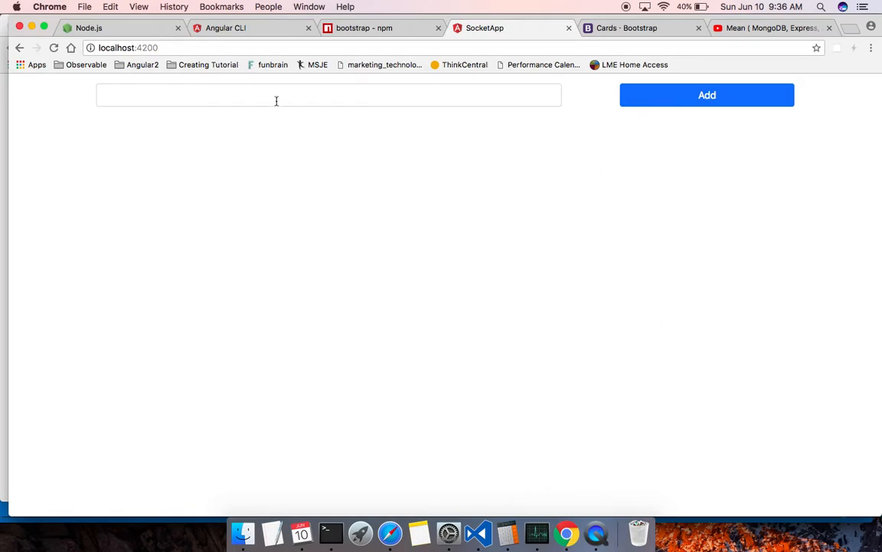
pyautogui.click(277, 94)
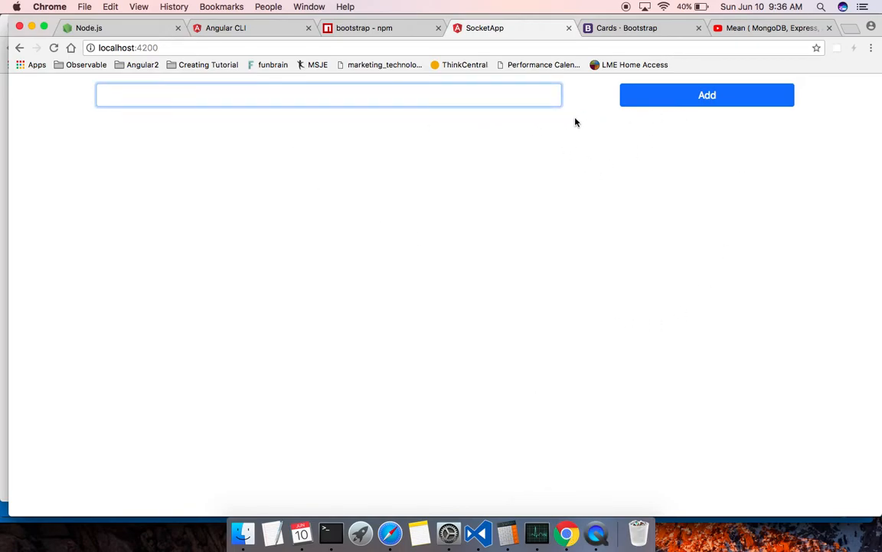
pyautogui.moveTo(439, 138)
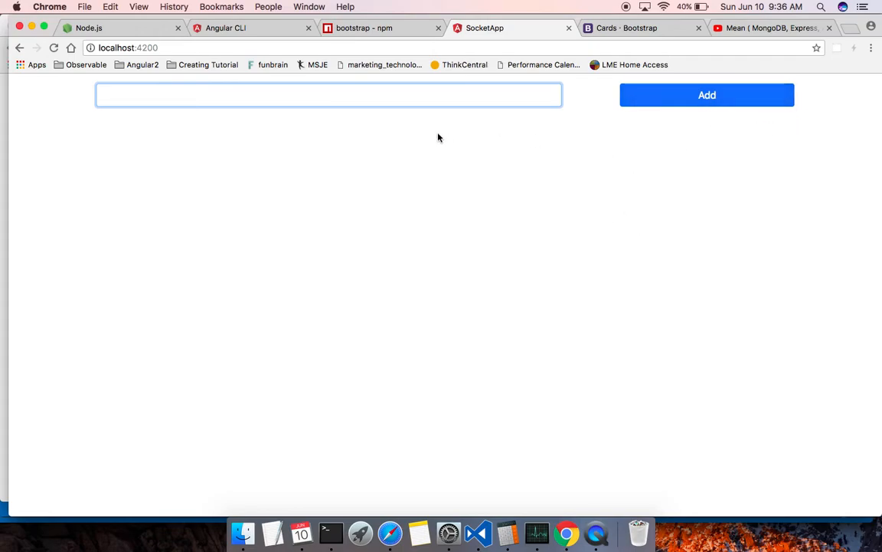
pyautogui.moveTo(761, 96)
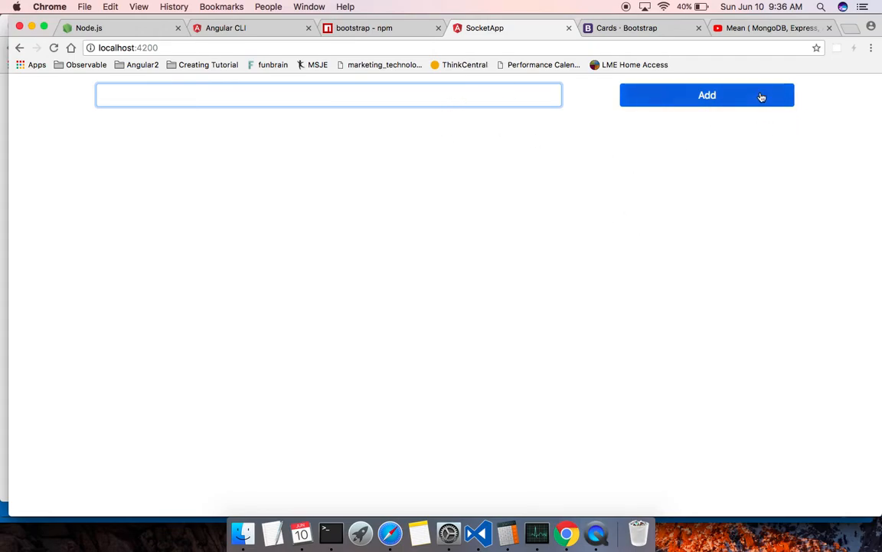
pyautogui.moveTo(610, 103)
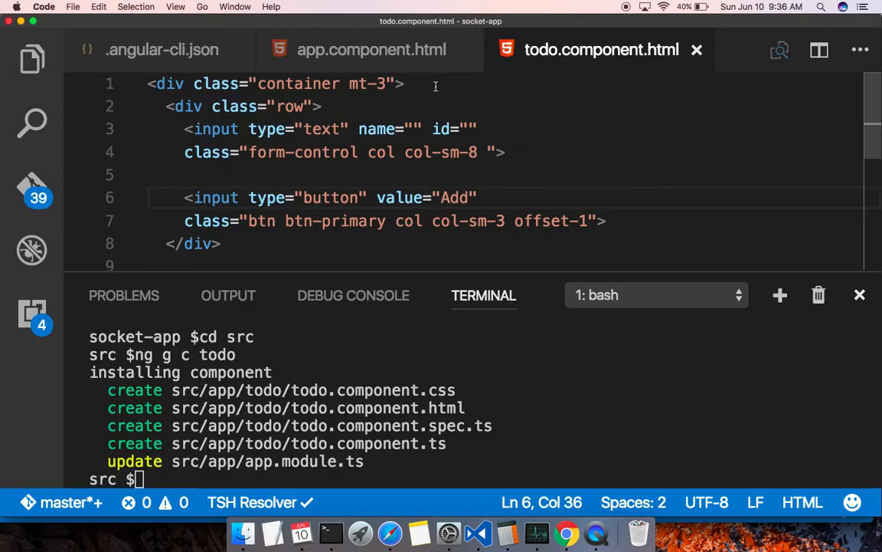
# Insert an h3 'Socket.IO MEAN ToDo App' below the container tag, save, and append a blank line
pyautogui.press('Enter')
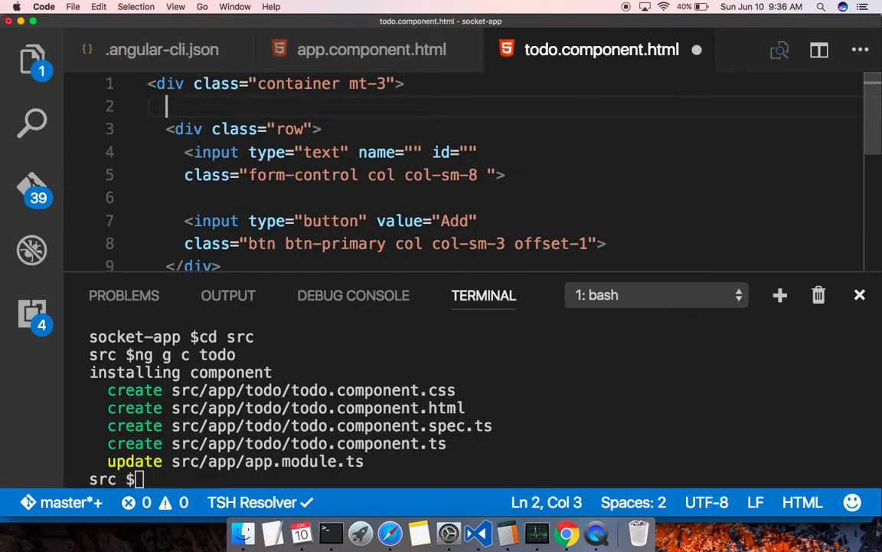
pyautogui.write('h3></h3>')
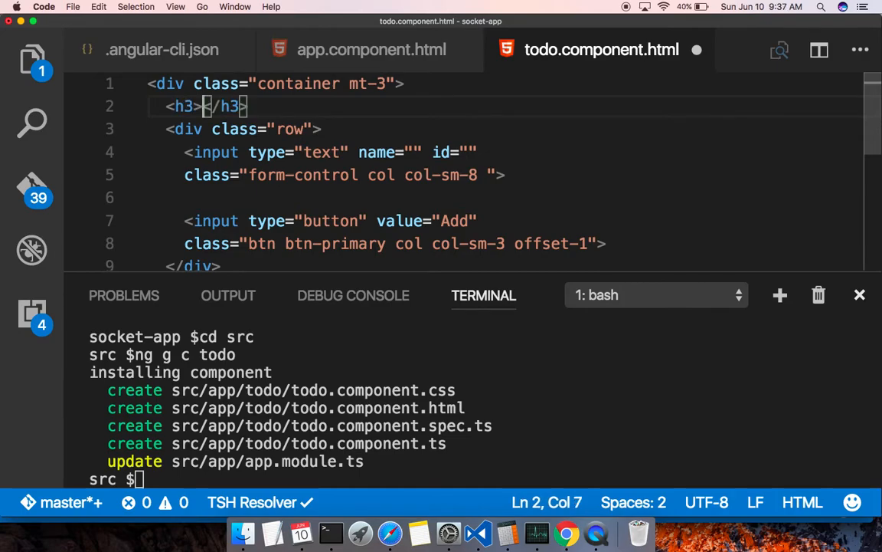
pyautogui.write('Sock')
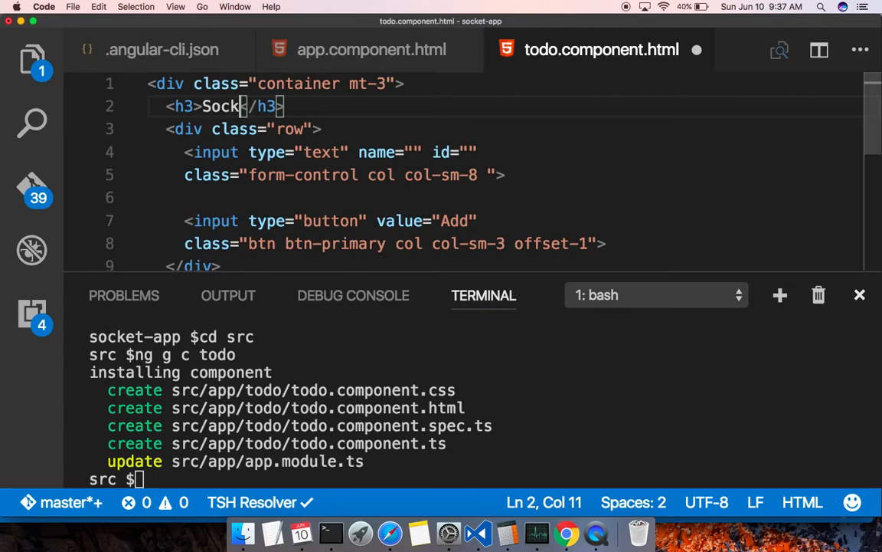
pyautogui.write('.I')
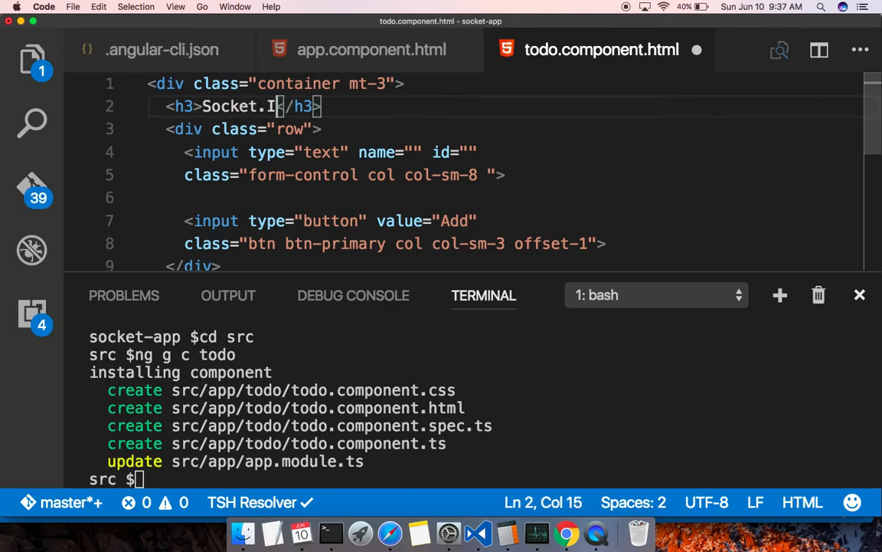
pyautogui.write('O')
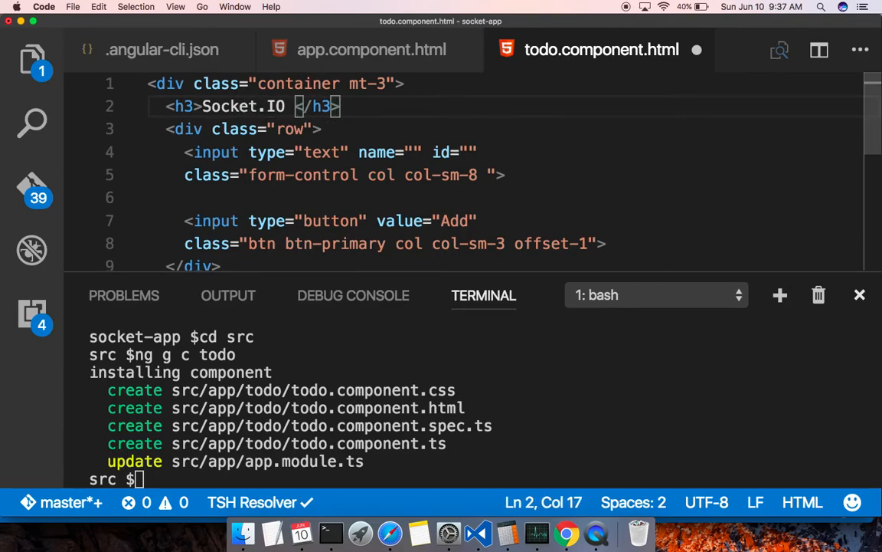
pyautogui.write('MEAN')
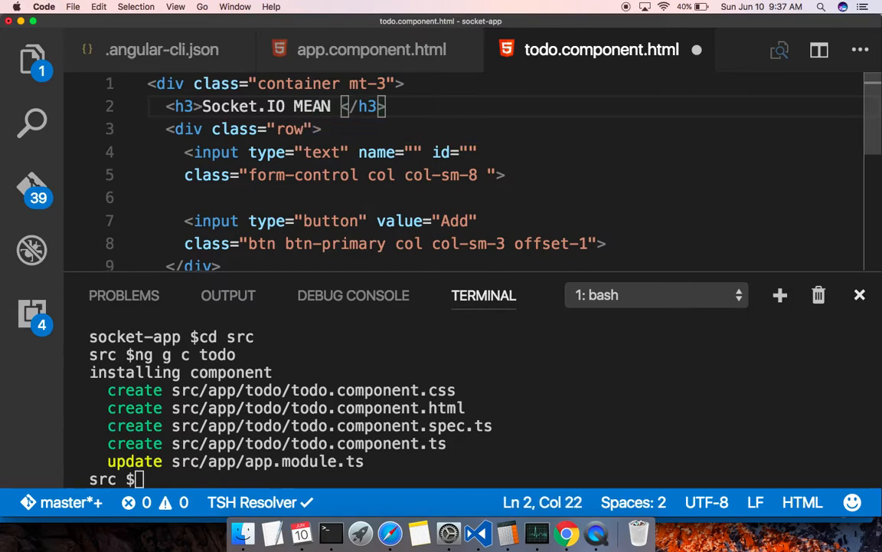
pyautogui.write('ToDO')
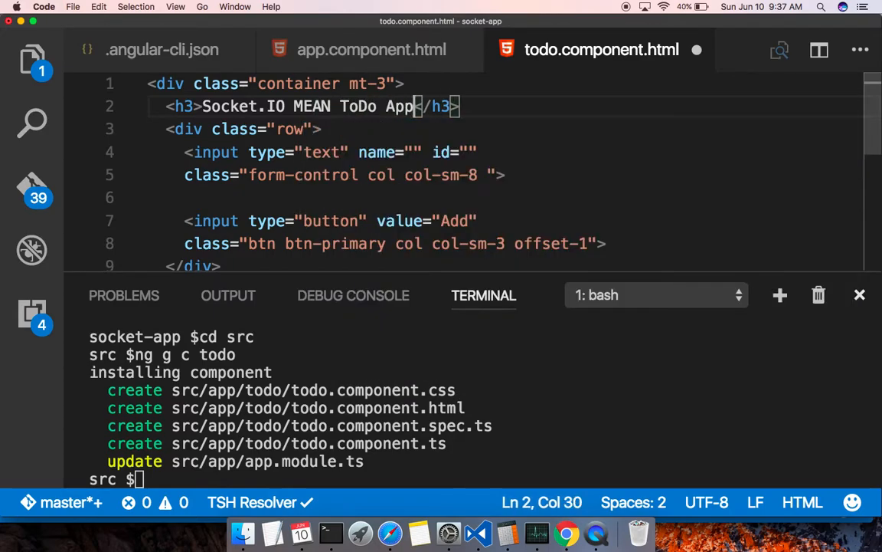
pyautogui.click(574, 526)
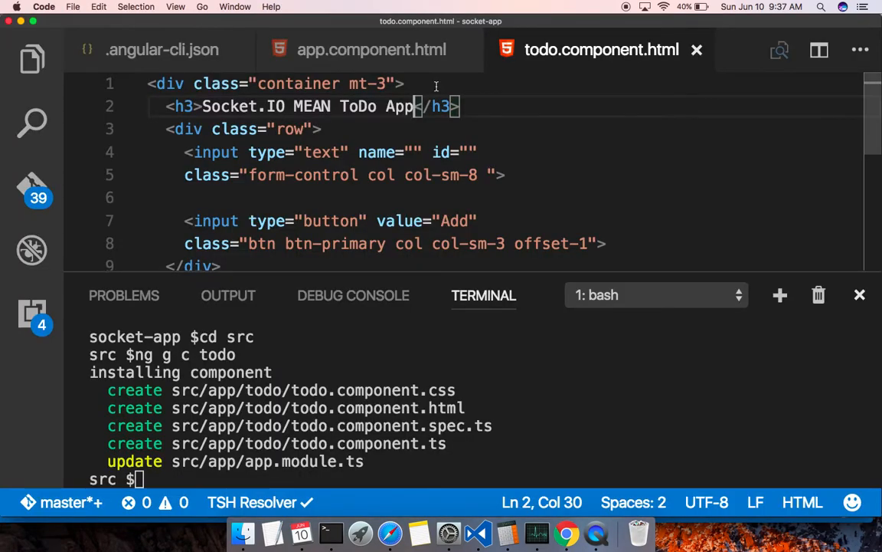
pyautogui.scroll(-3)
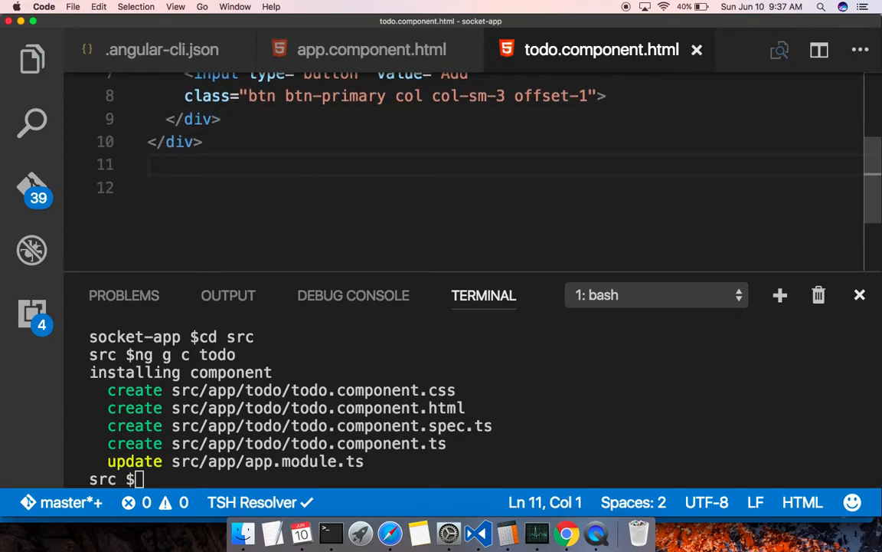
pyautogui.press('Enter')
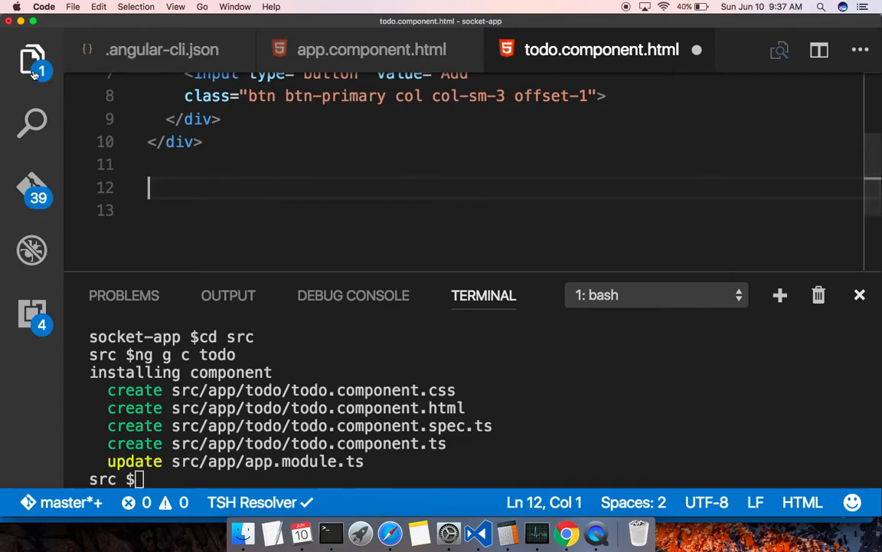
# Open todo.component.ts from the file tree and hide the terminal panel
pyautogui.click(33, 55)
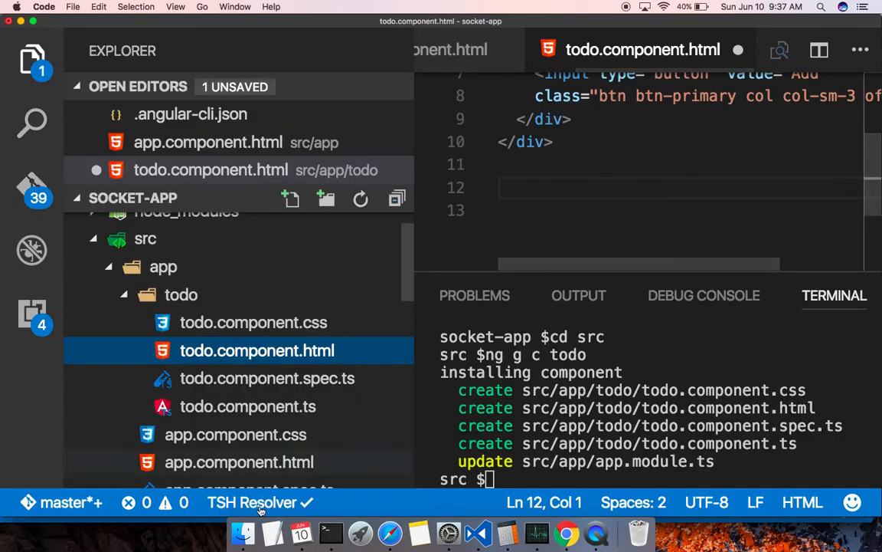
pyautogui.click(247, 406)
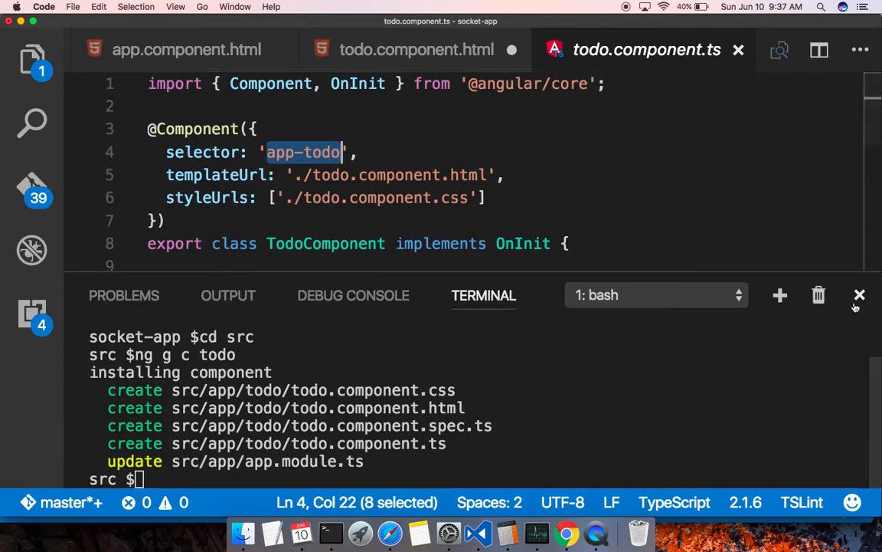
pyautogui.click(855, 295)
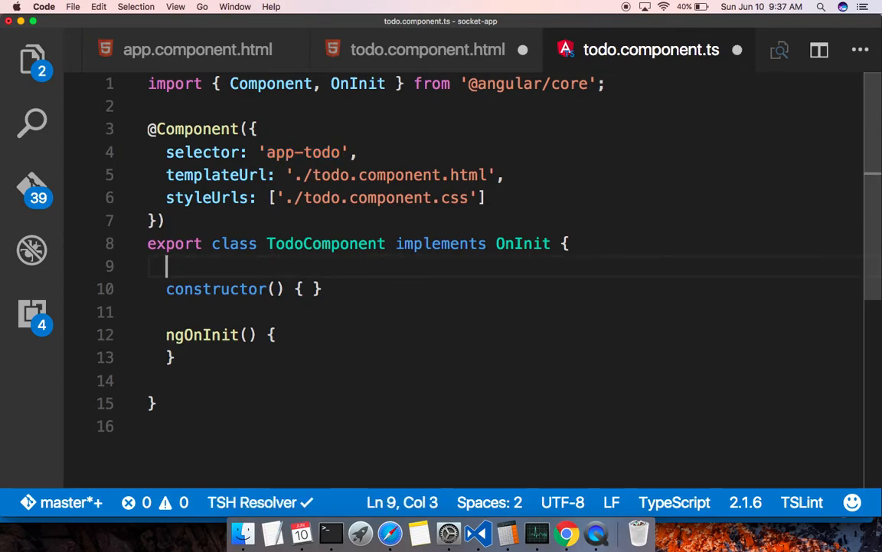
# Declare toDoList = ['Clean House', 'Clean Garage'] in TodoComponent and select the toDoList name
pyautogui.write('to')
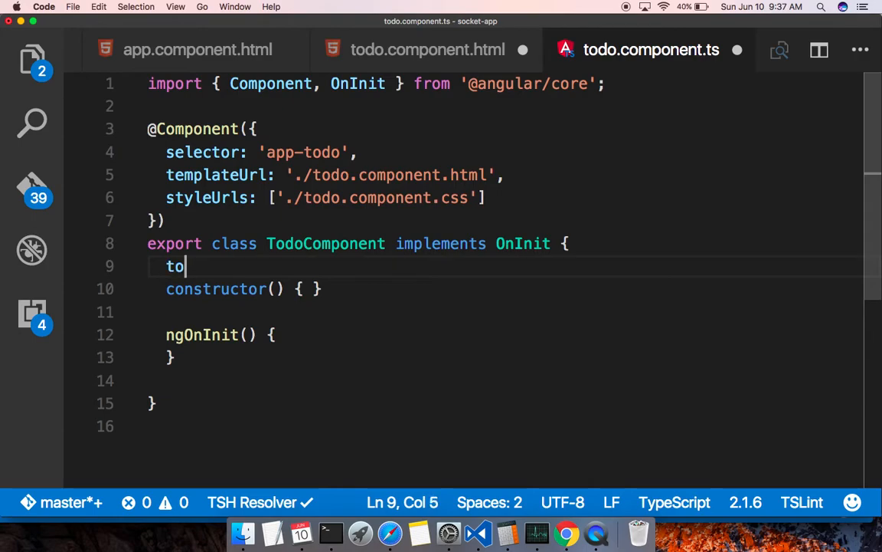
pyautogui.write('DoLis')
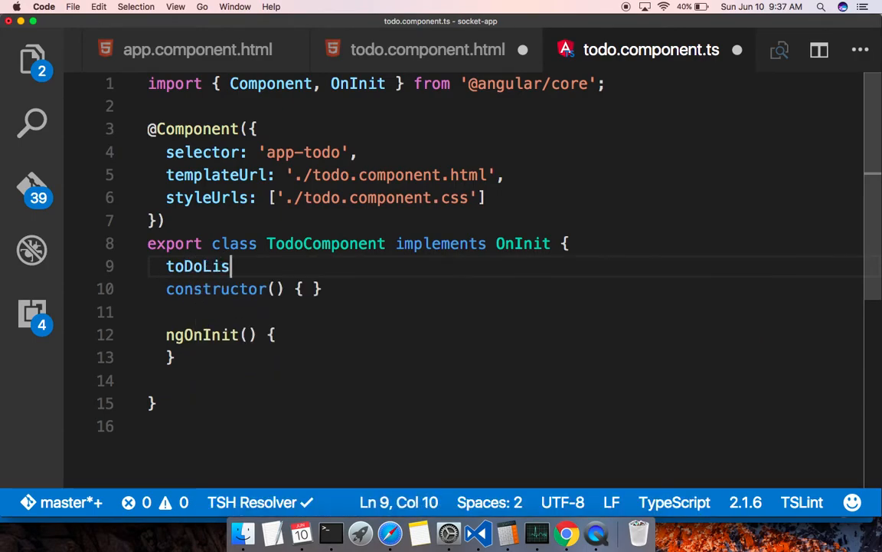
pyautogui.write('t =')
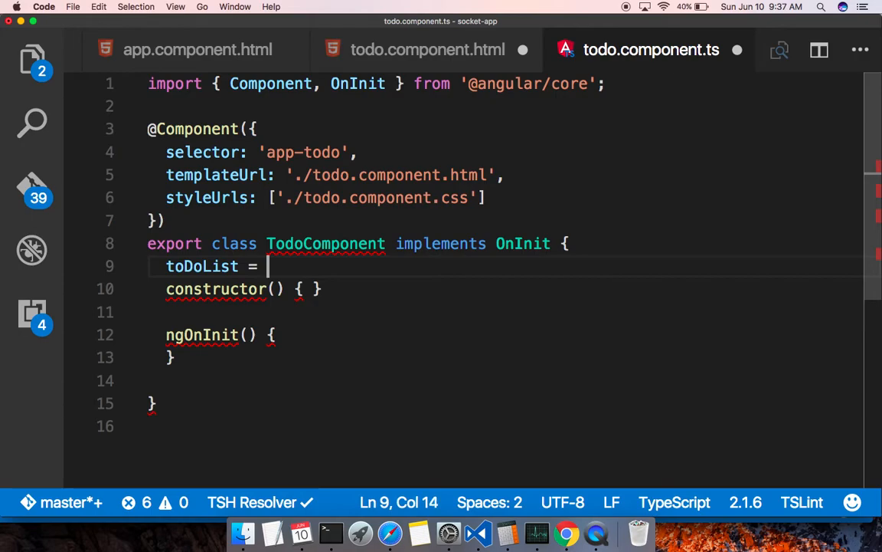
pyautogui.write("[]'")
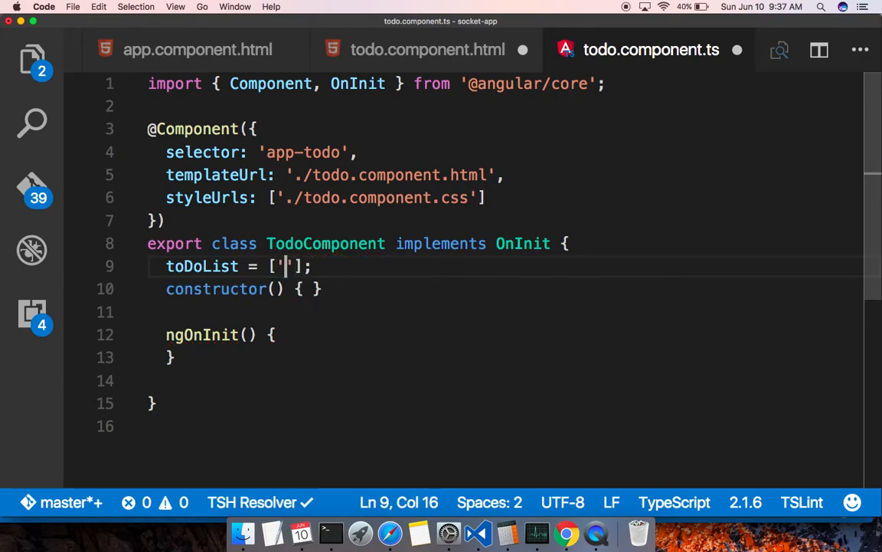
pyautogui.write('Clean')
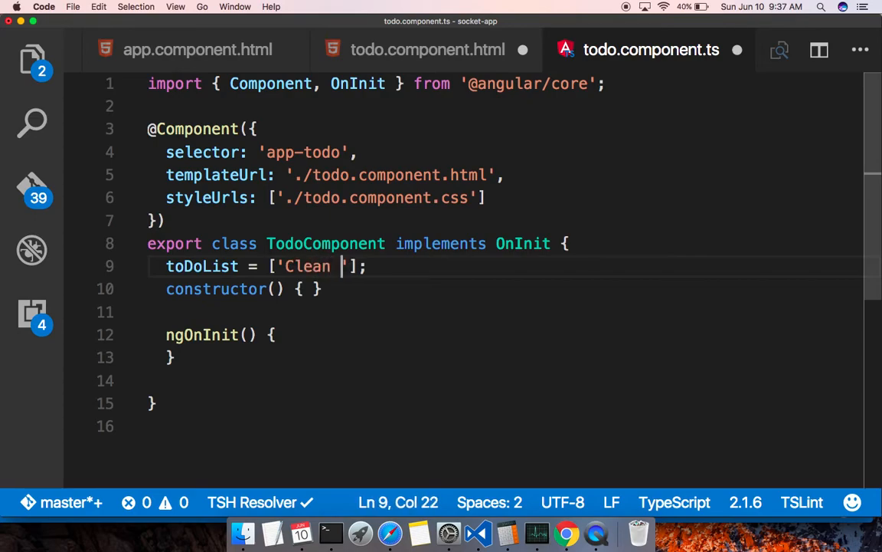
pyautogui.write('House')
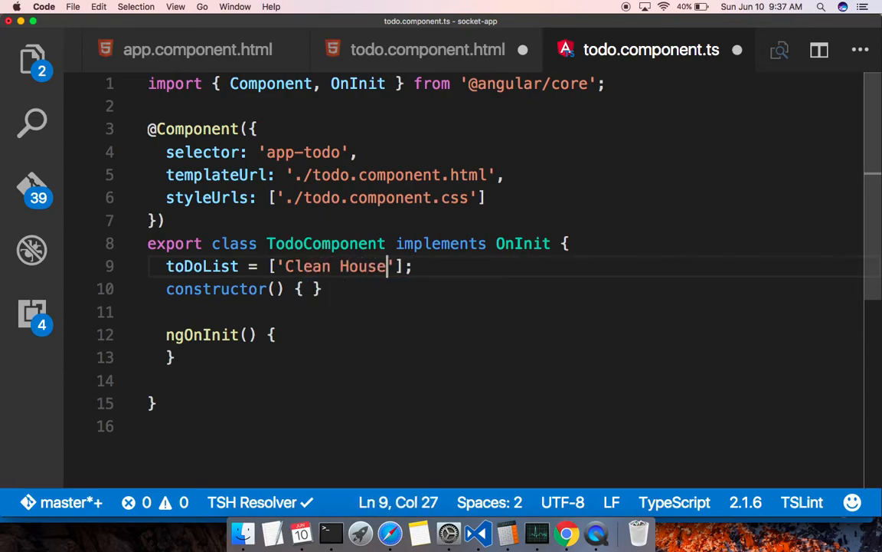
pyautogui.write(", ''")
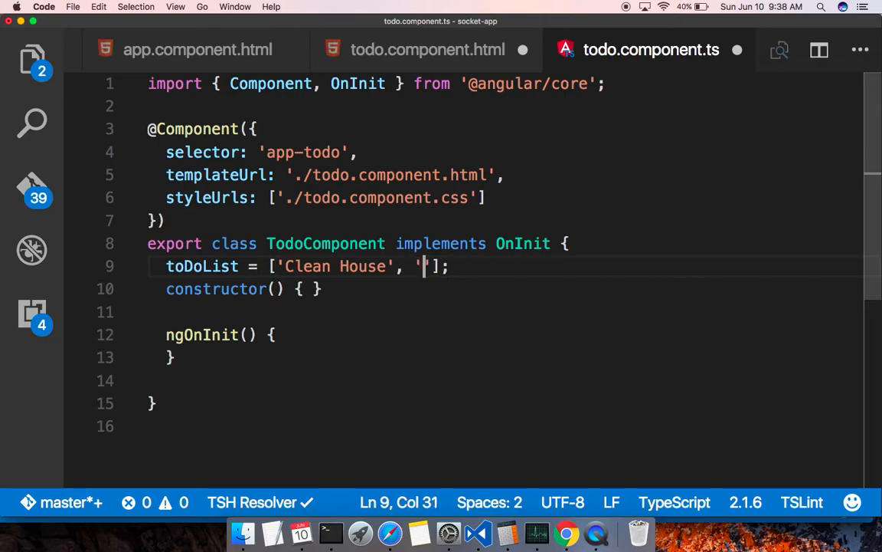
pyautogui.write('C')
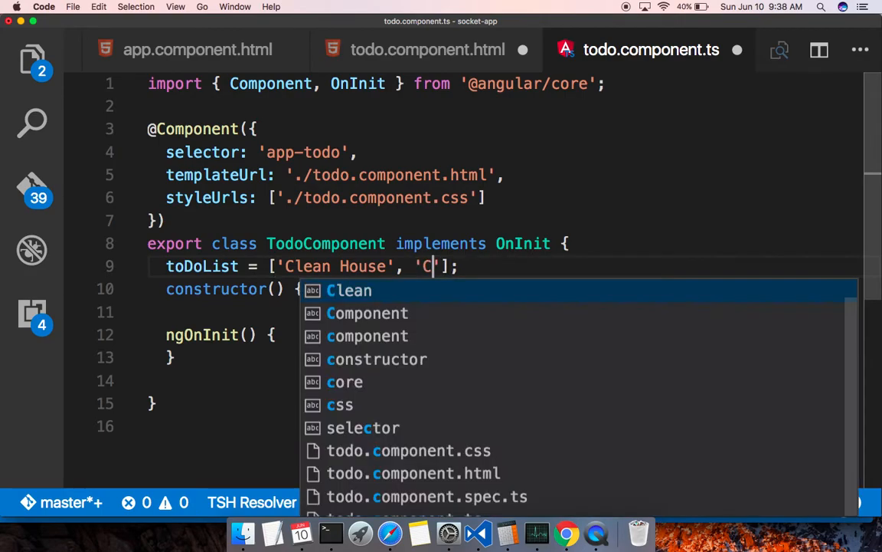
pyautogui.write('lean')
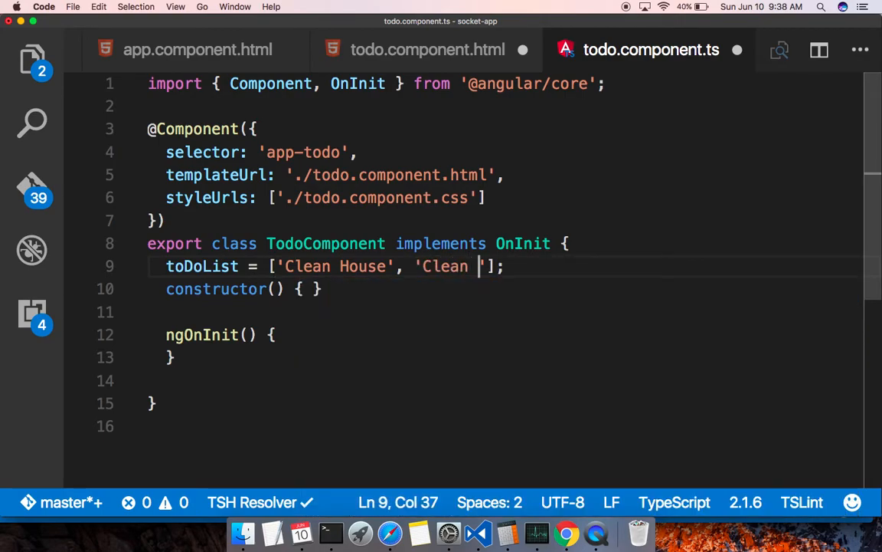
pyautogui.write('Garage')
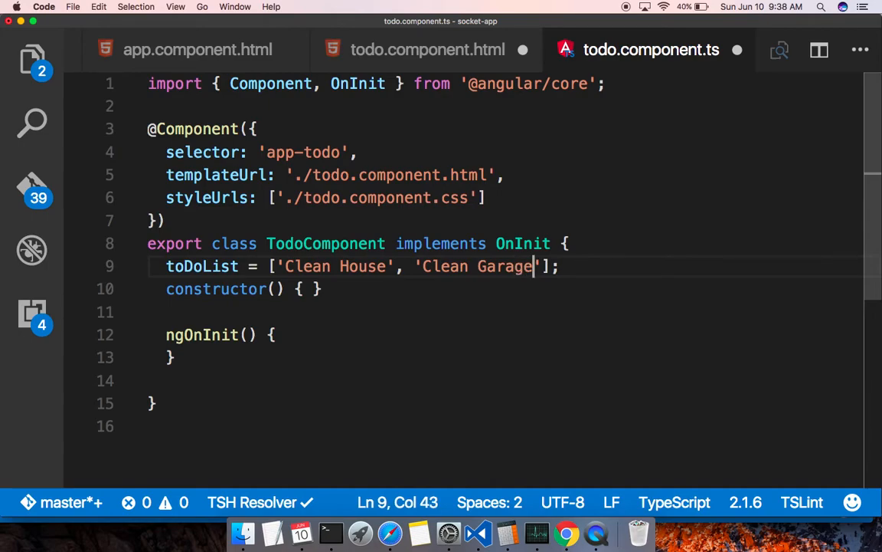
pyautogui.doubleClick(201, 266)
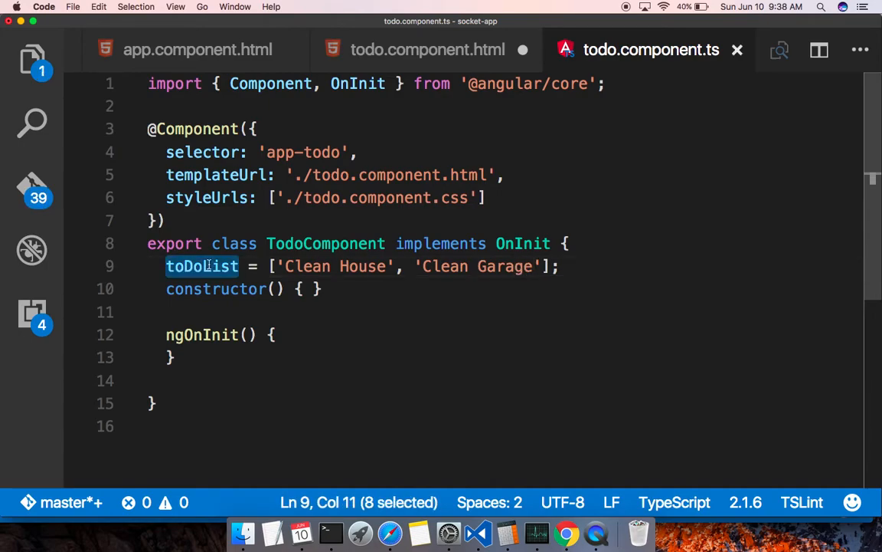
# In todo.component.html, add a new container div below the form and delete the pasted toDoList text
pyautogui.click(426, 49)
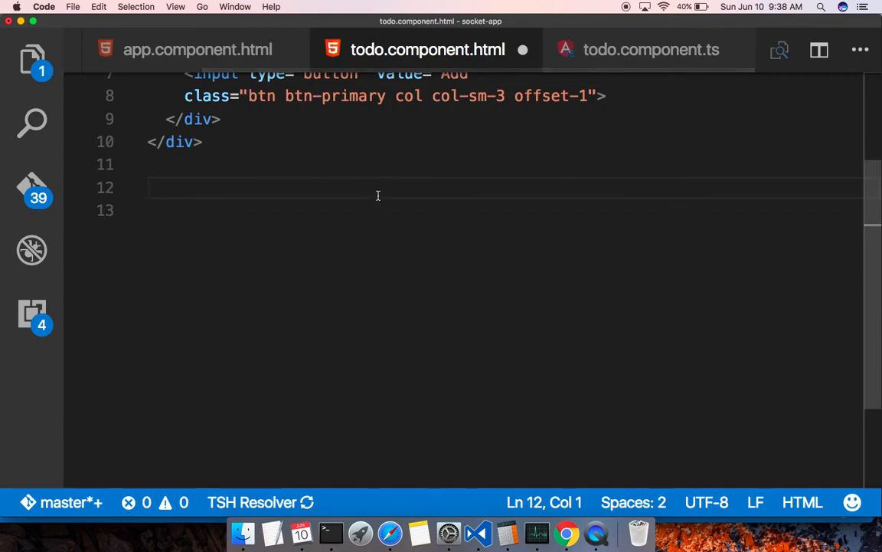
pyautogui.write('toDoList')
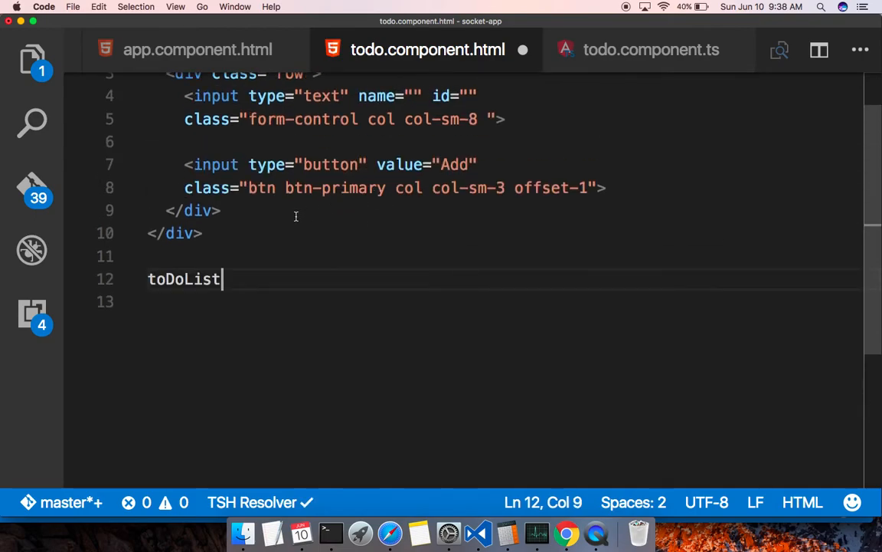
pyautogui.press('Enter')
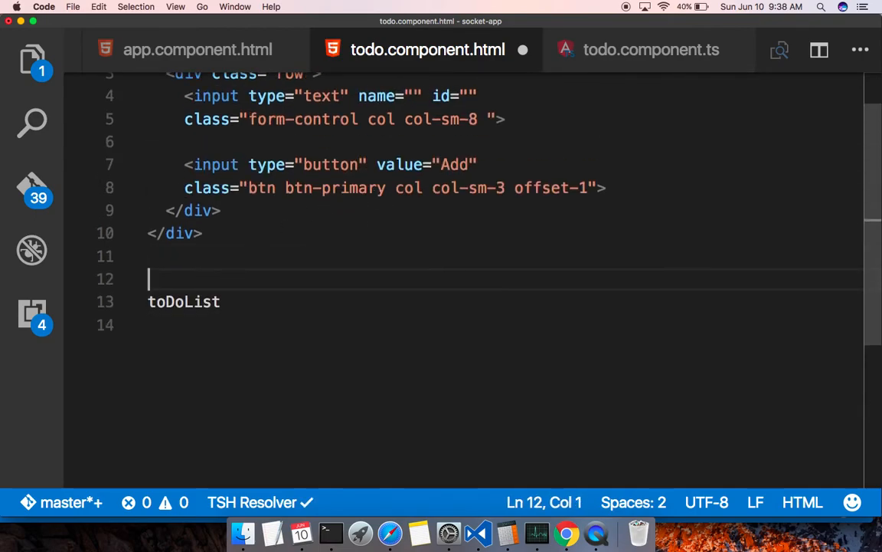
pyautogui.write('div.contai')
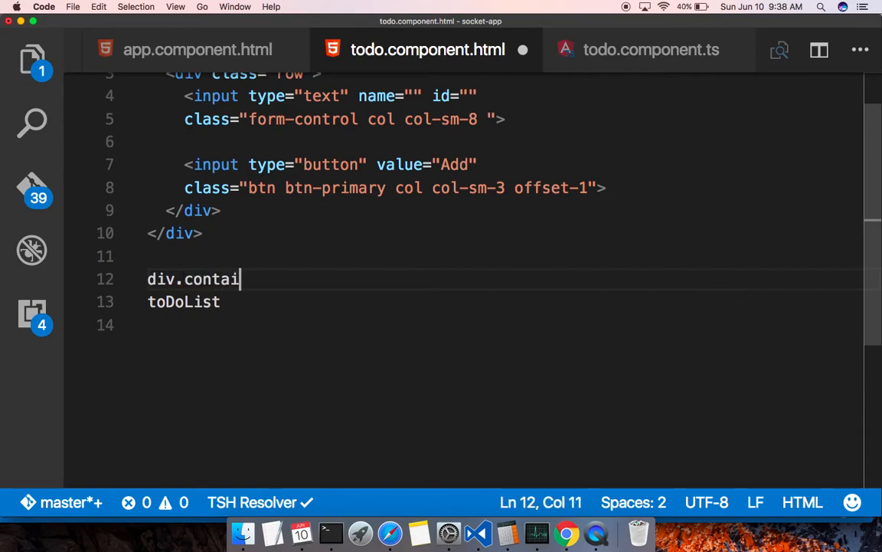
pyautogui.press('Tab')
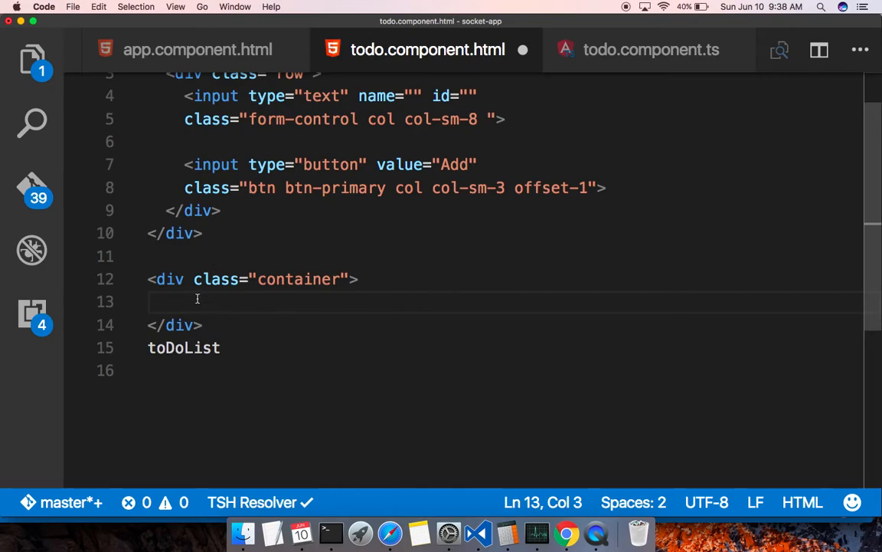
pyautogui.doubleClick(184, 347)
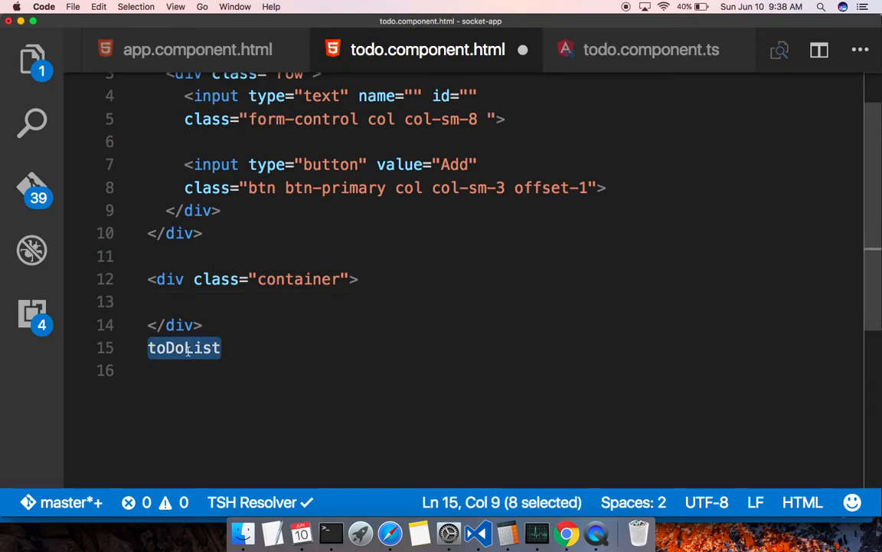
pyautogui.press('Delete')
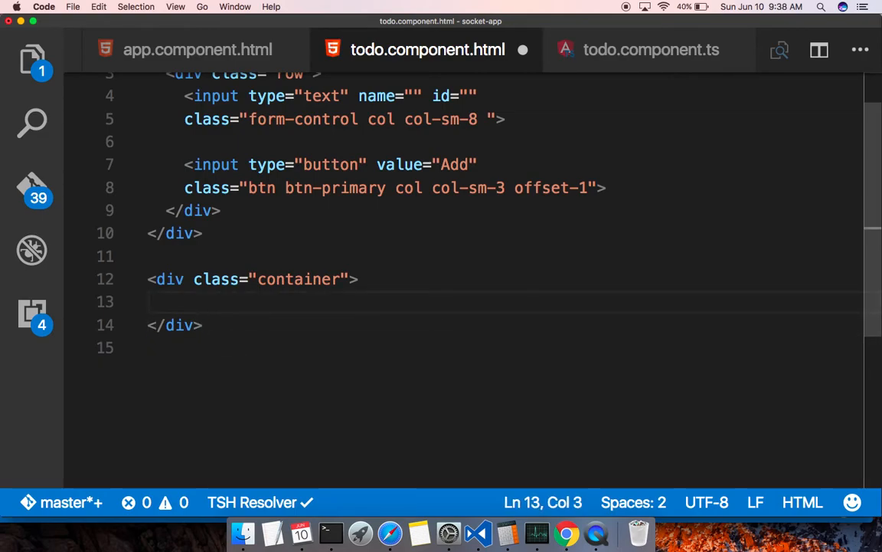
# Nest a row div holding a col-sm-3 div inside the new container
pyautogui.write('div.r')
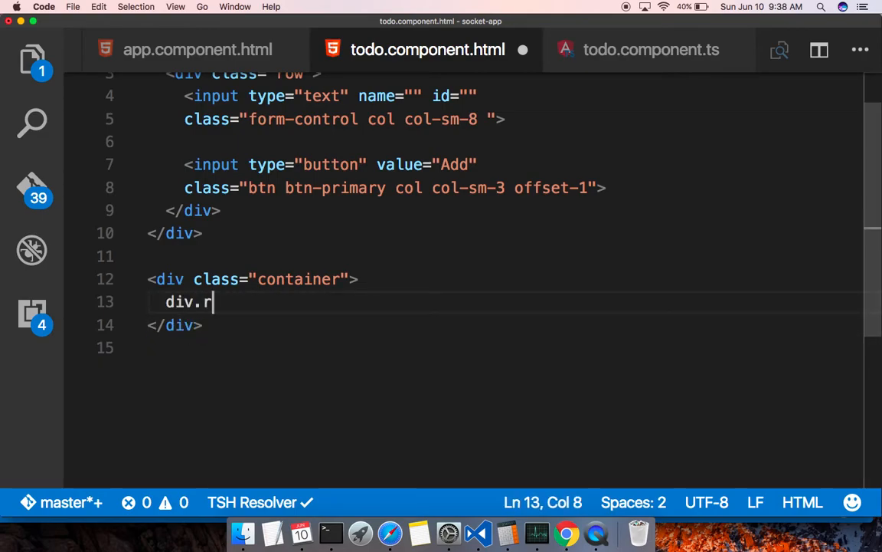
pyautogui.press('Tab')
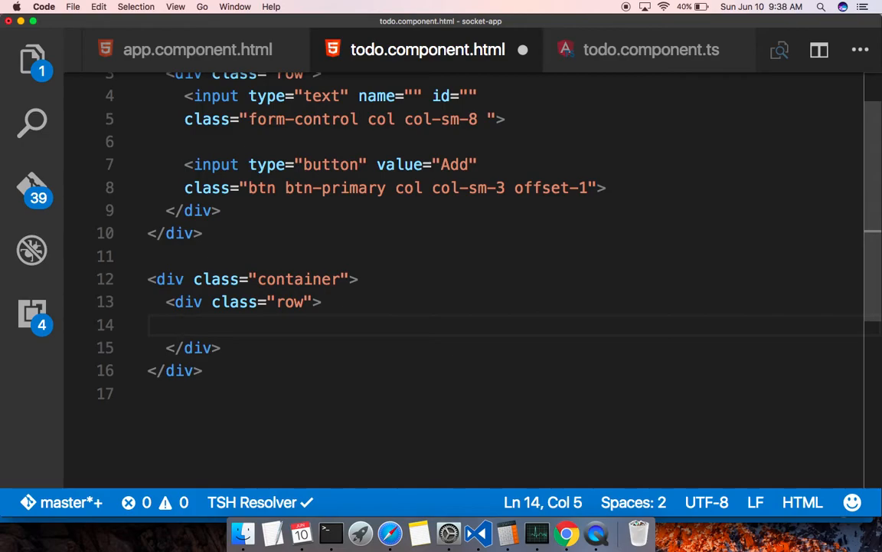
pyautogui.write('div.')
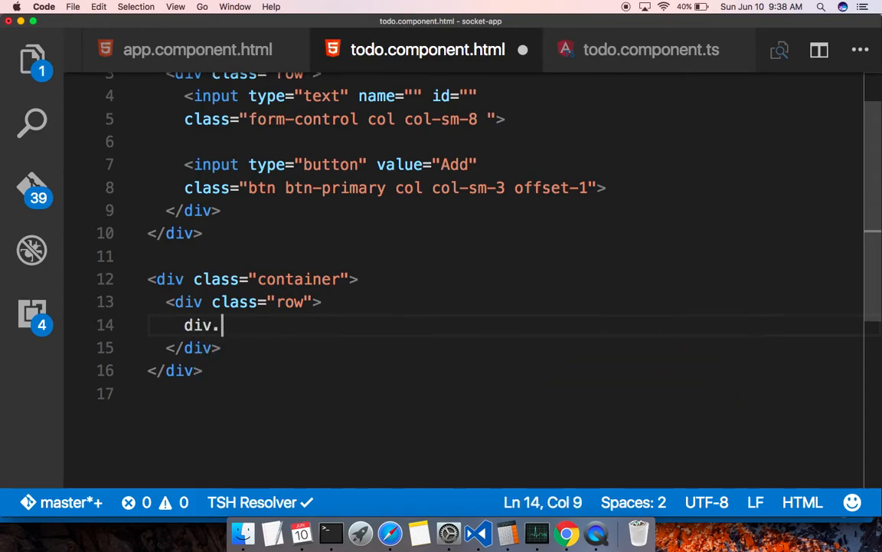
pyautogui.write('col-')
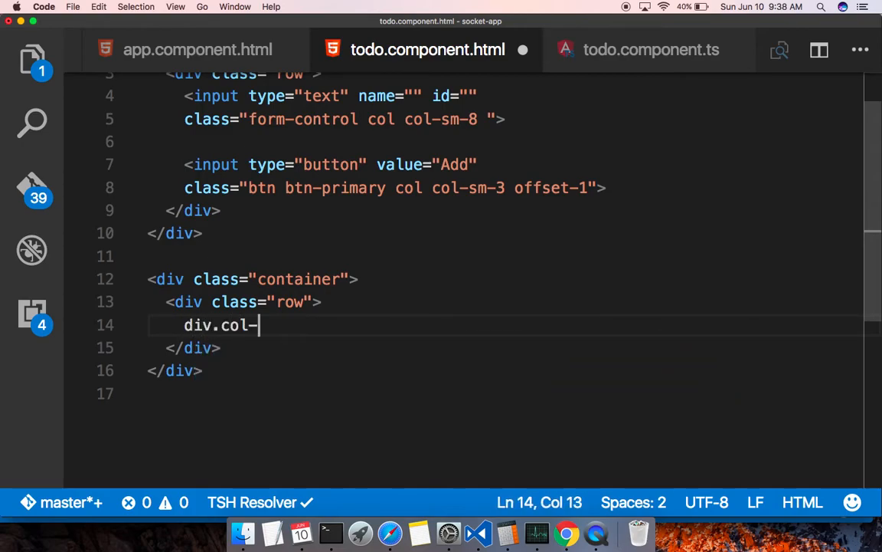
pyautogui.write('sm-')
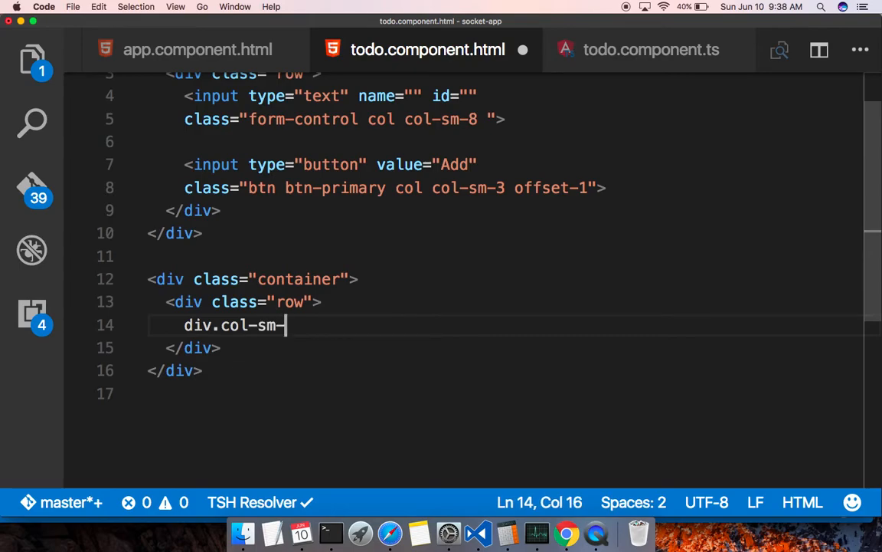
pyautogui.write('3')
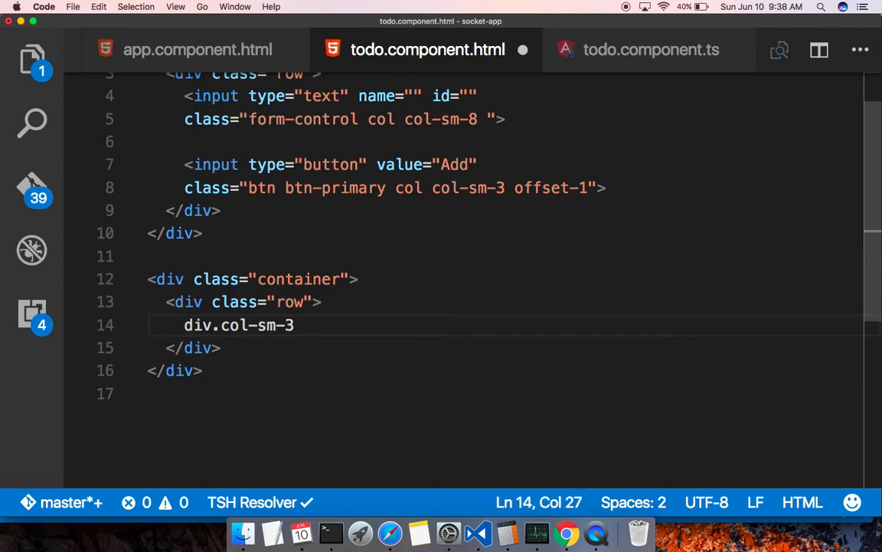
pyautogui.press('Tab')
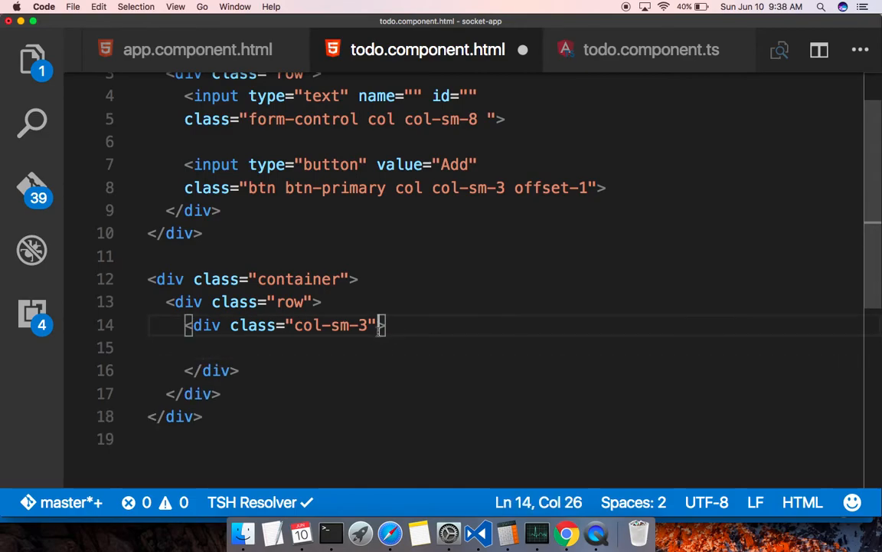
# Add an *ngFor loop over toDoList with idx as index, and show {{ idx}} in the column
pyautogui.write('*ng')
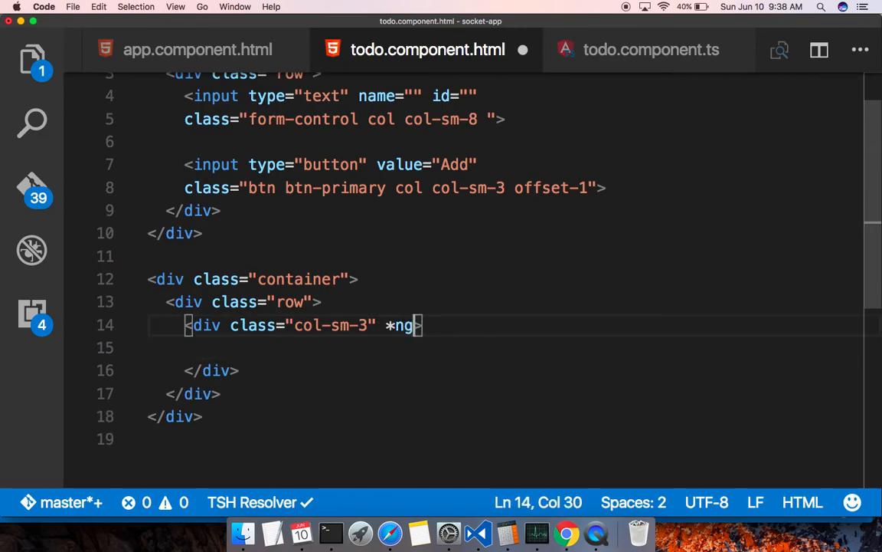
pyautogui.write('For="let todo of toDoList')
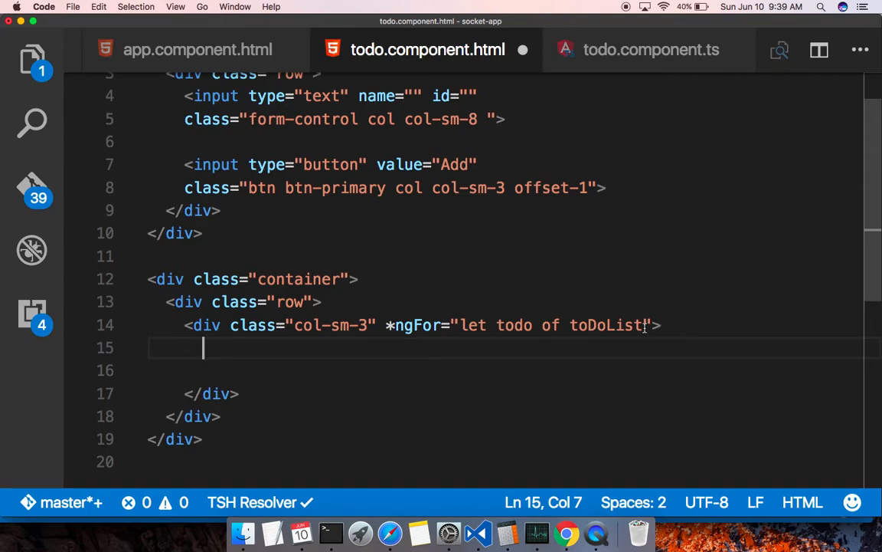
pyautogui.write('; i')
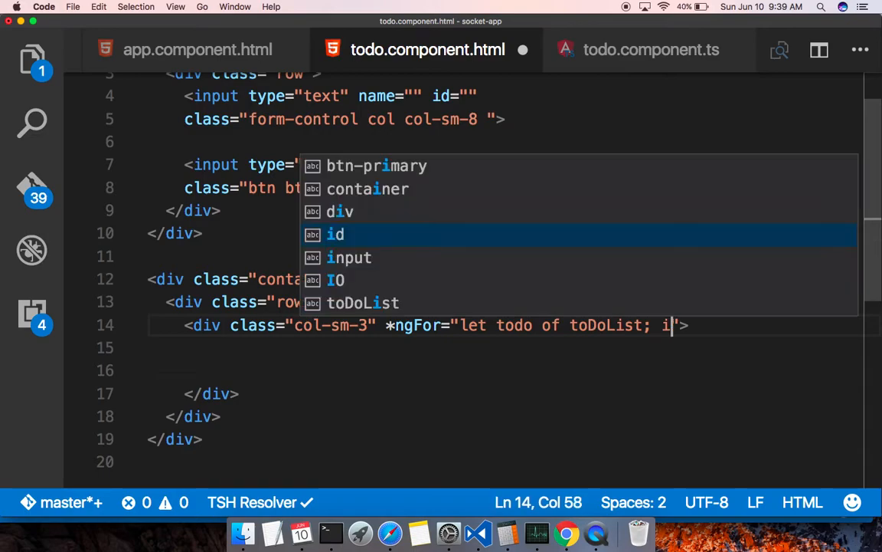
pyautogui.write('dx as')
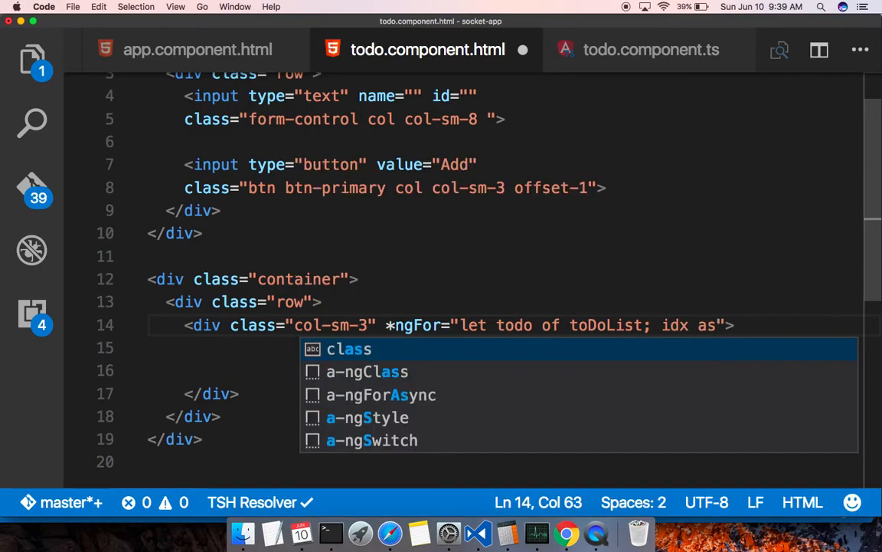
pyautogui.write('index')
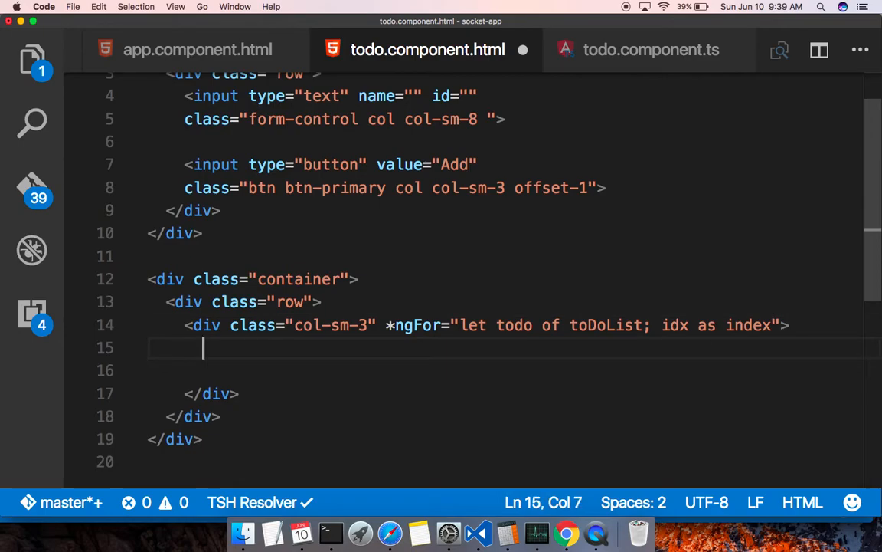
pyautogui.write('{}')
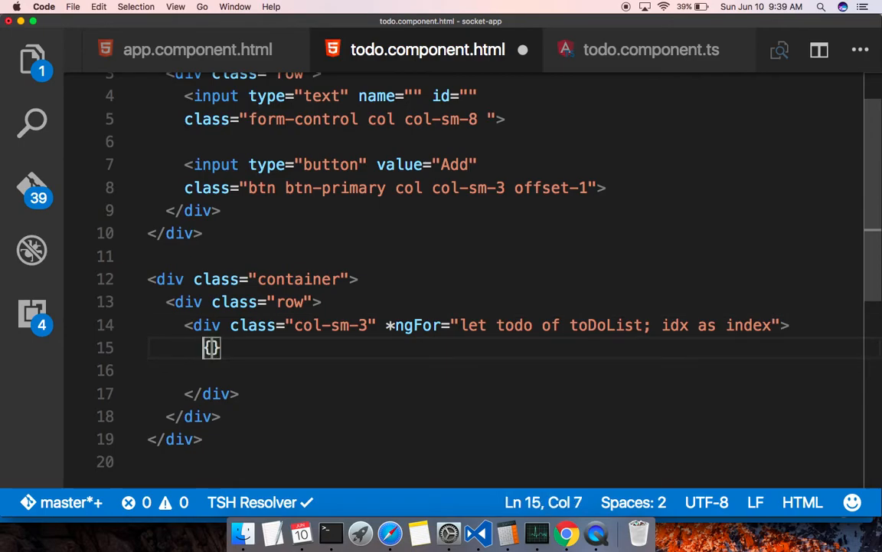
pyautogui.write('{{')
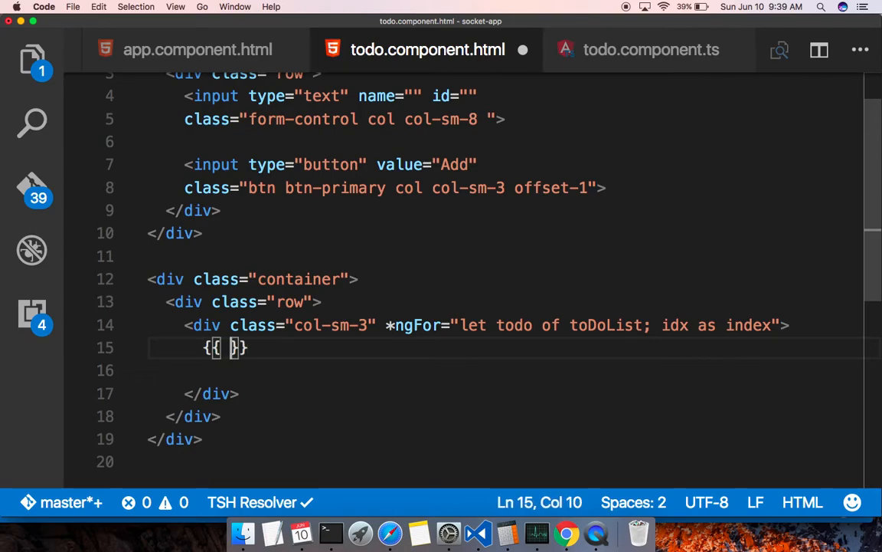
pyautogui.write('idx')
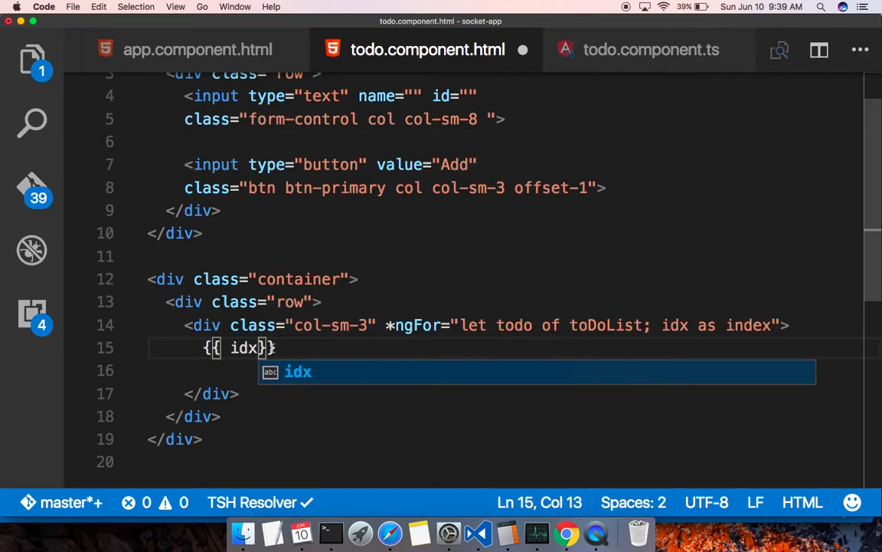
# Prefix the index with 'Task' and show {{todo}} on the line below
pyautogui.write('T')
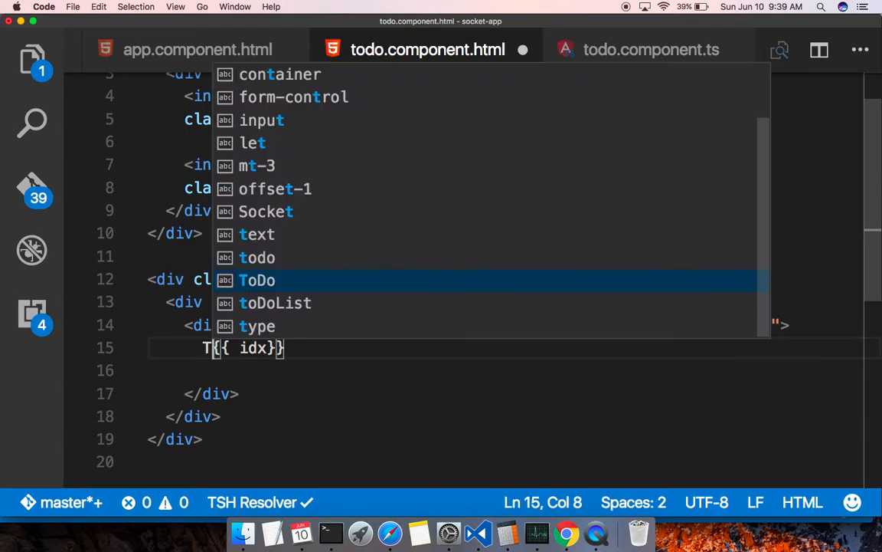
pyautogui.write('ask')
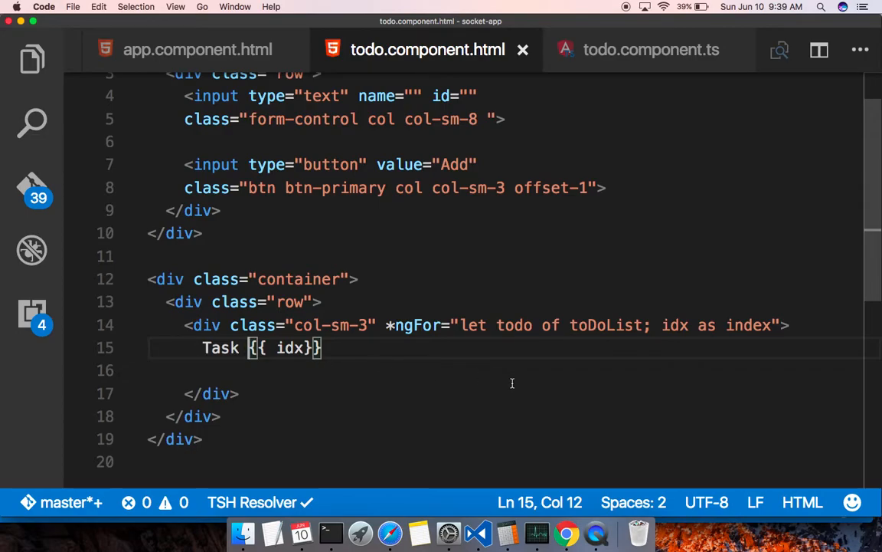
pyautogui.click(504, 325)
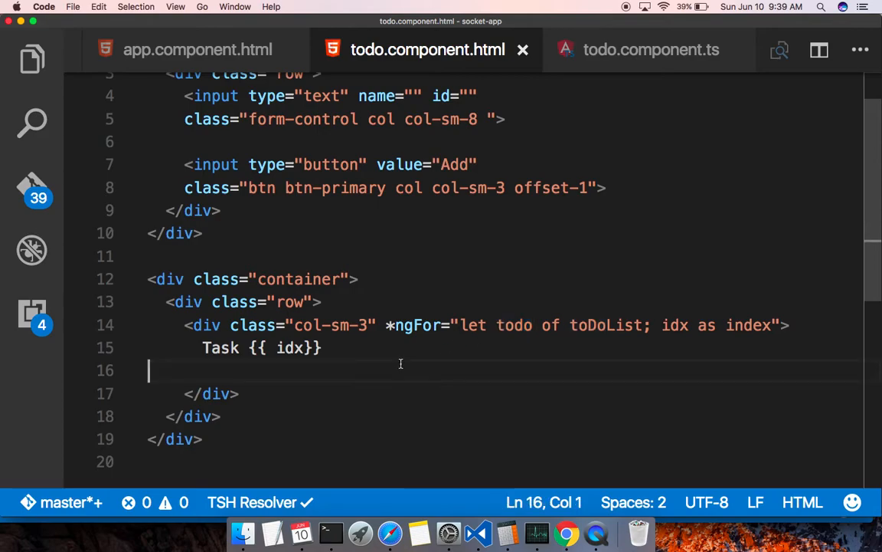
pyautogui.write('{{todo}}')
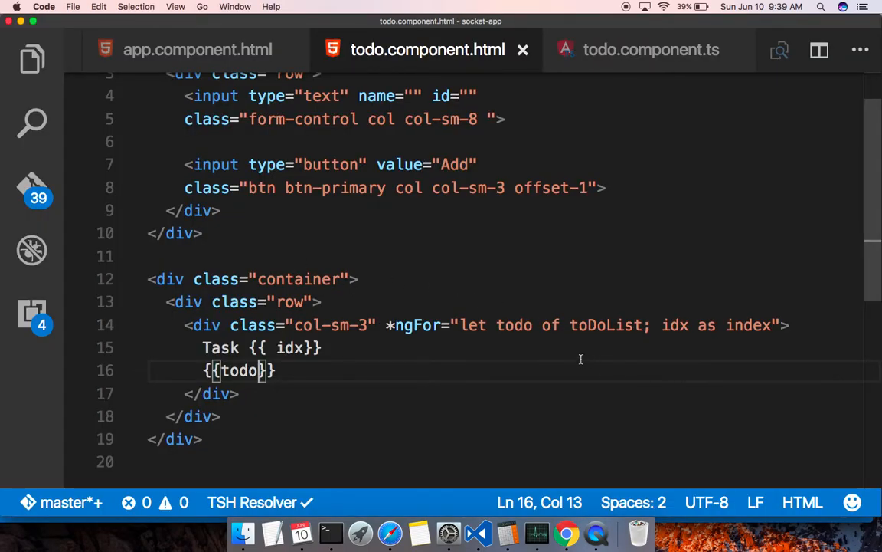
pyautogui.moveTo(596, 350)
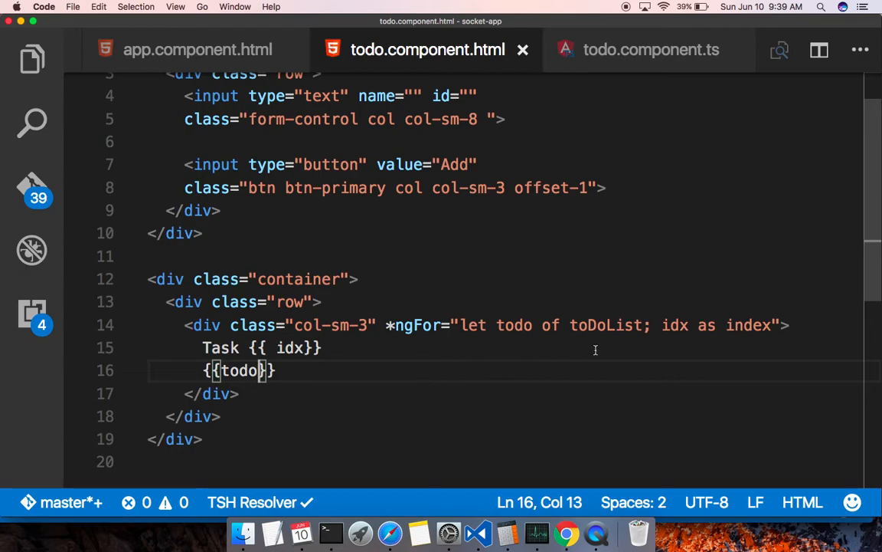
pyautogui.click(663, 325)
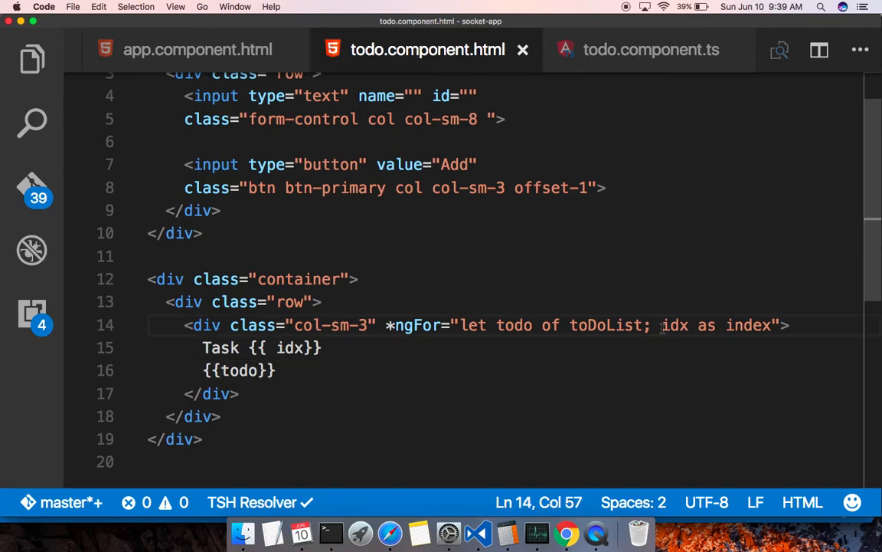
# Type let in the loop clause and scroll the socket-angular reference template to compare
pyautogui.write('let todo of toDoList; le')
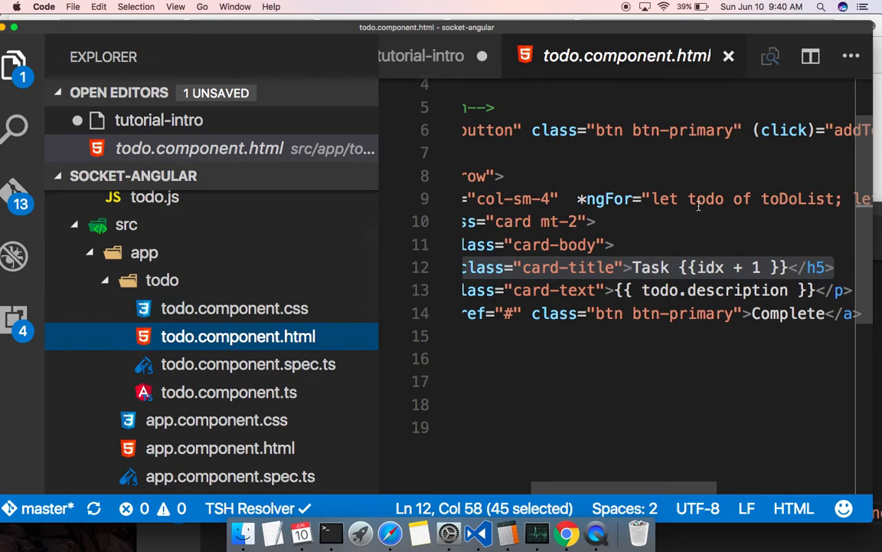
pyautogui.hscroll(3)
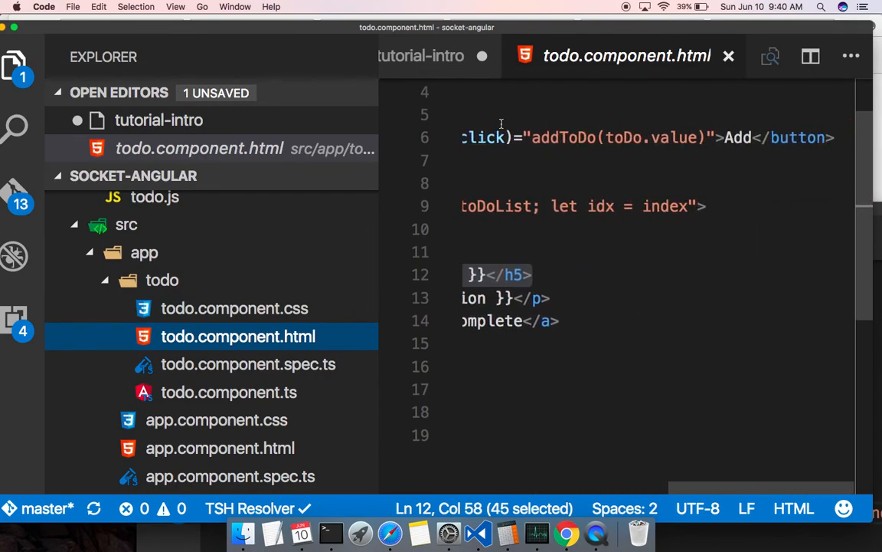
pyautogui.moveTo(829, 42)
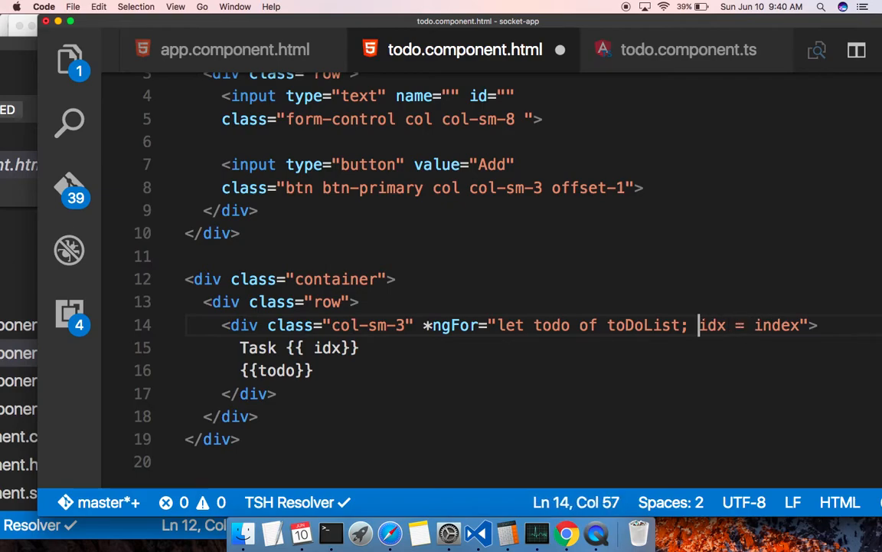
# Change the loop to 'let idx = index' and the label to 'Task {{ idx + 1}}'
pyautogui.write('let')
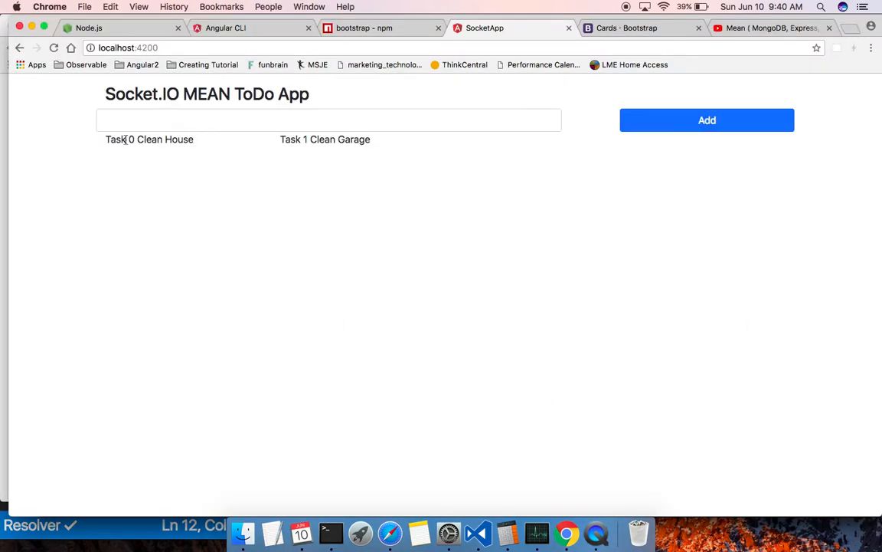
pyautogui.click(477, 529)
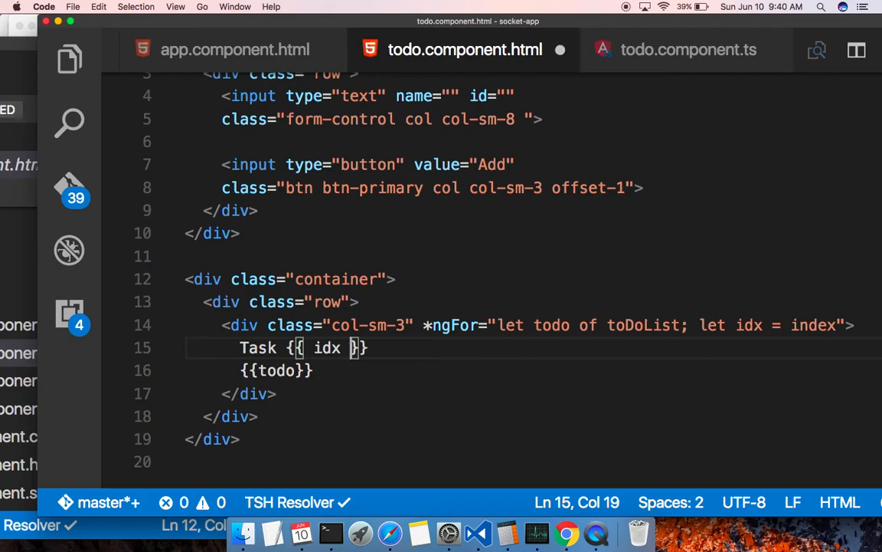
pyautogui.write('+ 1')
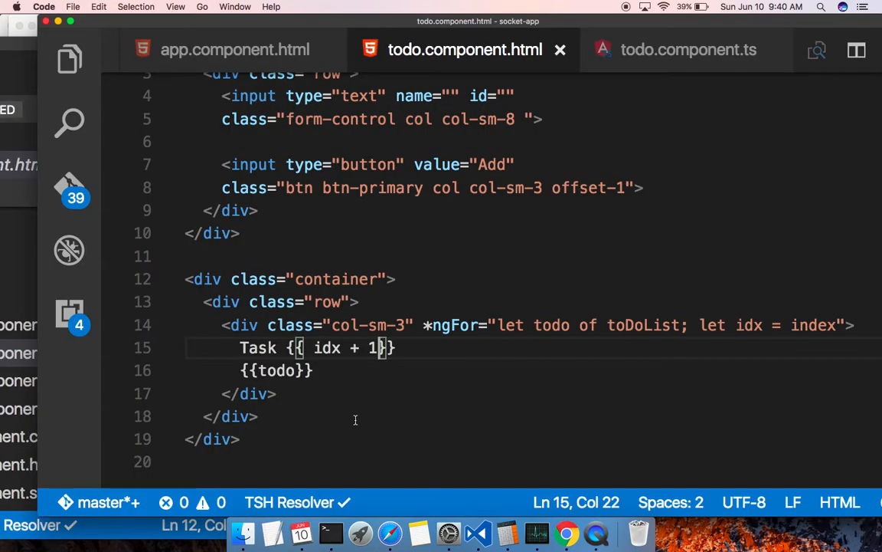
pyautogui.moveTo(262, 21)
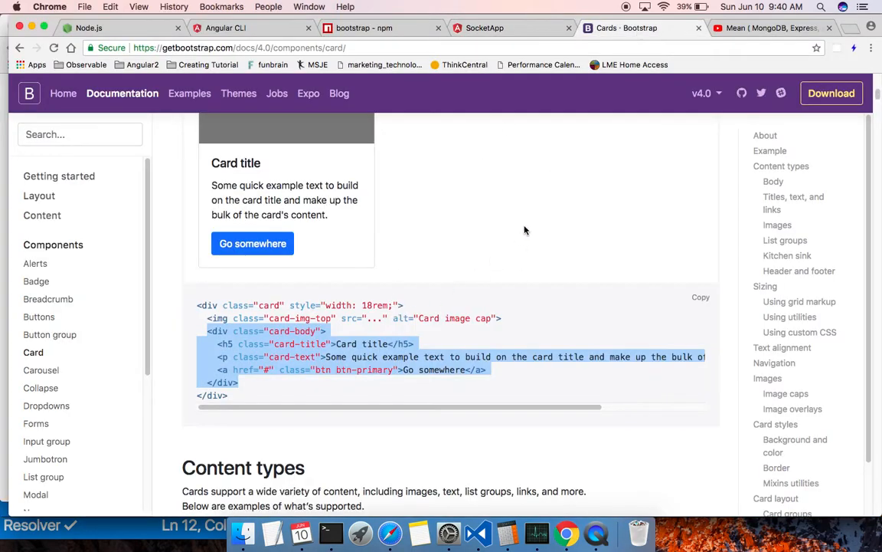
pyautogui.moveTo(532, 233)
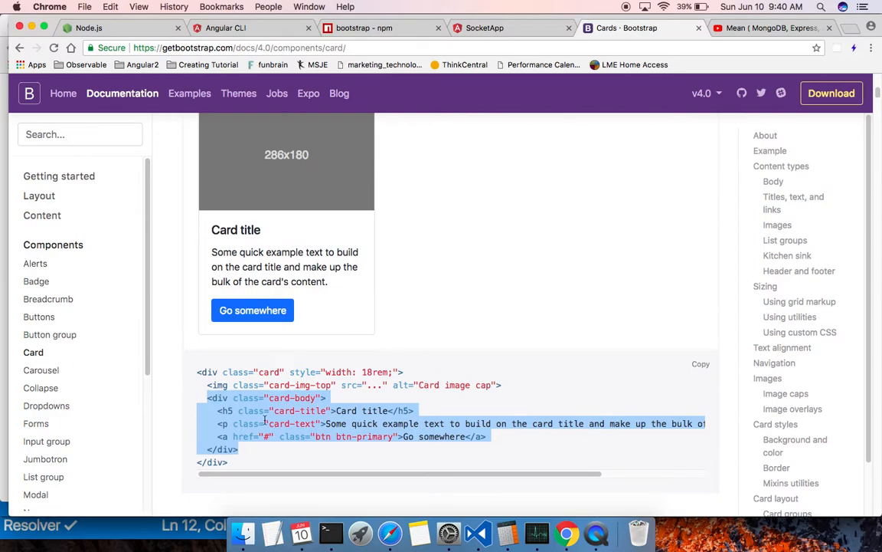
# Copy the selected card-body example markup from Bootstrap's Cards page
pyautogui.rightClick(284, 423)
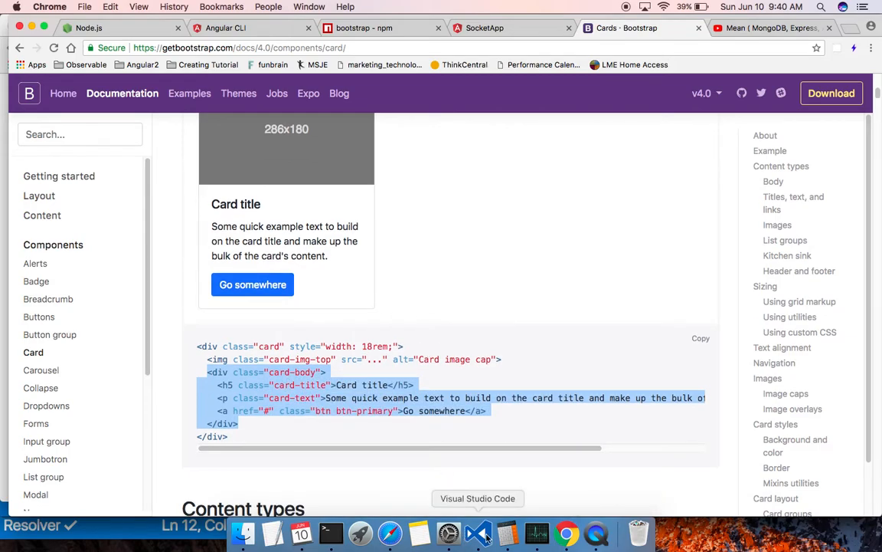
# Fill the pasted card body with title Task {{ idx + 1}}, text {{todo}}, and a Complete link
pyautogui.click(478, 533)
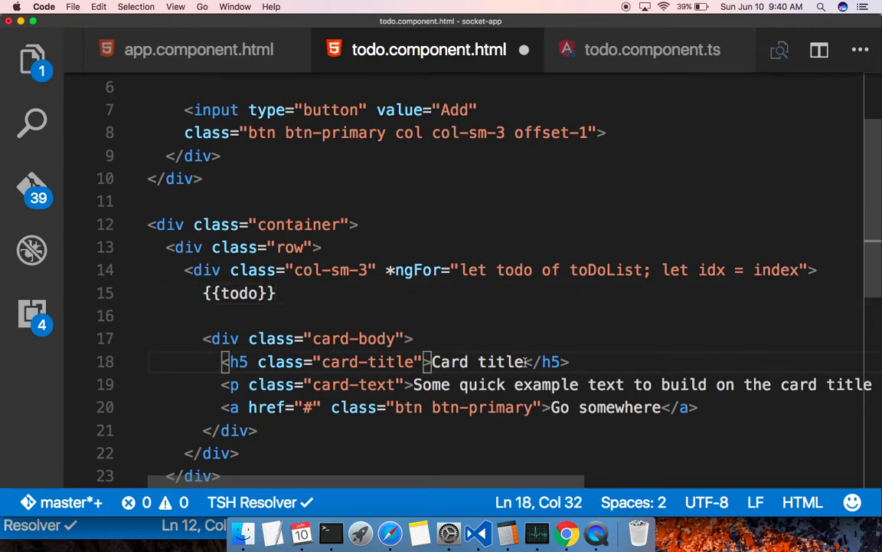
pyautogui.write('Task {{ idx + 1}}')
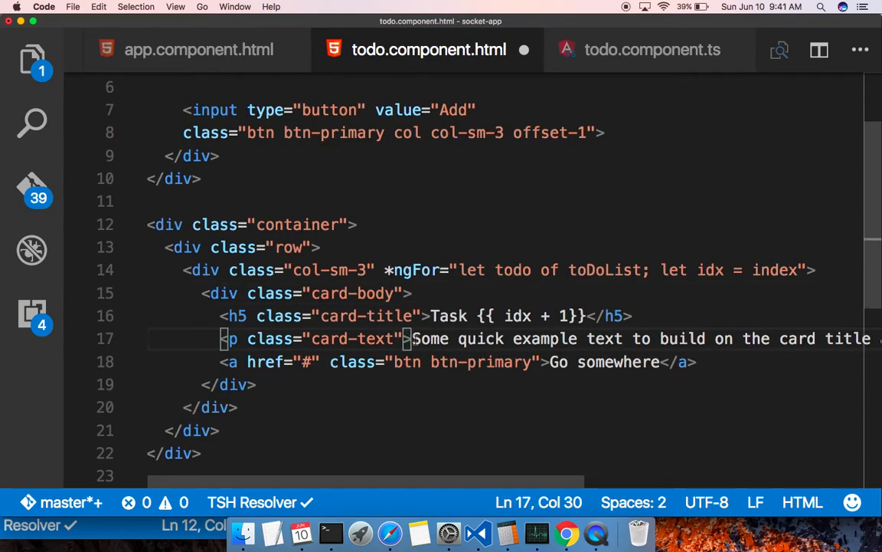
pyautogui.hscroll(3)
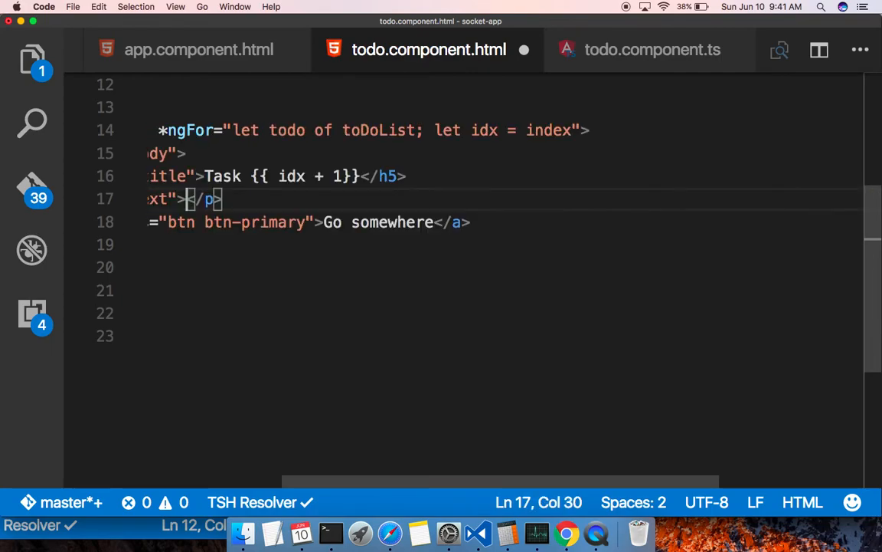
pyautogui.write('{{todo}}')
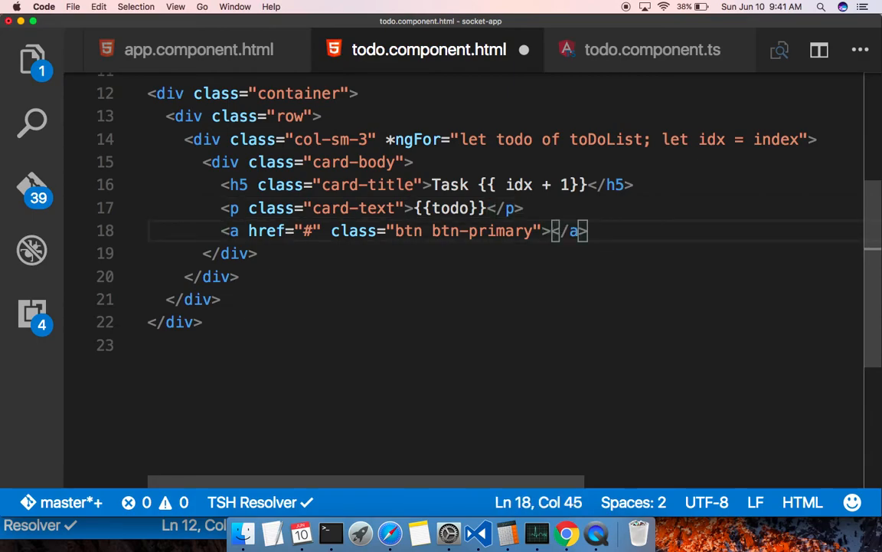
pyautogui.write('Complete')
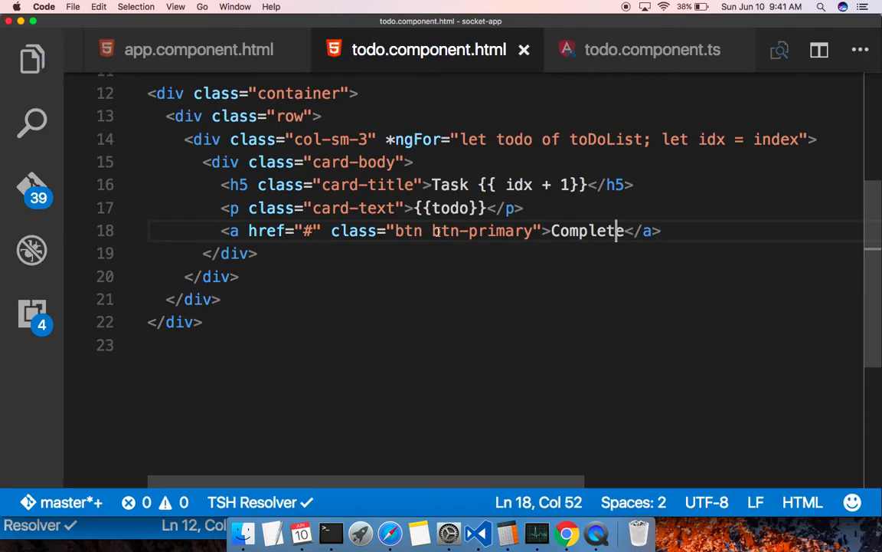
pyautogui.moveTo(540, 266)
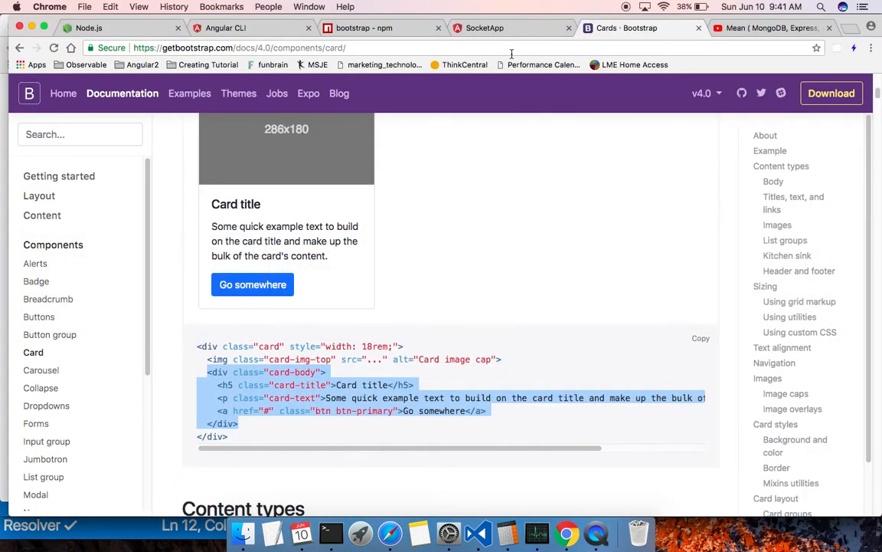
pyautogui.click(487, 28)
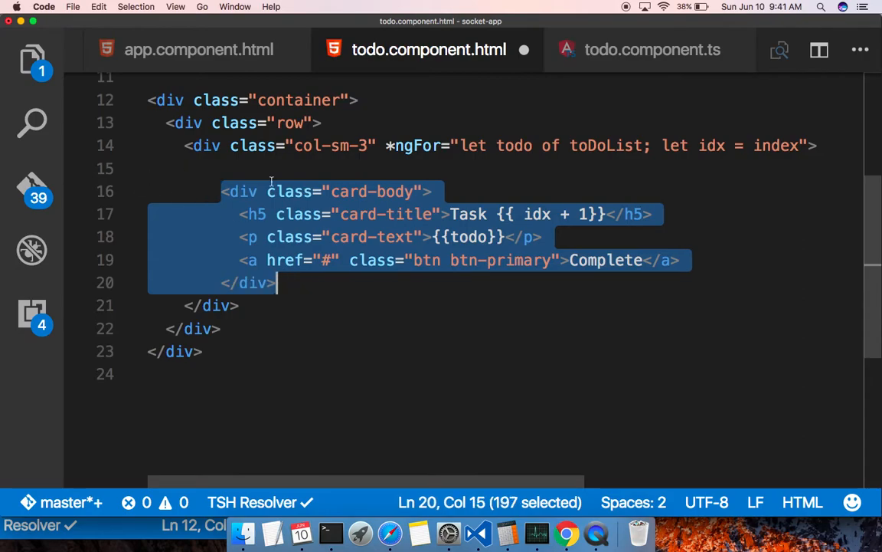
# Wrap the card body in a div.card wrapper by expanding the div.car shorthand
pyautogui.click(271, 169)
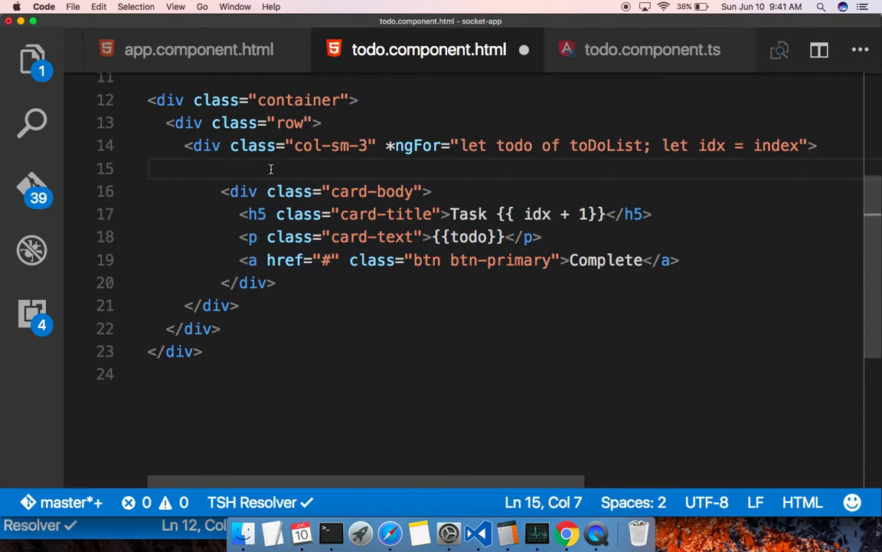
pyautogui.write('div.car')
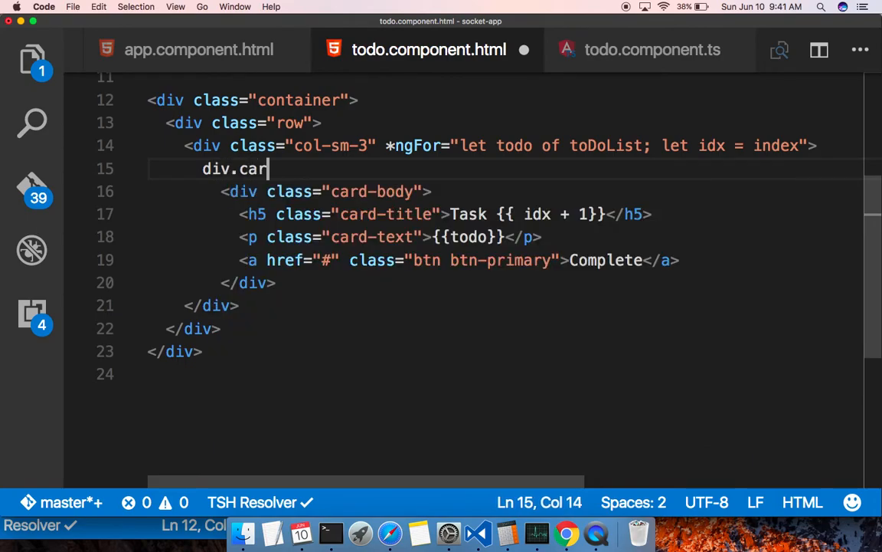
pyautogui.press('Tab')
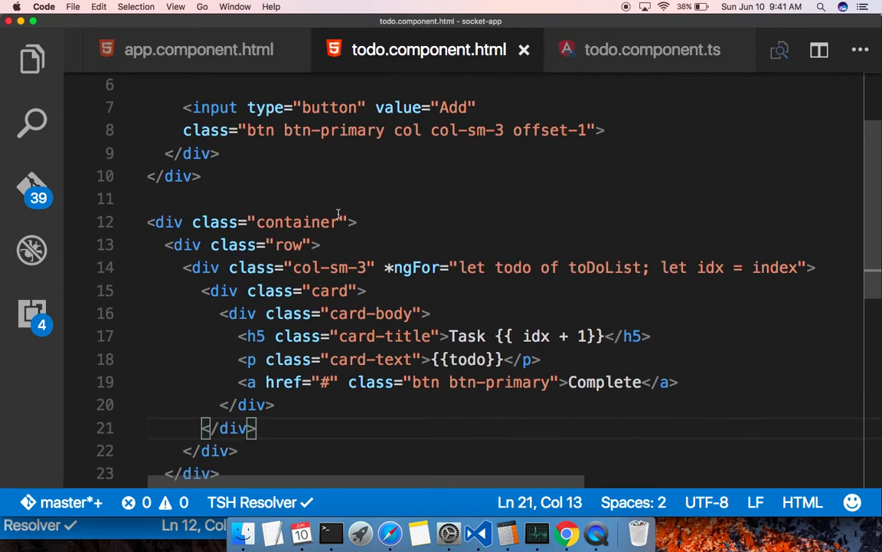
# Add mt-5 top margin to the task container's class list and view the cards in Chrome
pyautogui.click(364, 198)
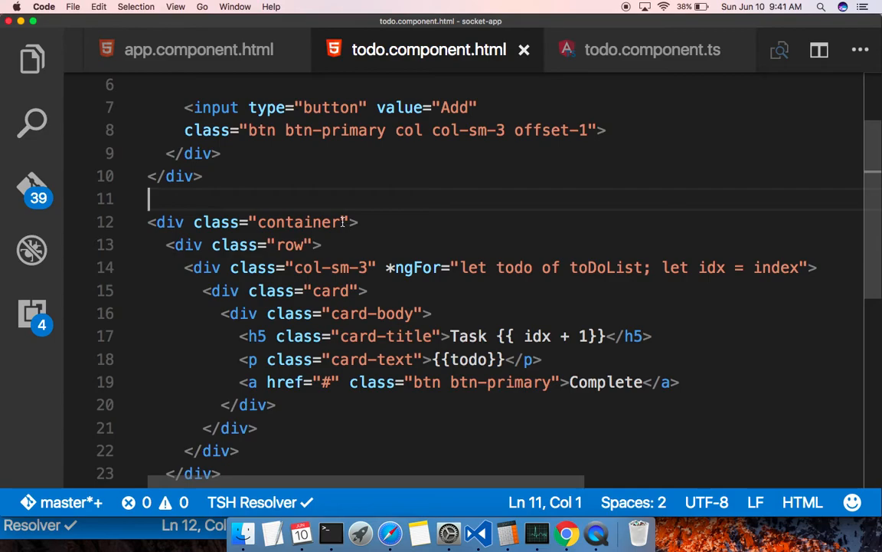
pyautogui.write('mt-5')
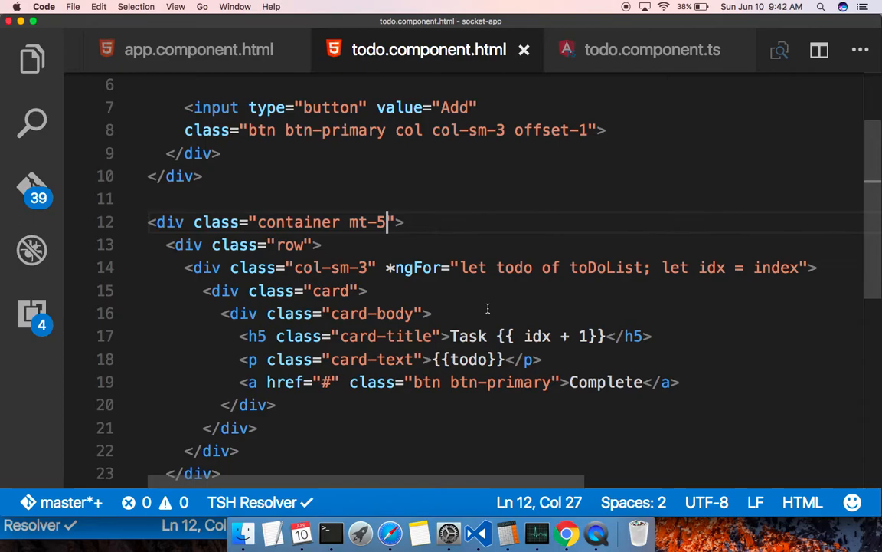
pyautogui.click(554, 530)
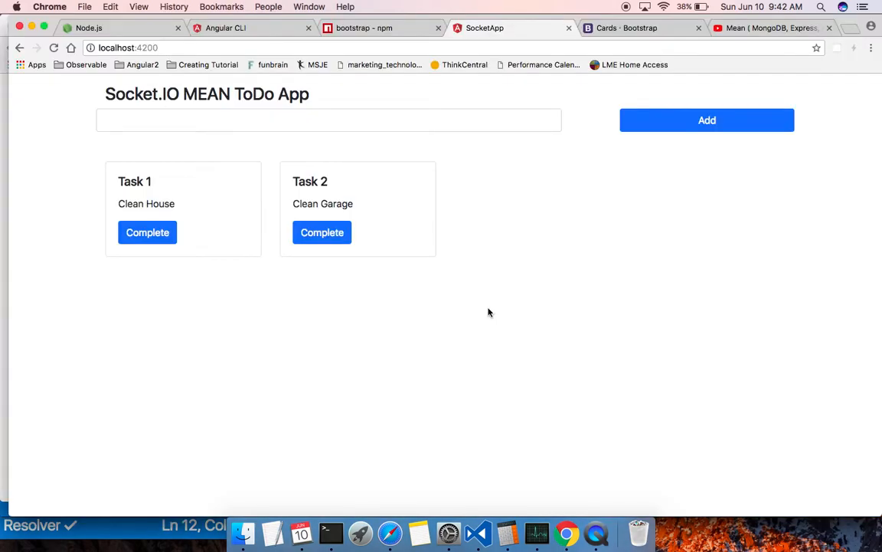
pyautogui.moveTo(346, 234)
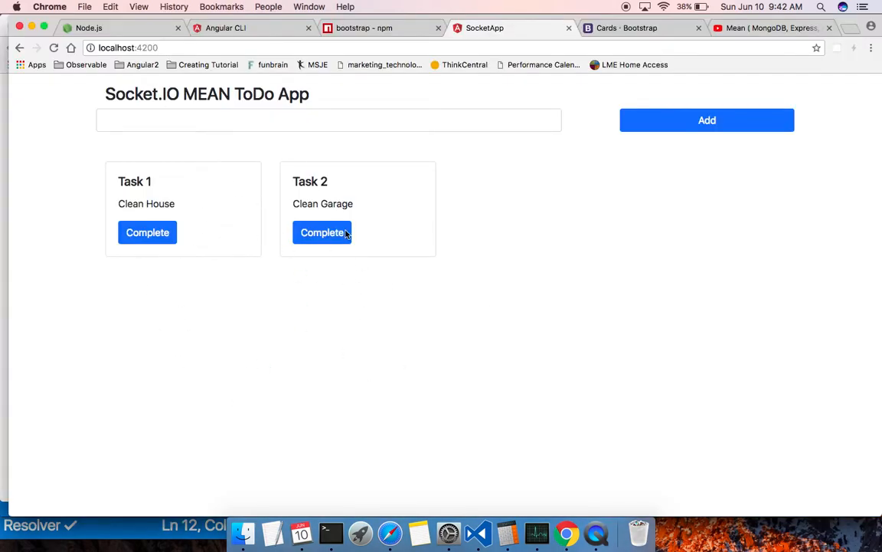
pyautogui.moveTo(477, 532)
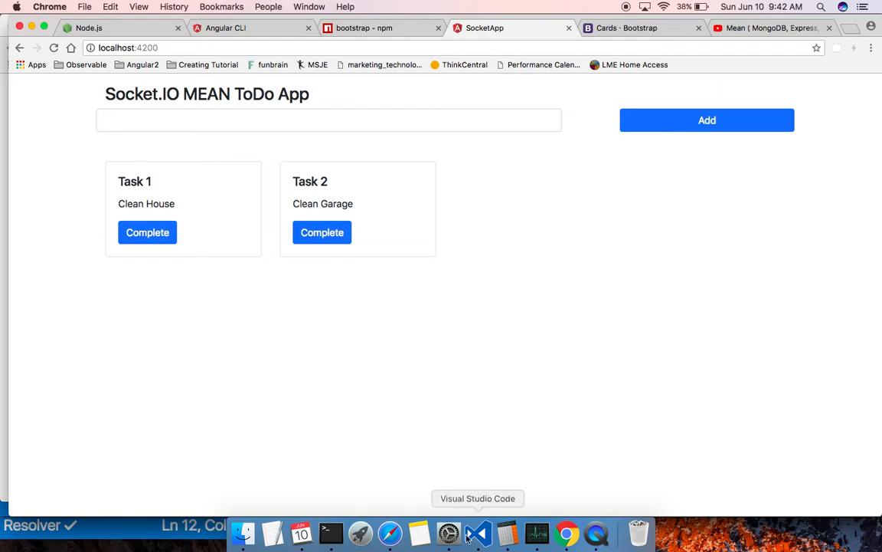
pyautogui.moveTo(449, 540)
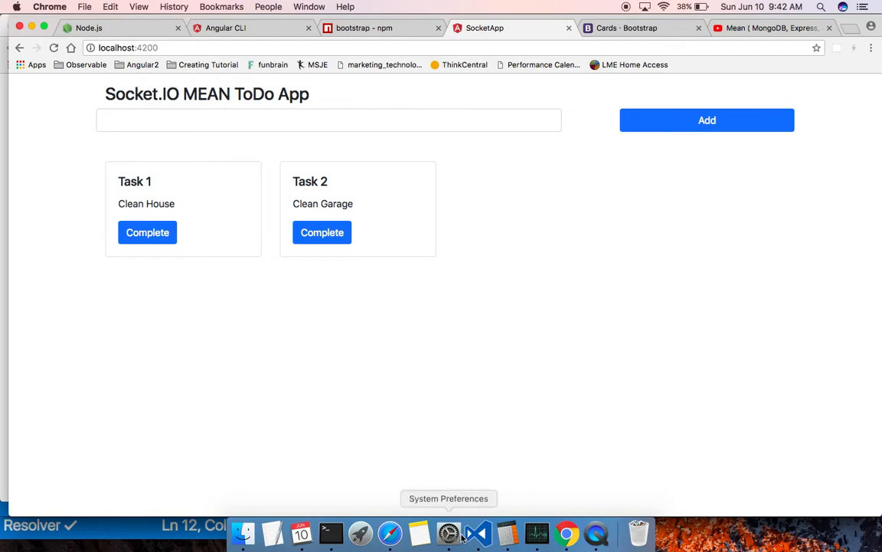
pyautogui.moveTo(479, 529)
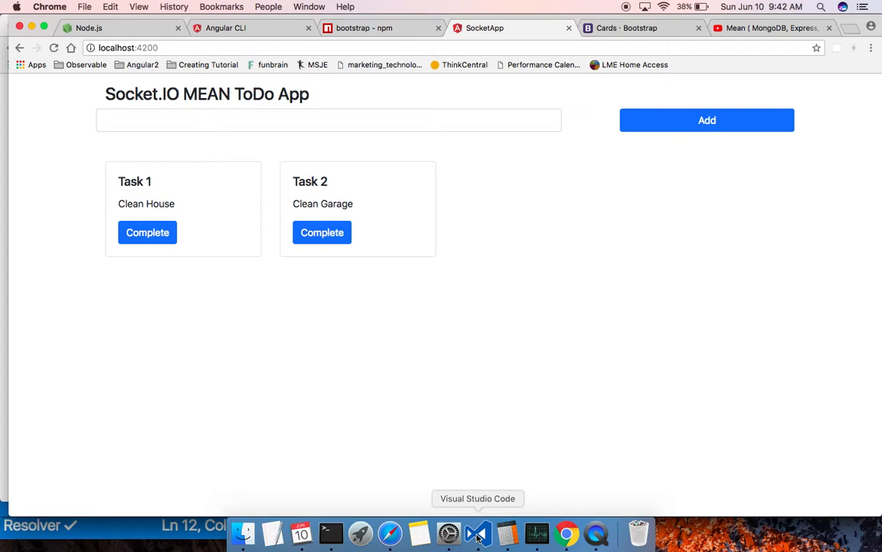
pyautogui.moveTo(436, 277)
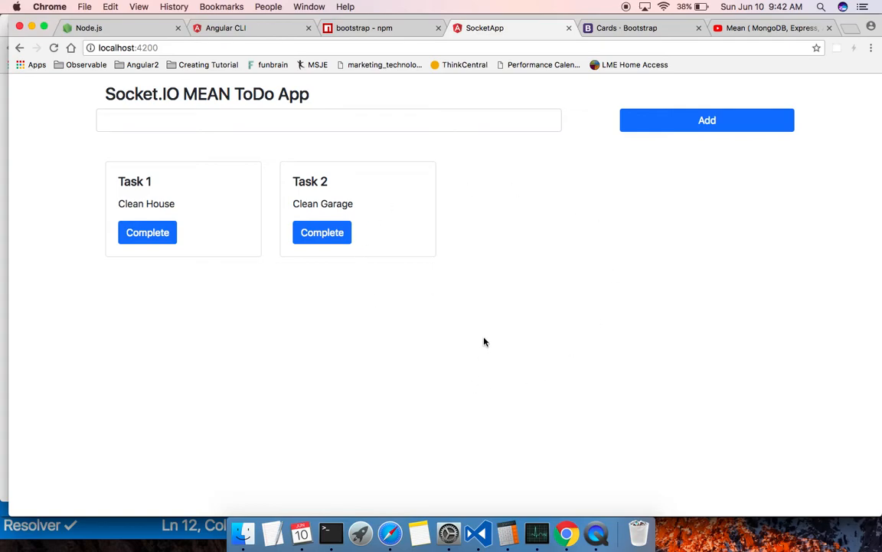
pyautogui.moveTo(260, 196)
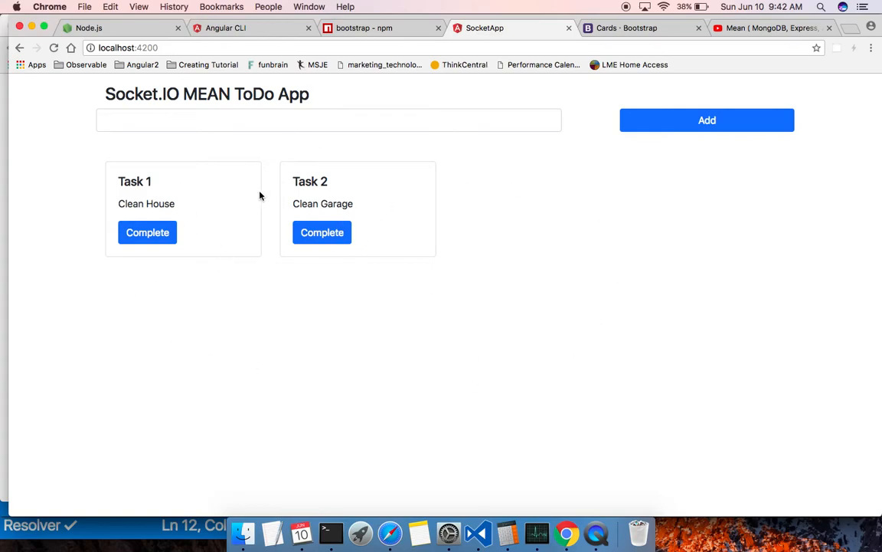
pyautogui.moveTo(287, 342)
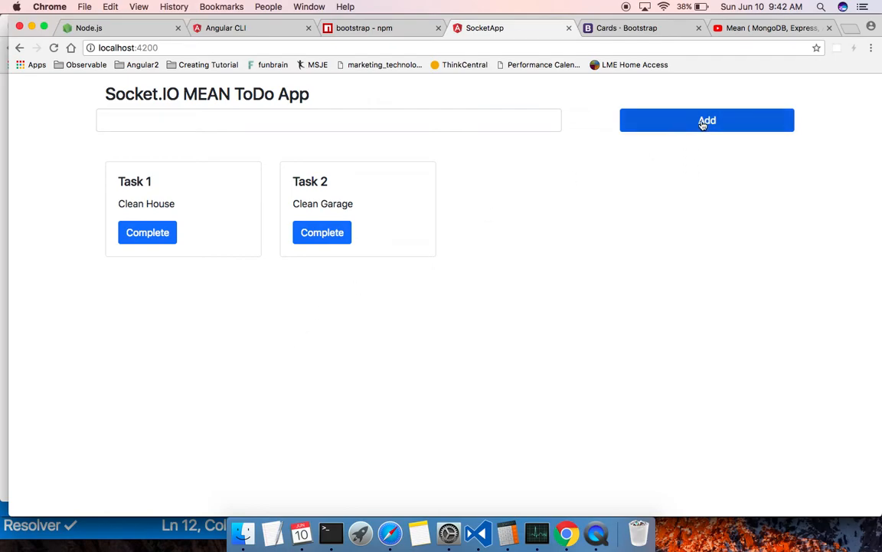
pyautogui.moveTo(486, 161)
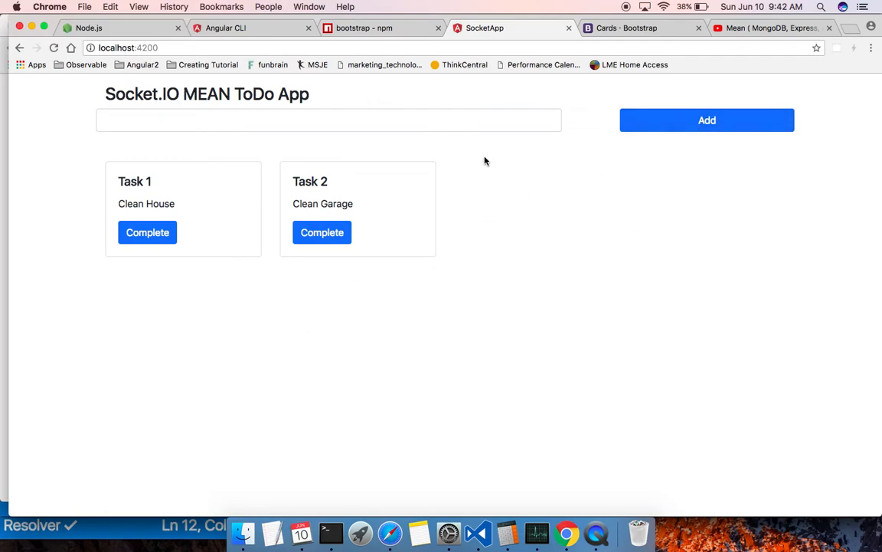
# Focus the empty new-task field in Chrome, then return to Visual Studio Code
pyautogui.click(328, 120)
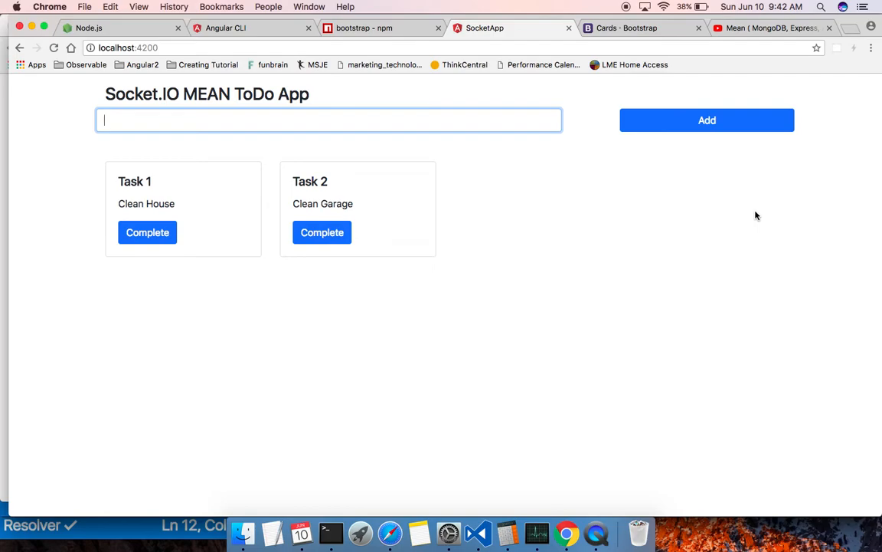
pyautogui.moveTo(478, 528)
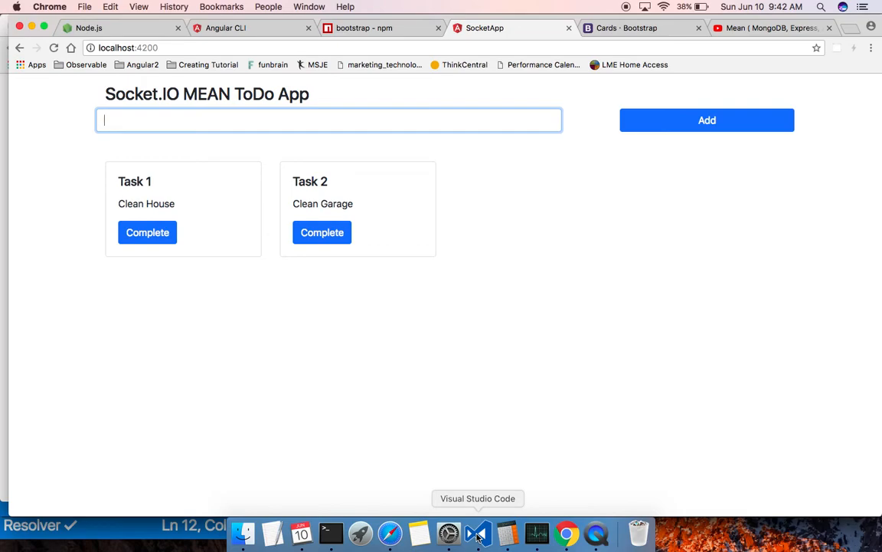
pyautogui.click(477, 529)
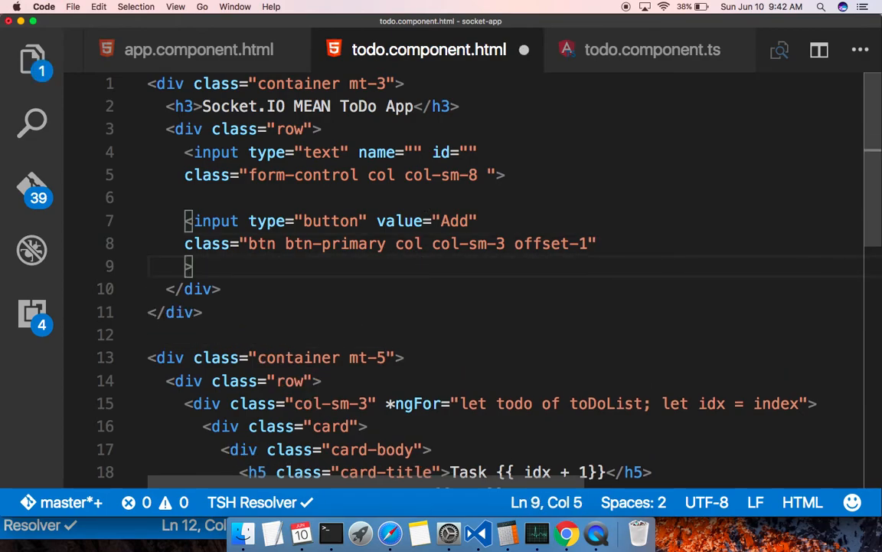
# Tag the text input #todo and bind the Add button's click to addToDo(todo.value)
pyautogui.write('(click')
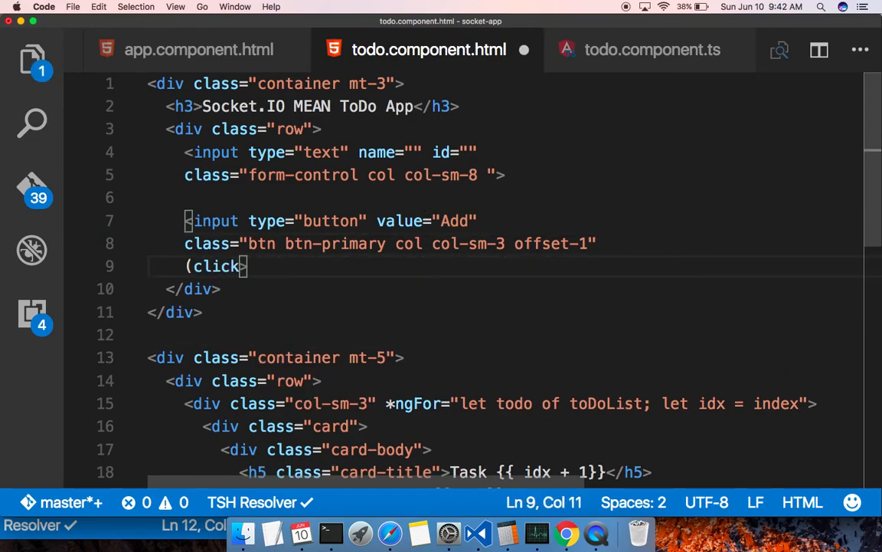
pyautogui.write(')=""')
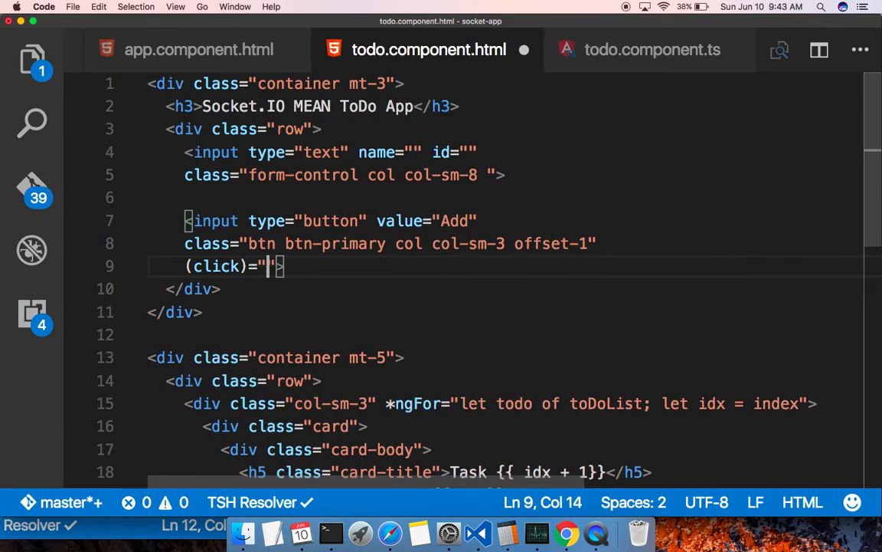
pyautogui.write('addTo')
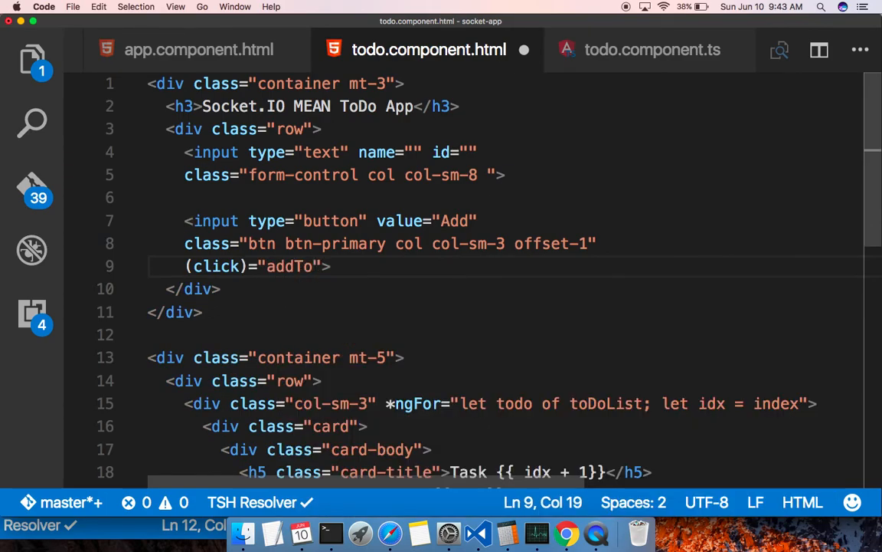
pyautogui.write('Do(')
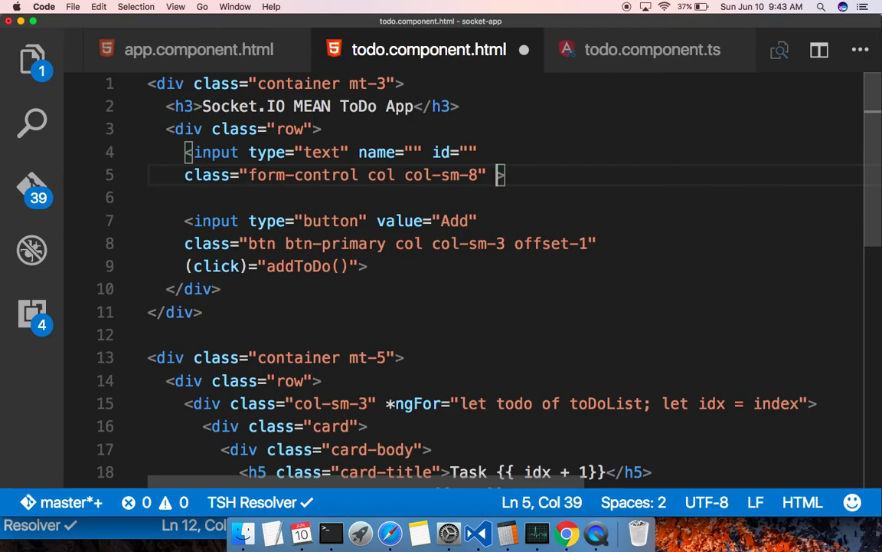
pyautogui.write('#todo')
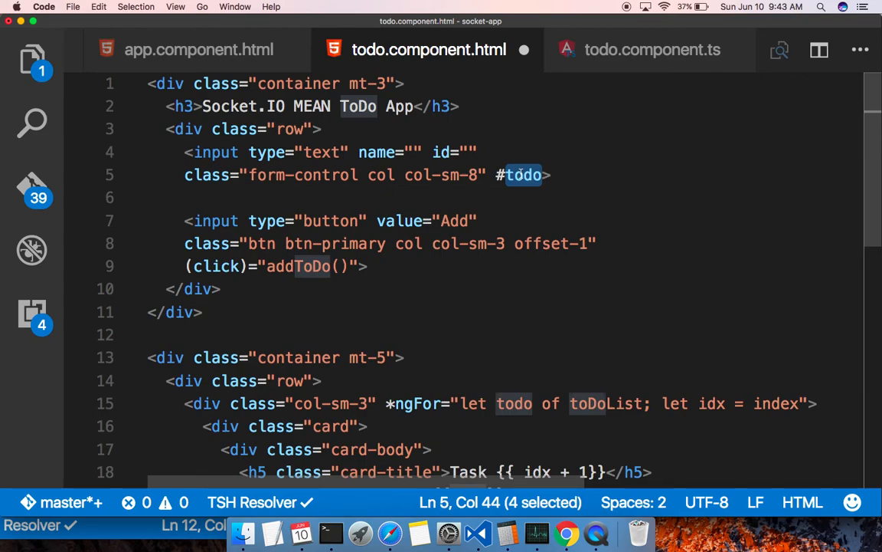
pyautogui.write('todo')
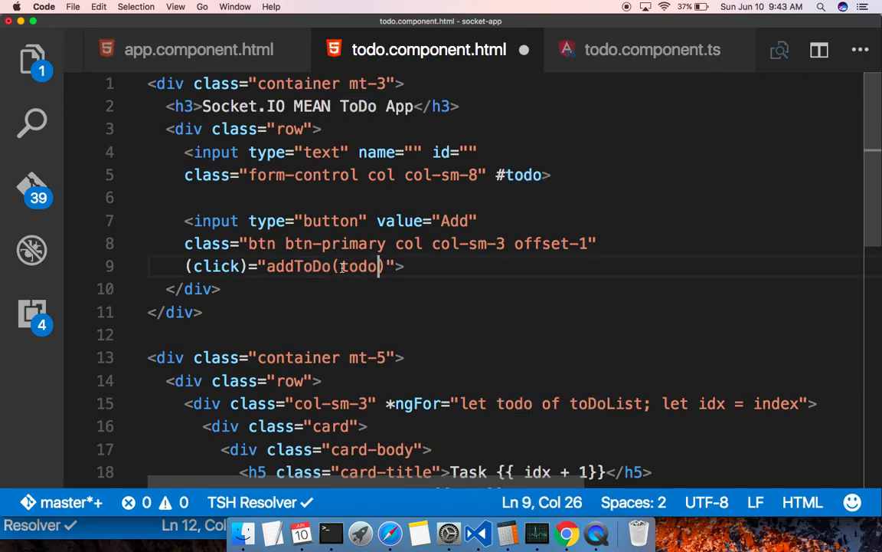
pyautogui.write('.value')
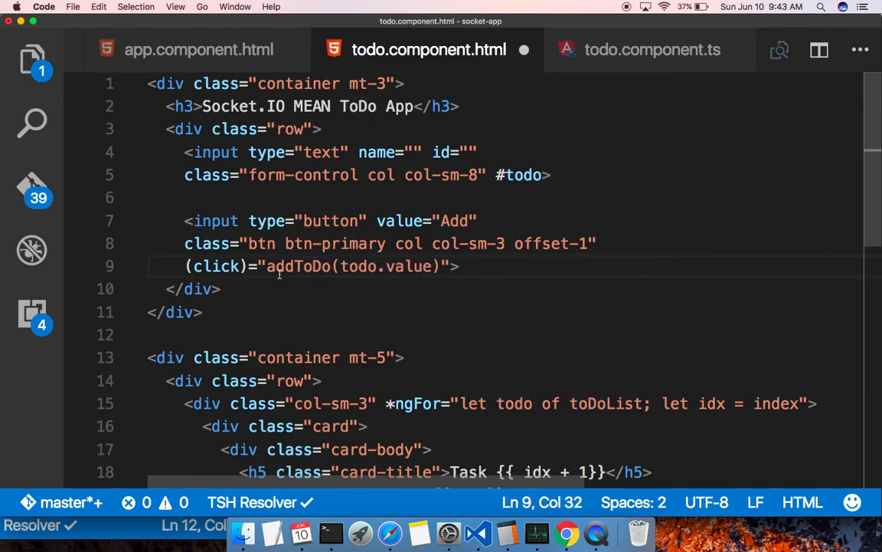
pyautogui.doubleClick(297, 266)
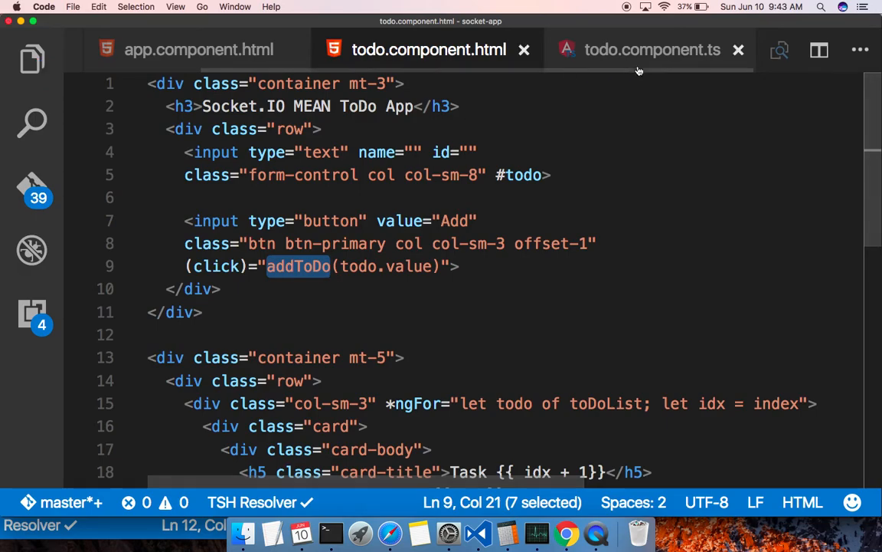
pyautogui.click(639, 49)
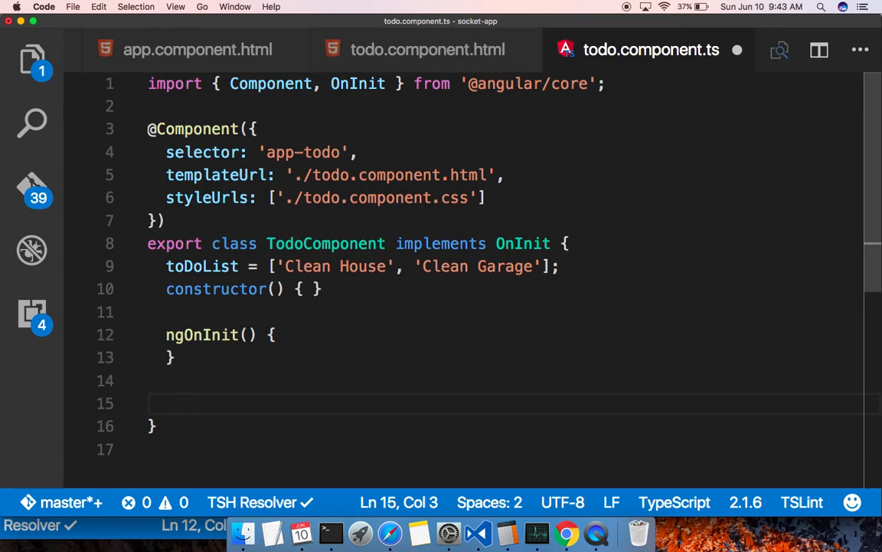
# Write addToDo(value) { this.toDoList.push(value); } in TodoComponent
pyautogui.write('addToDo(val')
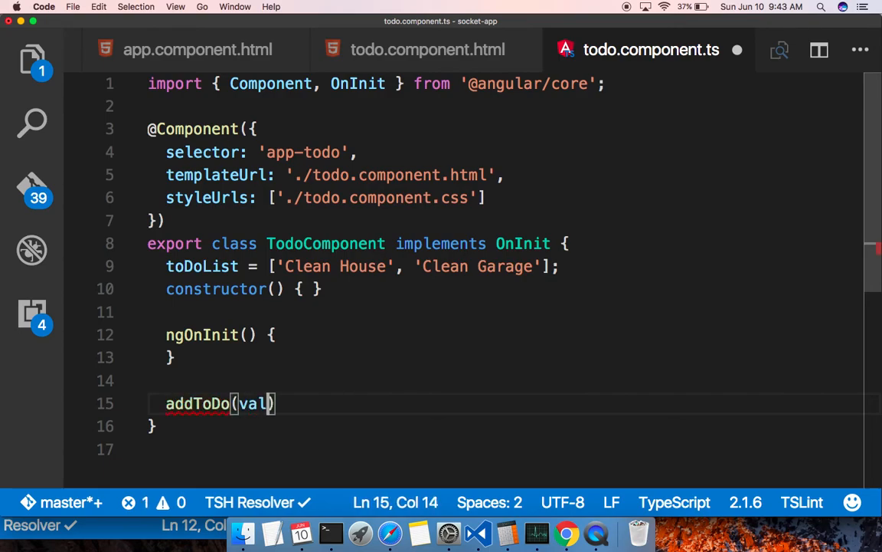
pyautogui.write('ue) {')
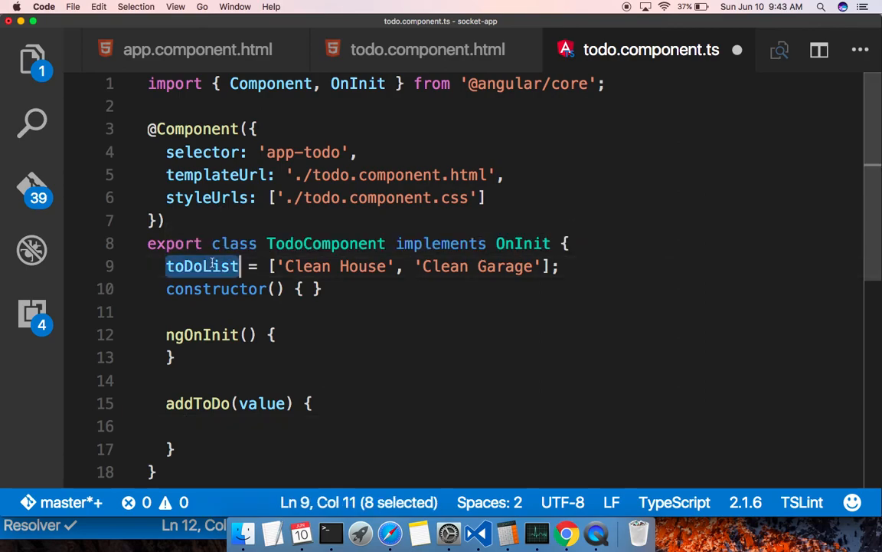
pyautogui.click(220, 426)
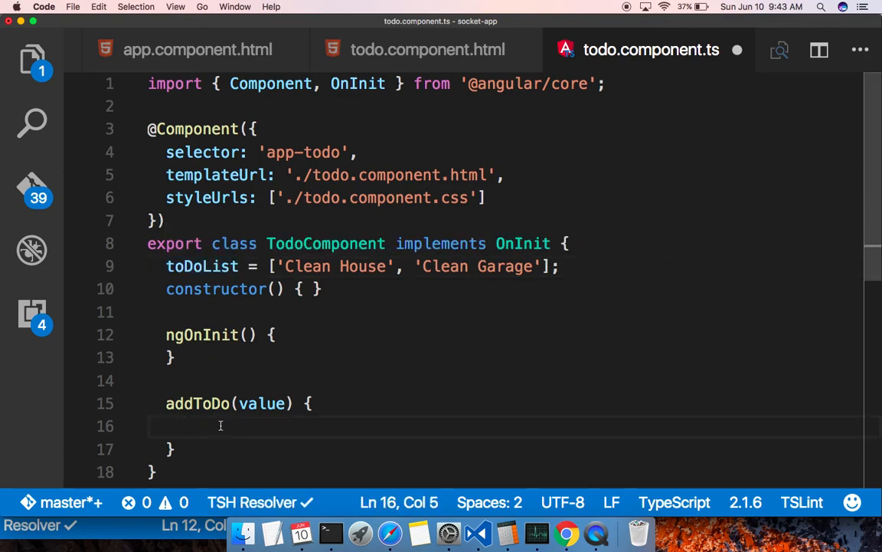
pyautogui.write('this.')
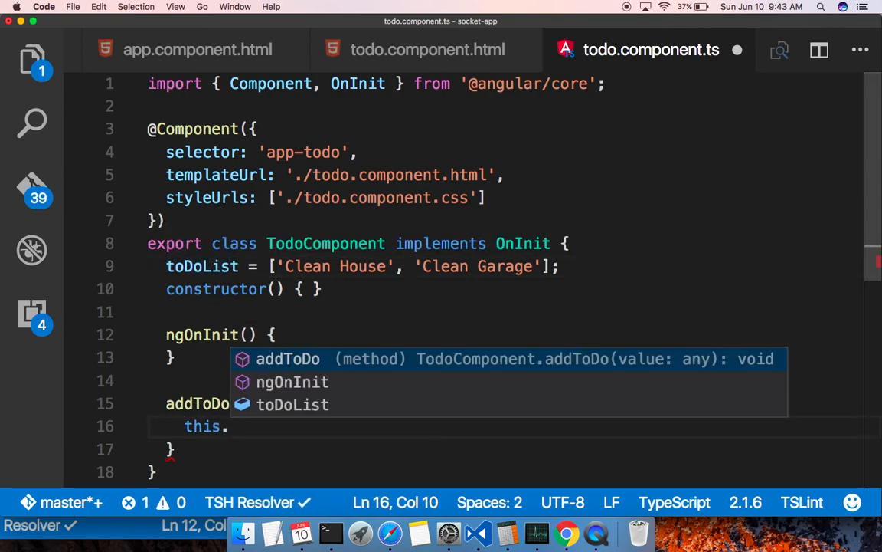
pyautogui.write('toDoList.pu')
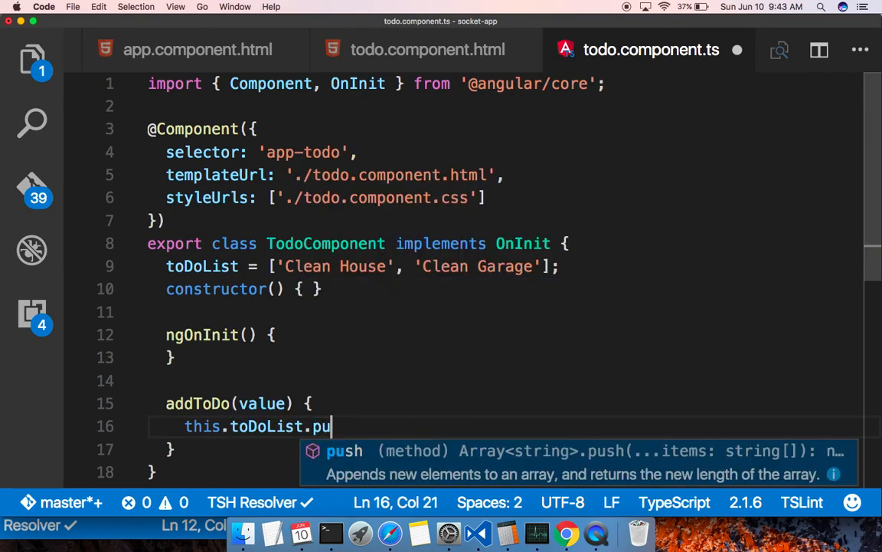
pyautogui.write('sh(toDoList')
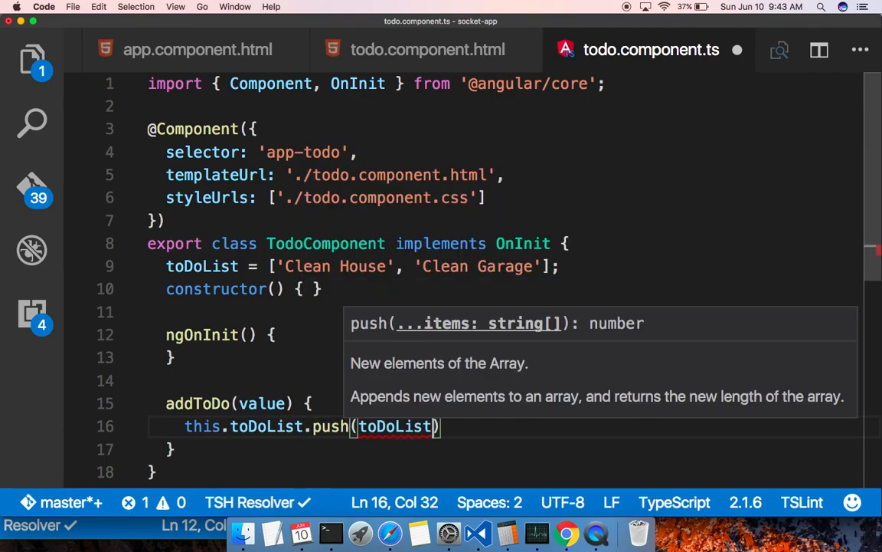
pyautogui.write('value')
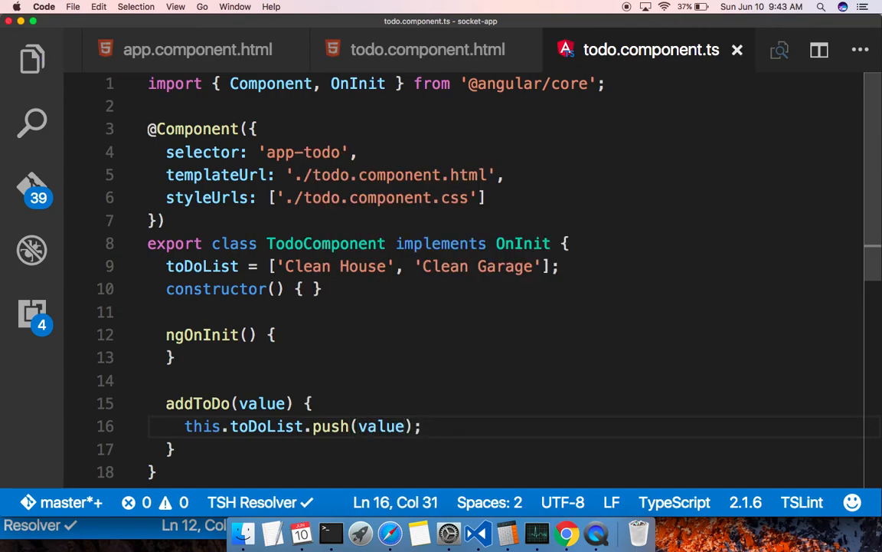
pyautogui.click(555, 530)
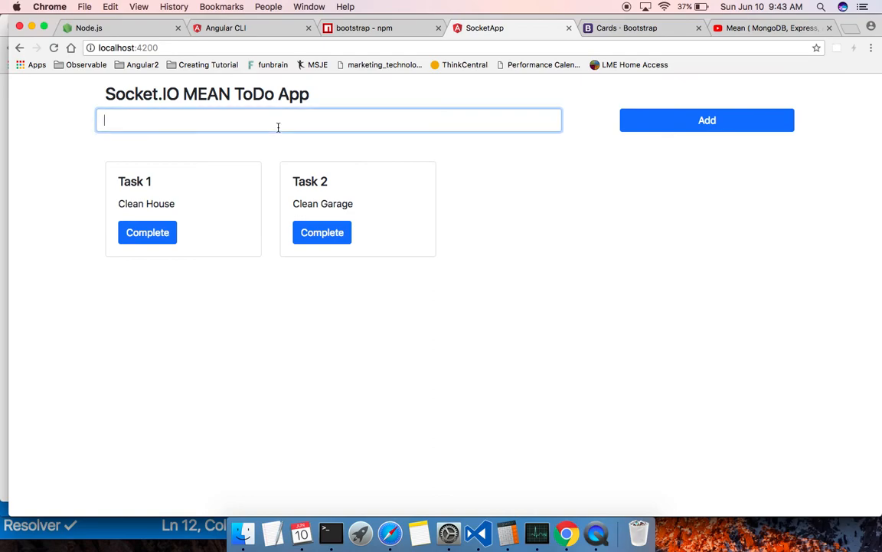
# Enter 'Paint Garage' and add it as the new Task 3 card
pyautogui.write('Paint')
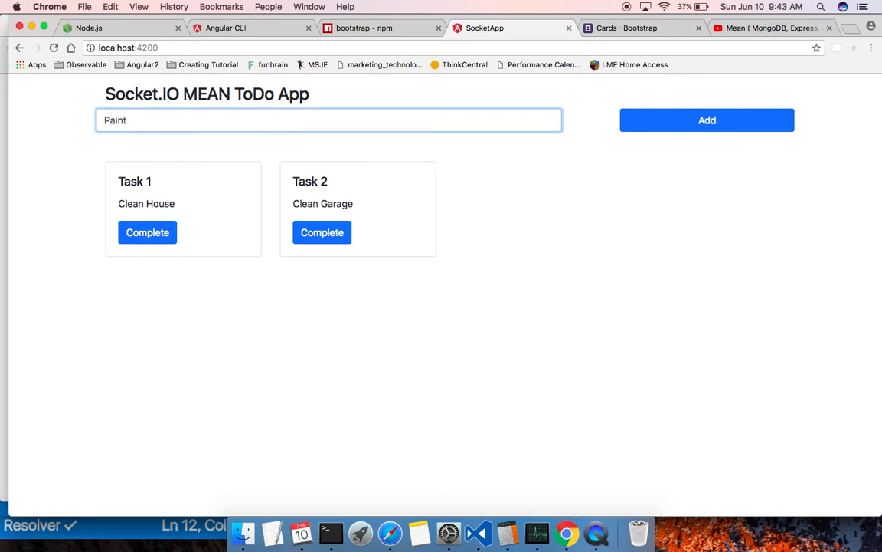
pyautogui.write('Garage')
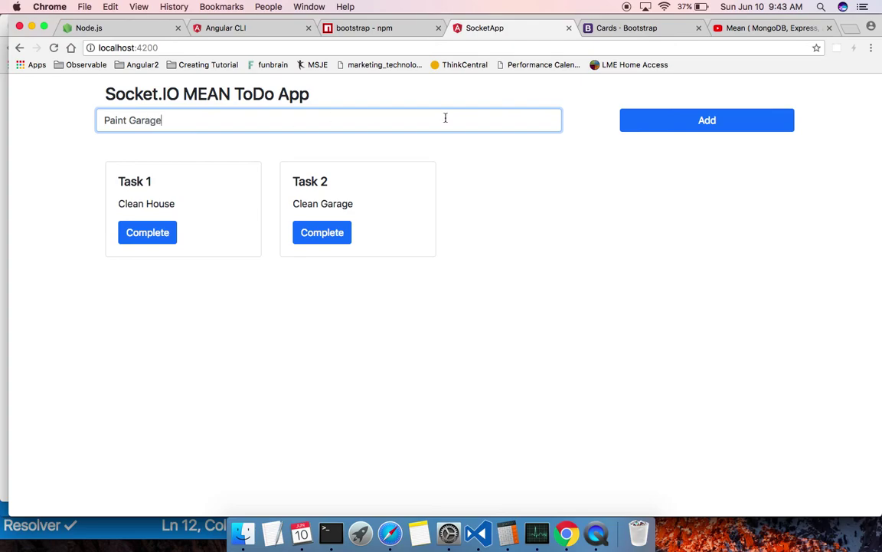
pyautogui.click(707, 119)
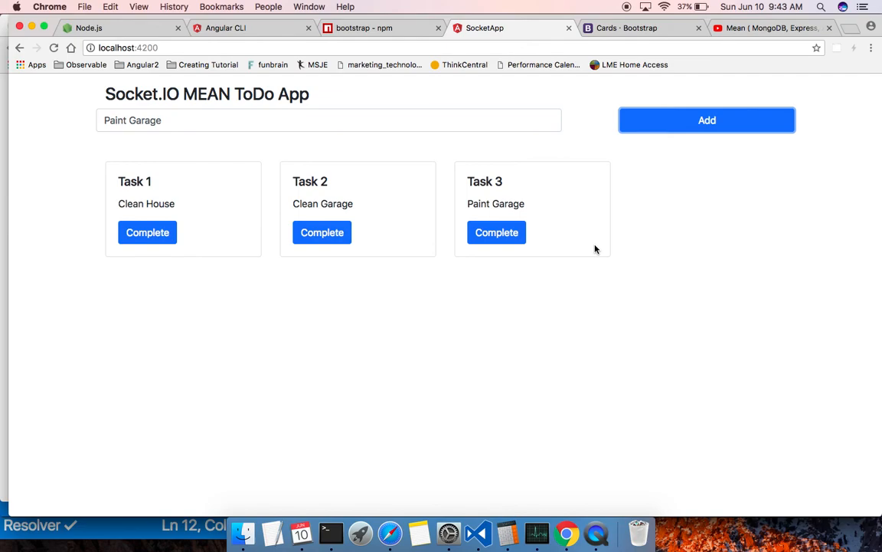
pyautogui.moveTo(477, 539)
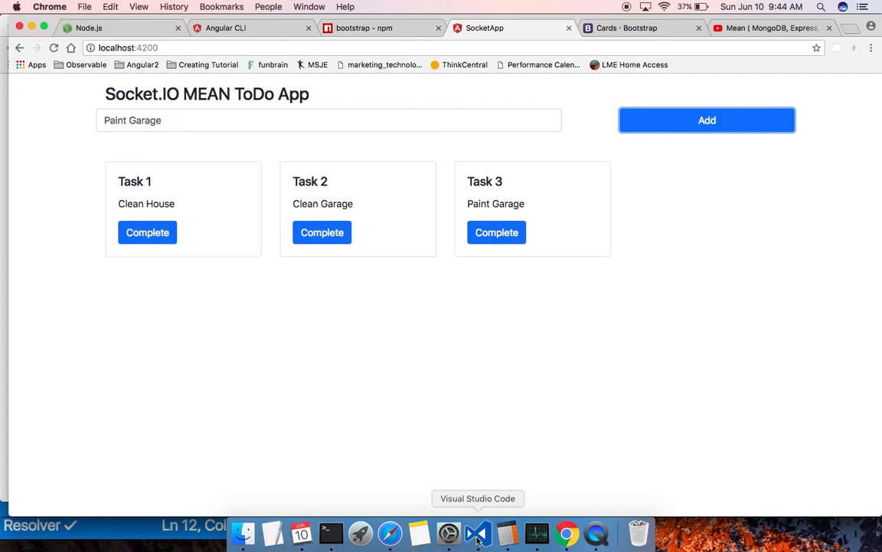
pyautogui.moveTo(617, 270)
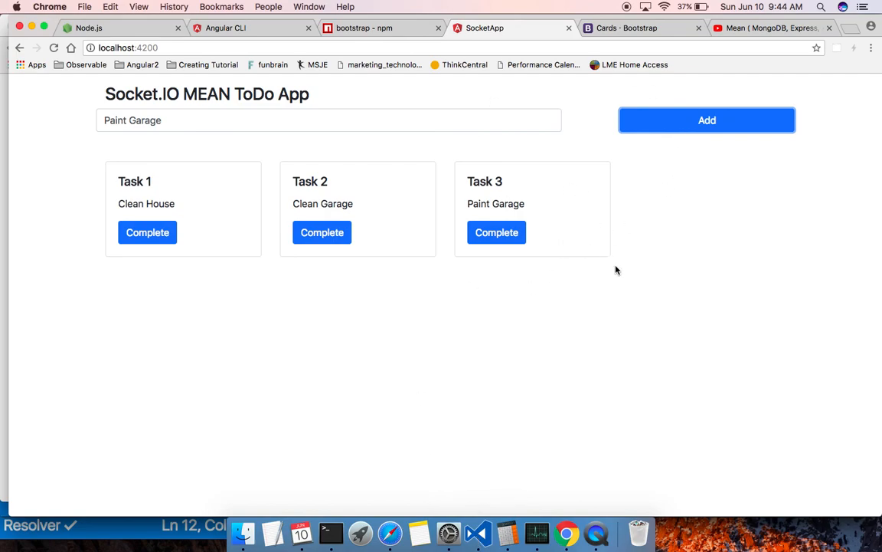